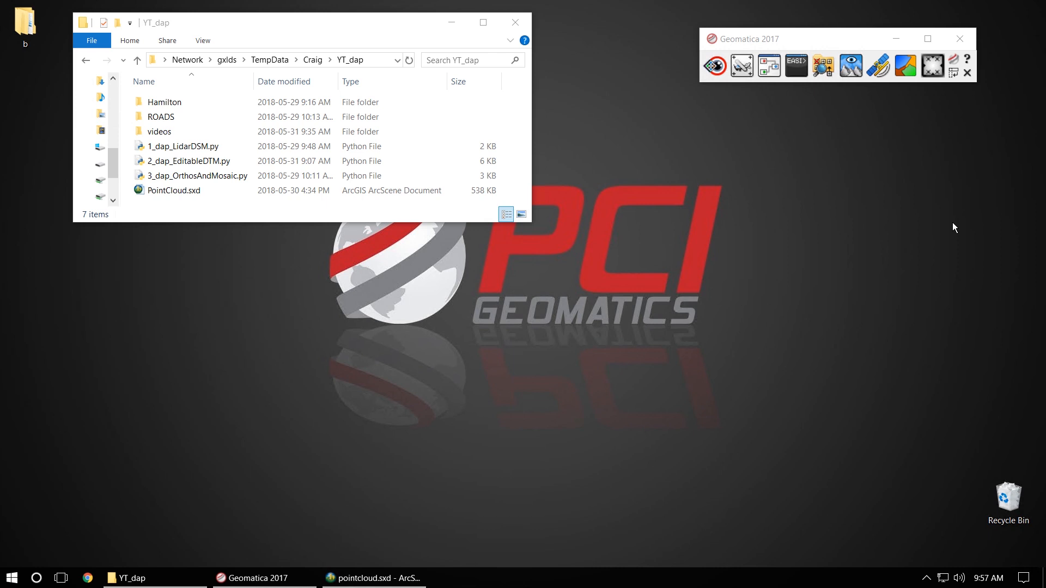
mouse_move(946, 242)
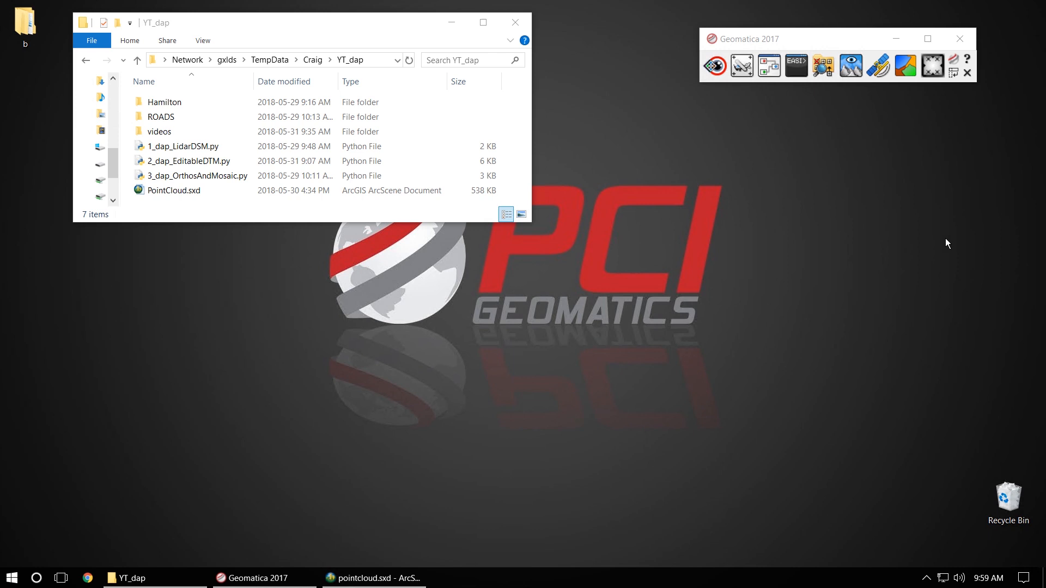
- Navigate into Hamilton\photos and select the first aerial photo 1237HAMI_15cm_00302_RGB.tif
left_click(163, 102)
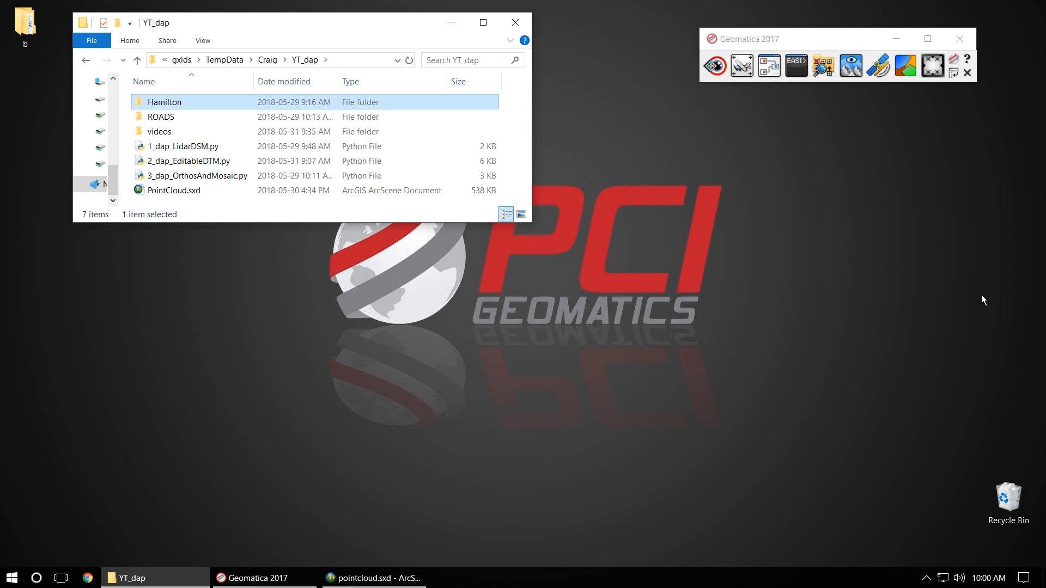
mouse_move(694, 278)
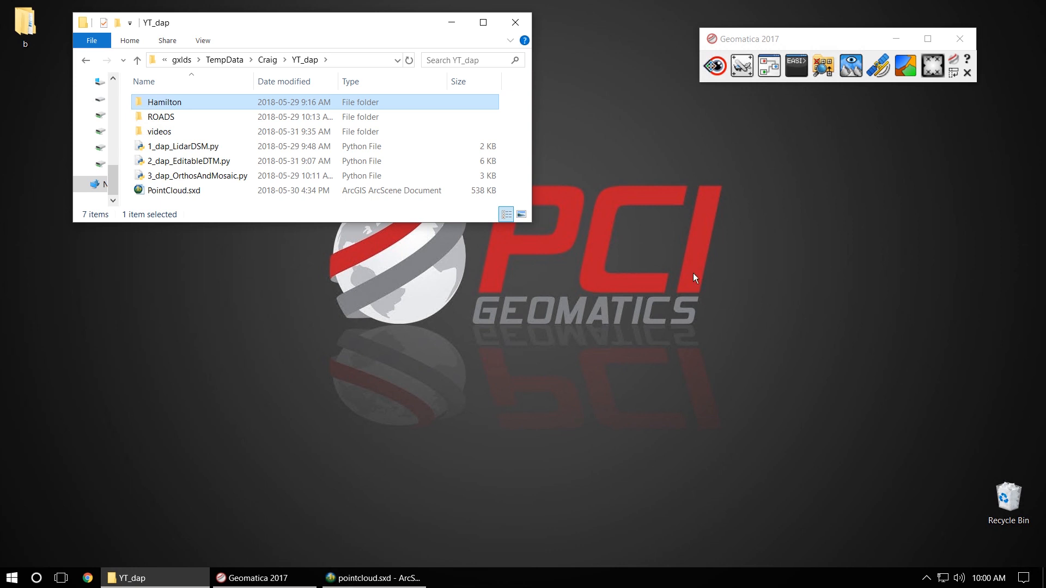
double_click(163, 102)
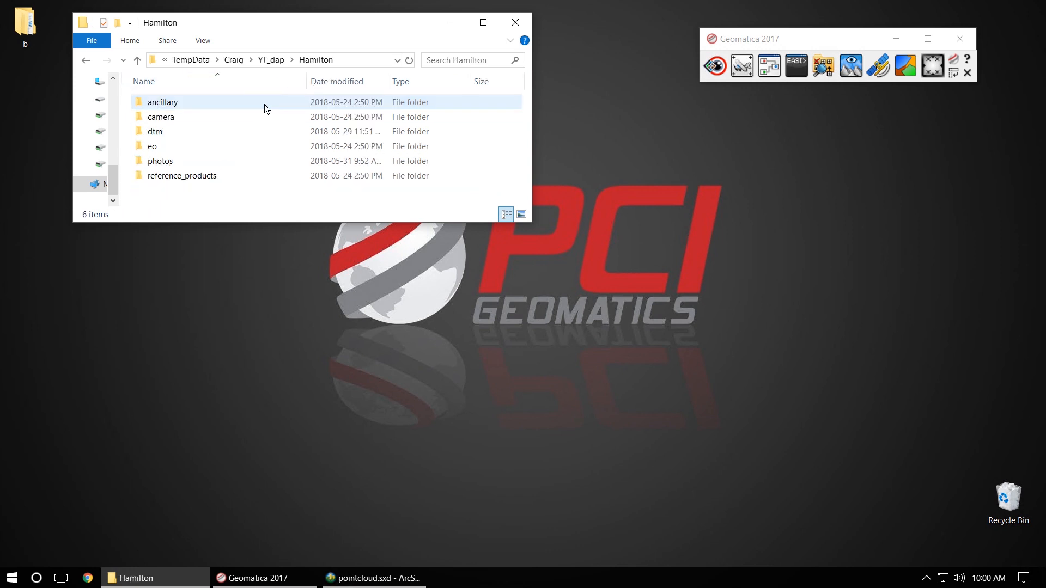
double_click(161, 162)
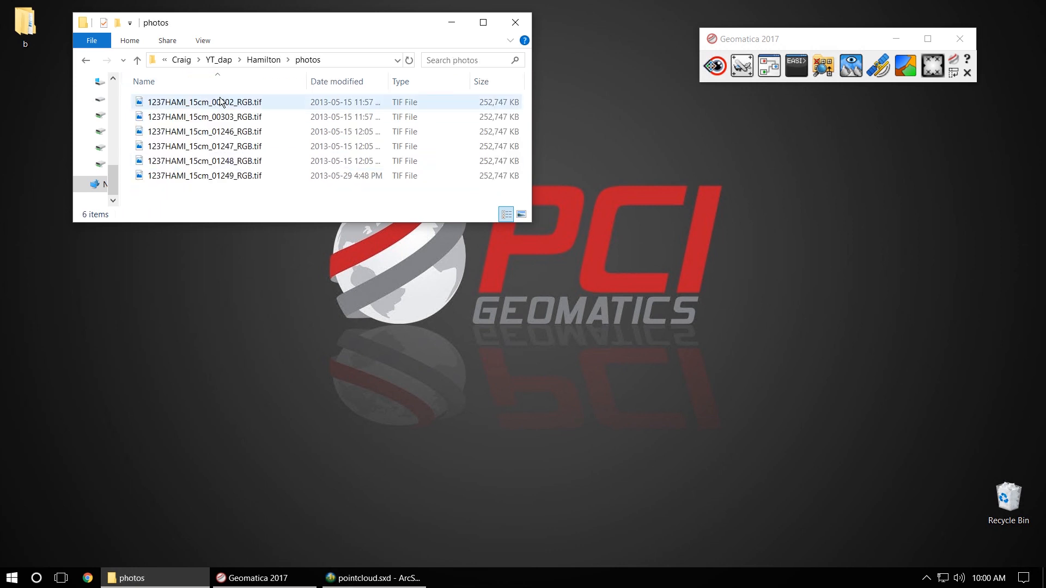
left_click(204, 102)
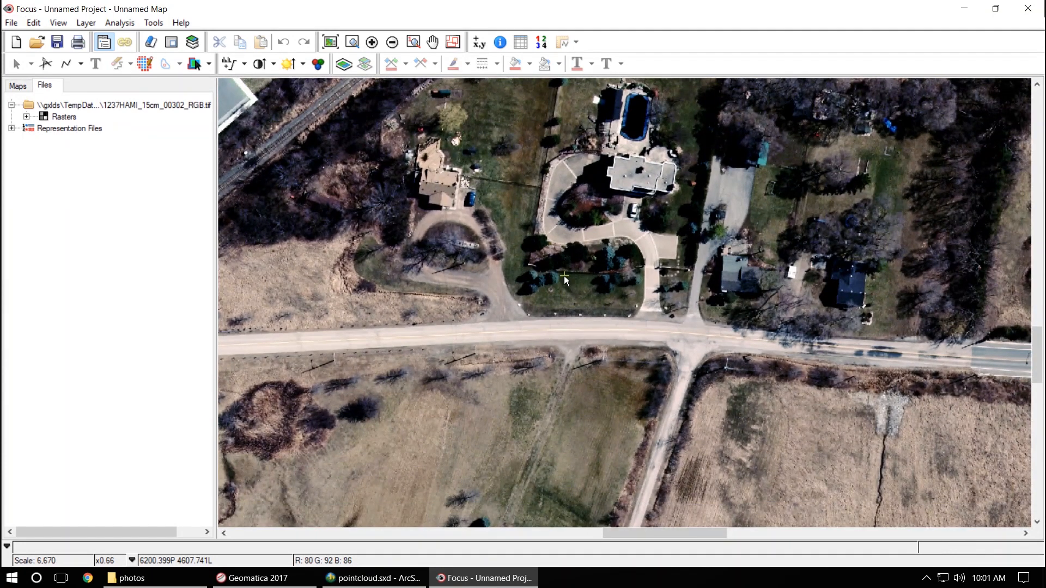
mouse_move(958, 270)
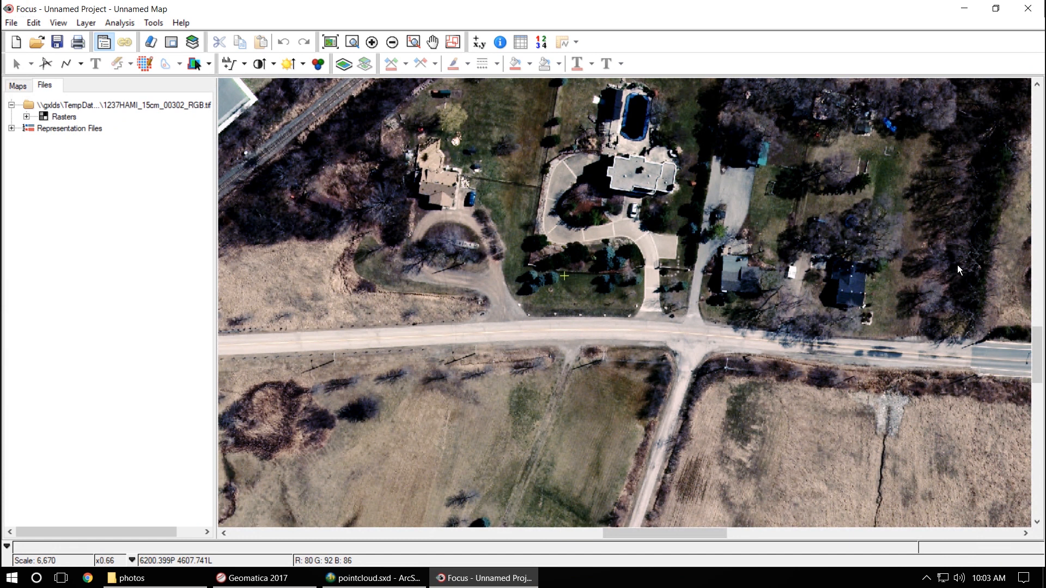
mouse_move(434, 519)
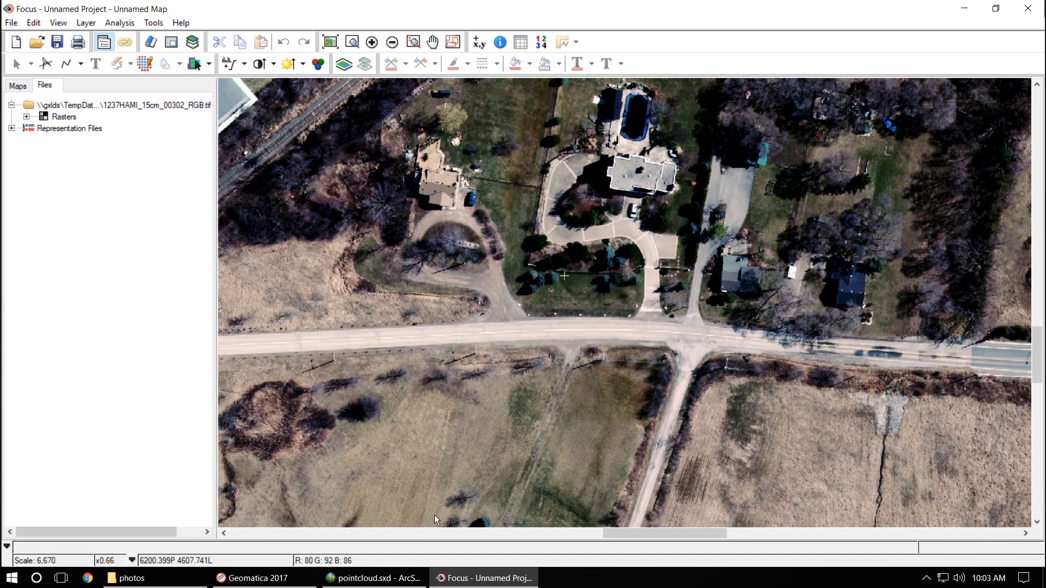
- Switch from the Focus aerial photo view to the ArcScene point cloud scene
left_click(373, 578)
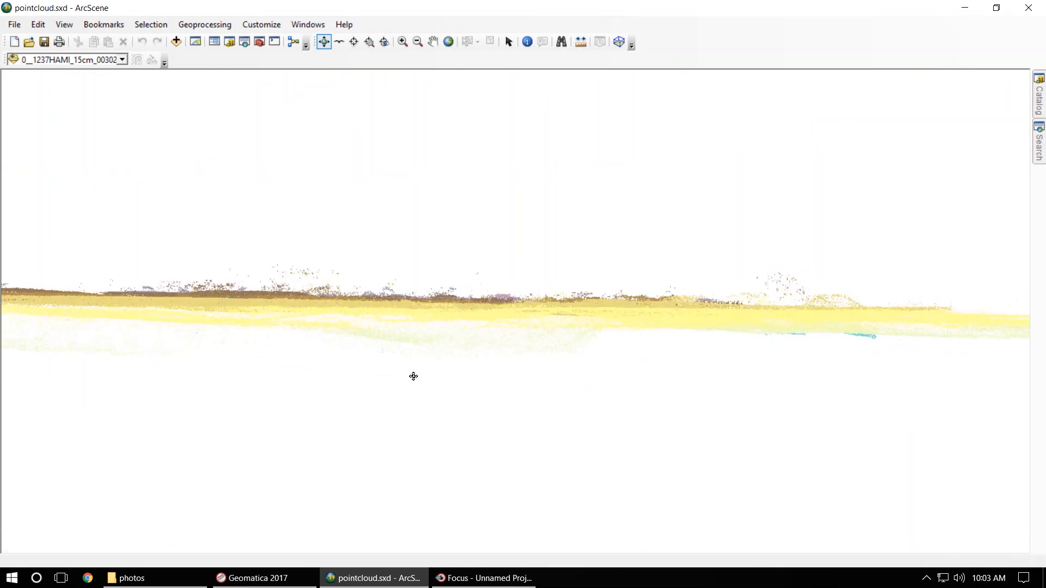
left_click_drag(414, 376, 407, 400)
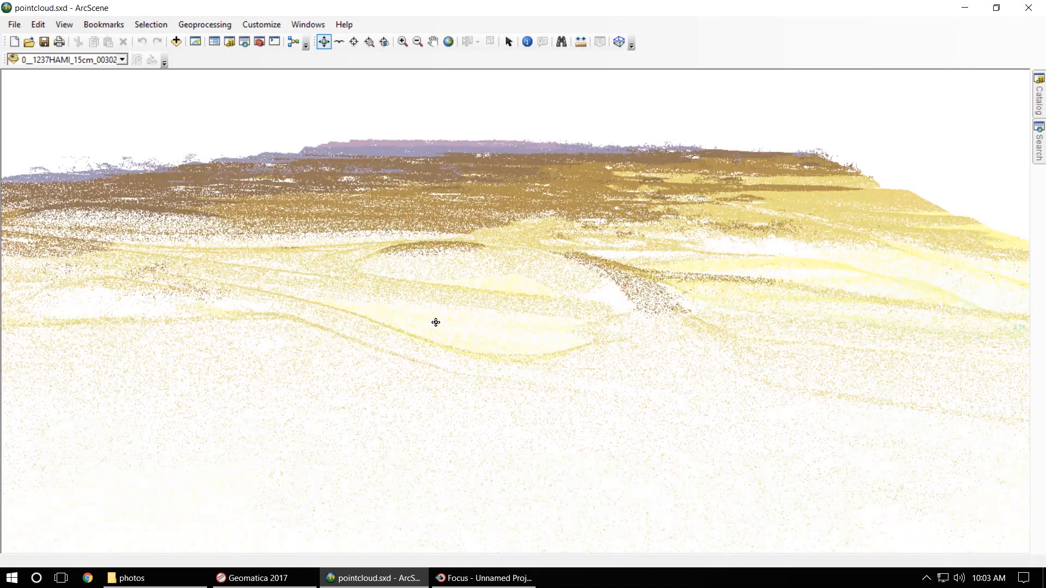
left_click_drag(436, 323, 562, 366)
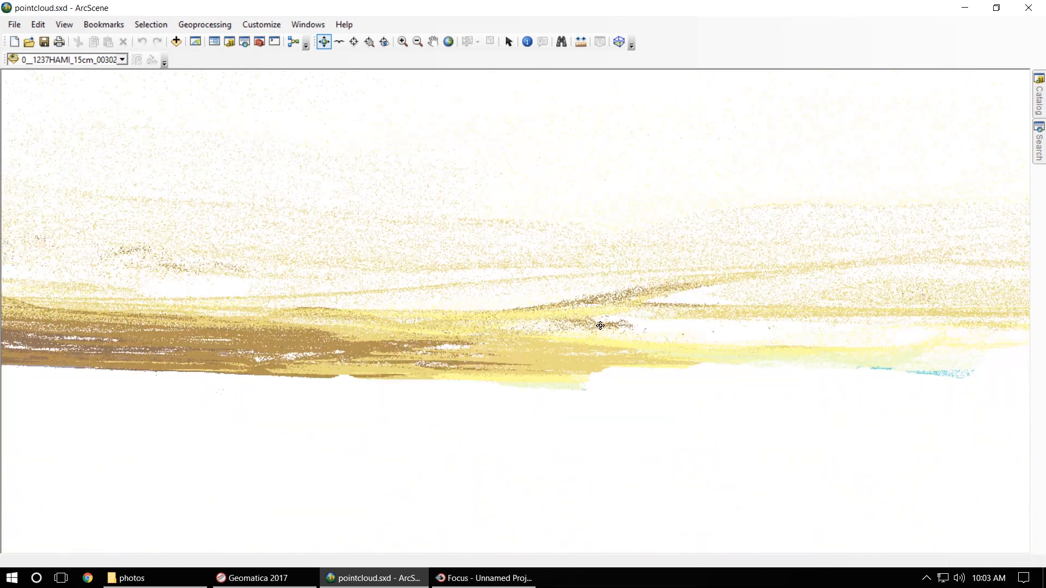
left_click_drag(600, 325, 536, 367)
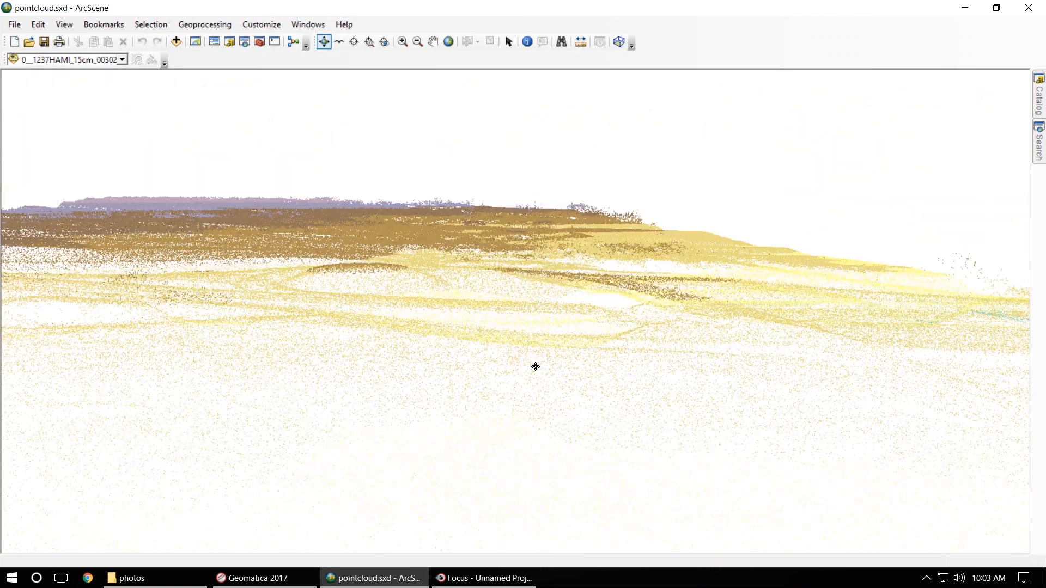
left_click_drag(535, 366, 439, 366)
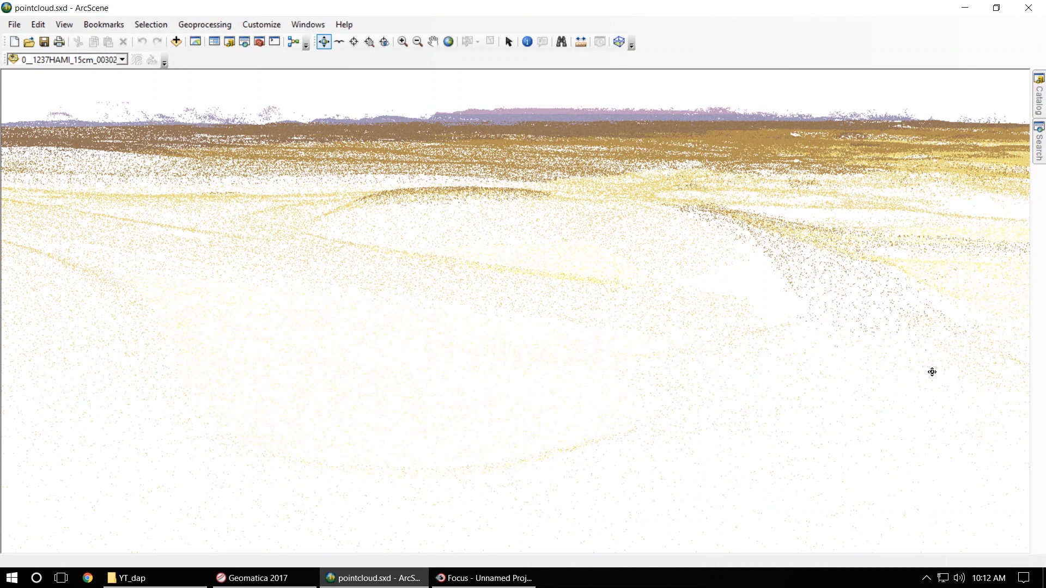
mouse_move(960, 377)
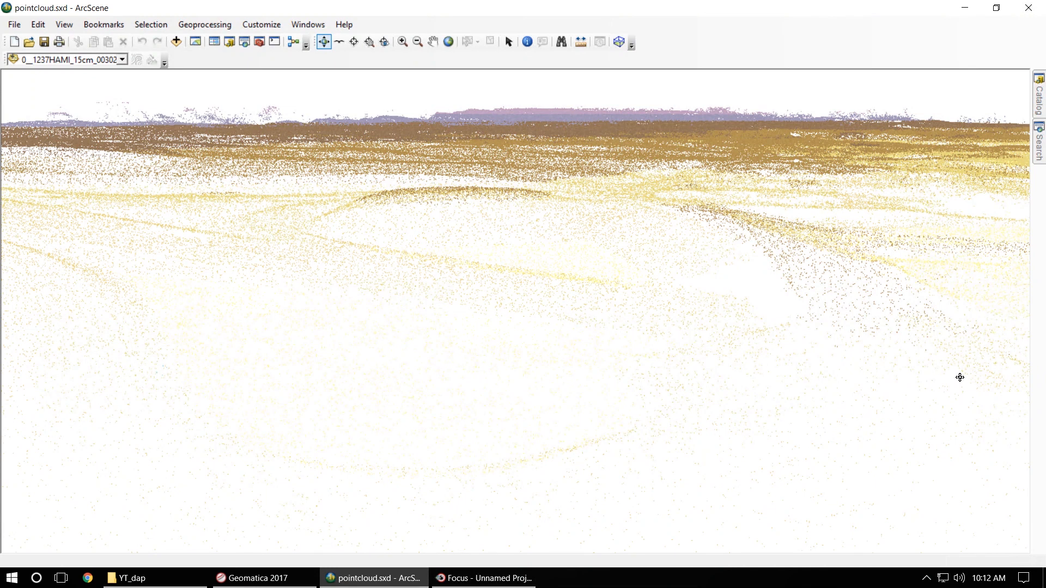
- From the YT_dap project folder, open 1_dap_LidarDSM.py with Edit with IDLE
left_click(129, 578)
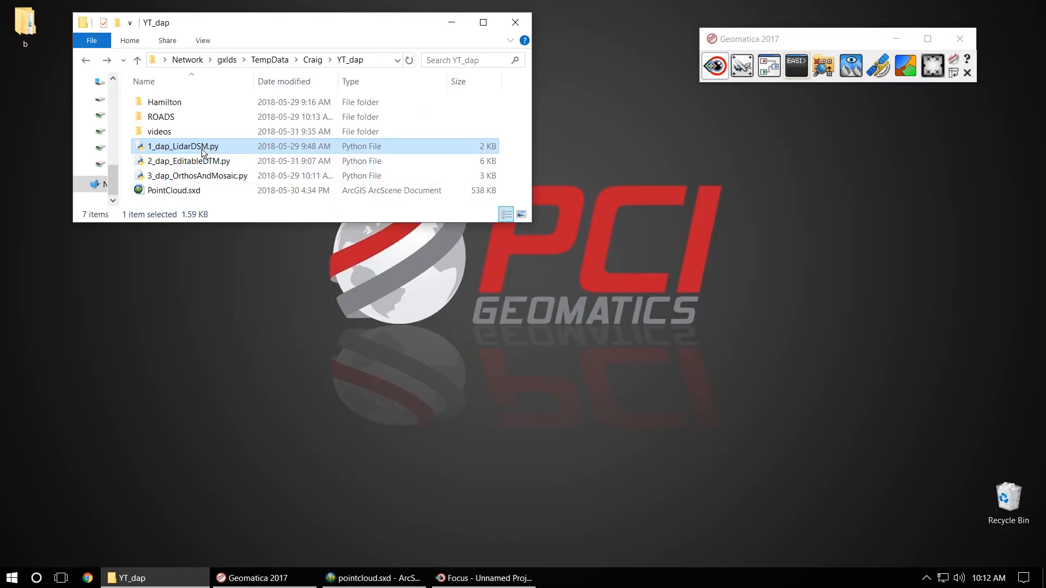
left_click(197, 175)
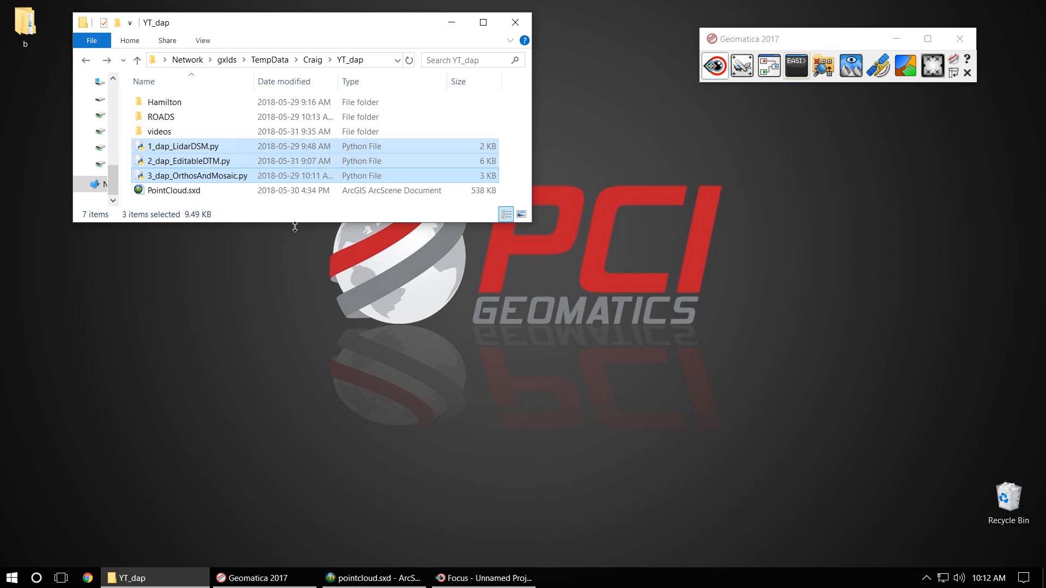
right_click(180, 146)
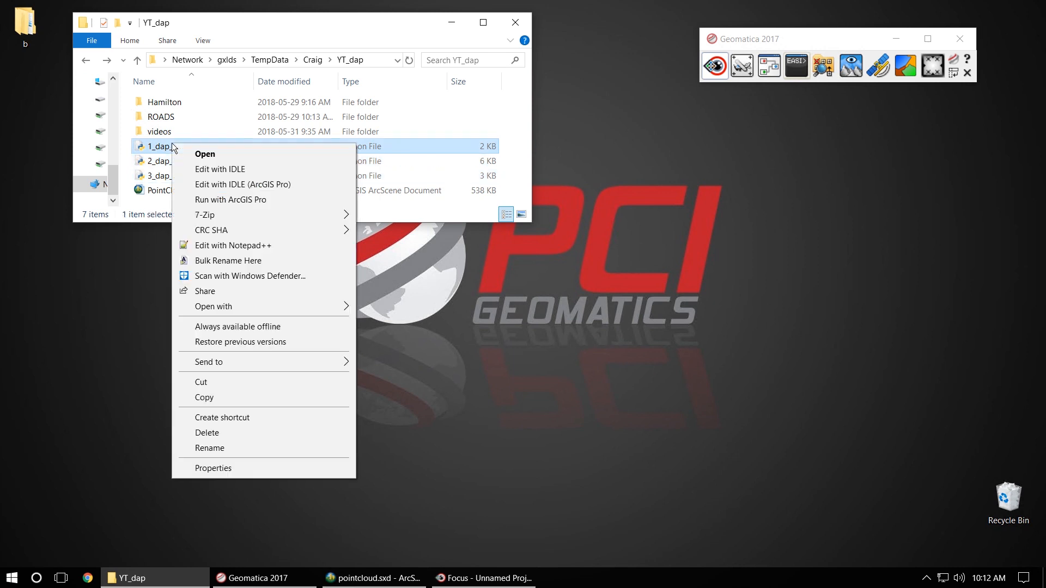
left_click(219, 168)
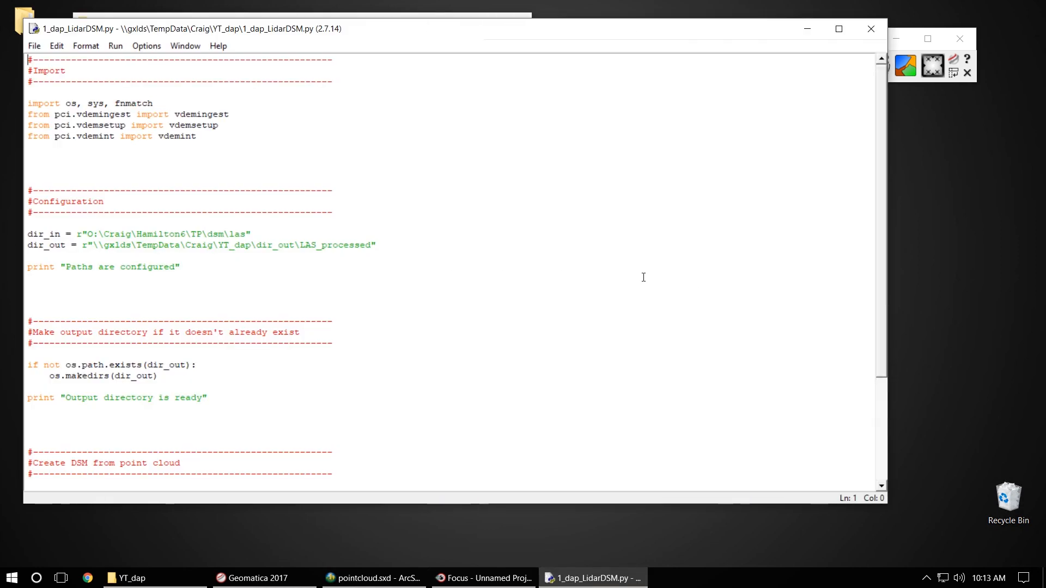
- Review the LidarDSM script and execute it via Run Module to build the DSM
scroll("down", 3)
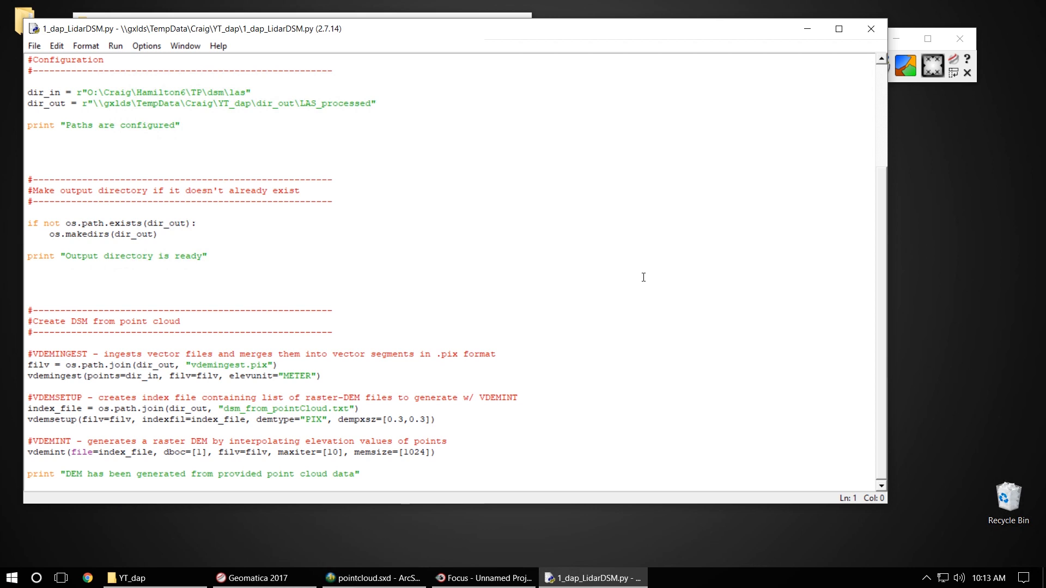
mouse_move(792, 256)
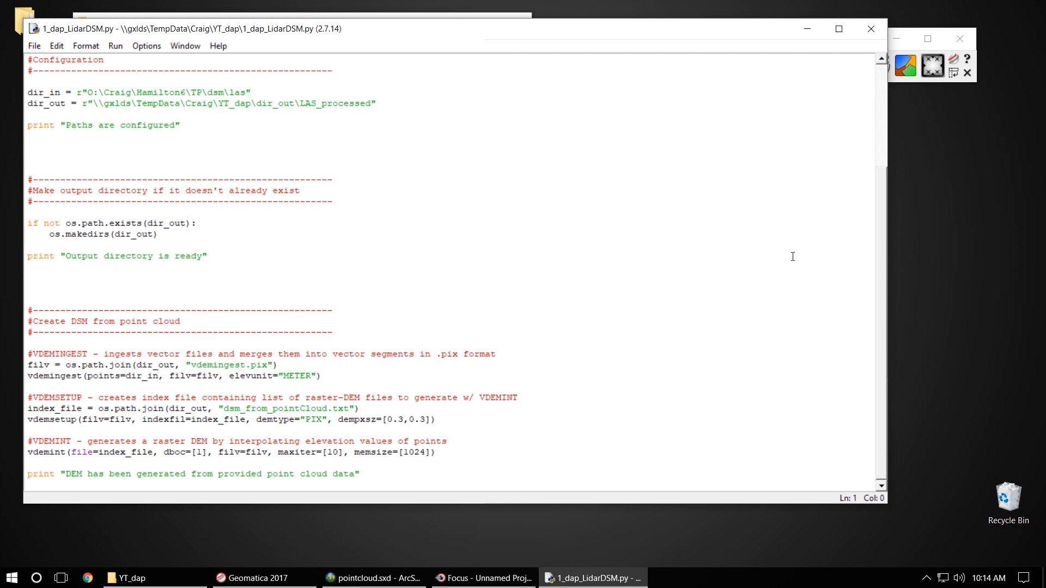
left_click(114, 45)
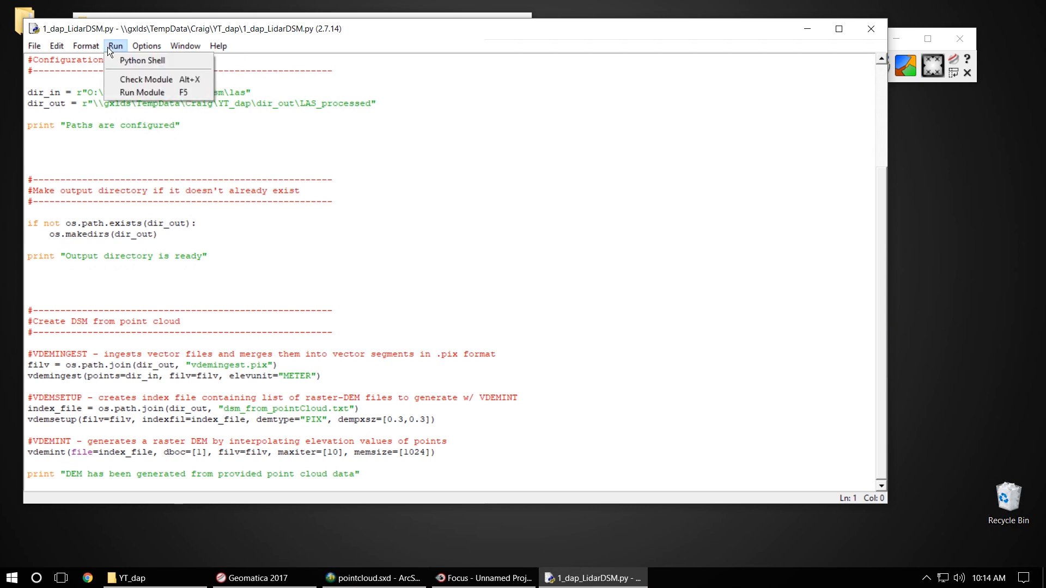
left_click(141, 92)
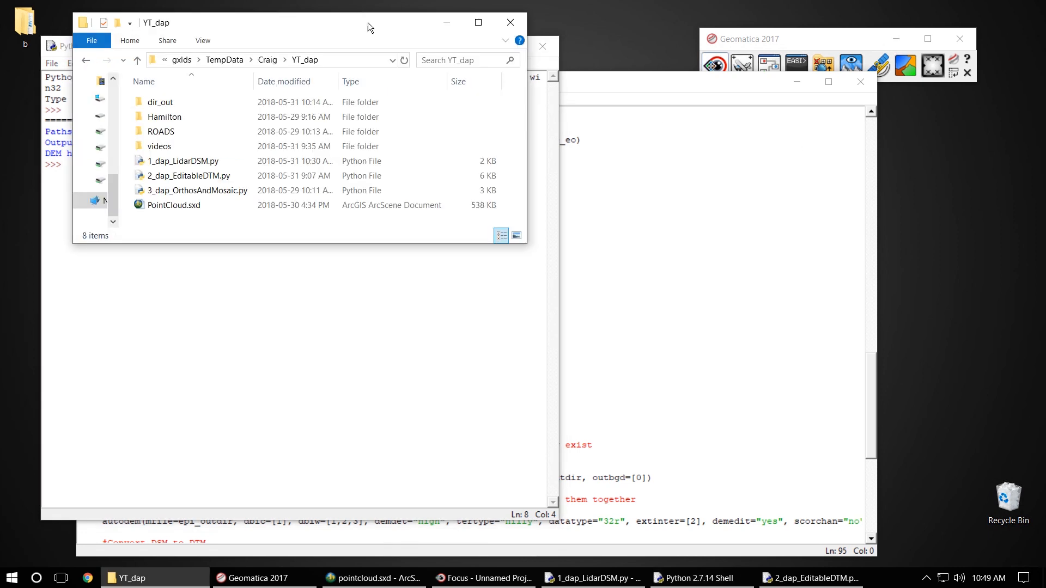
- Navigate into dir_out\LAS_processed and select only dsm_from_pointCloud.pix among the outputs
left_click(160, 102)
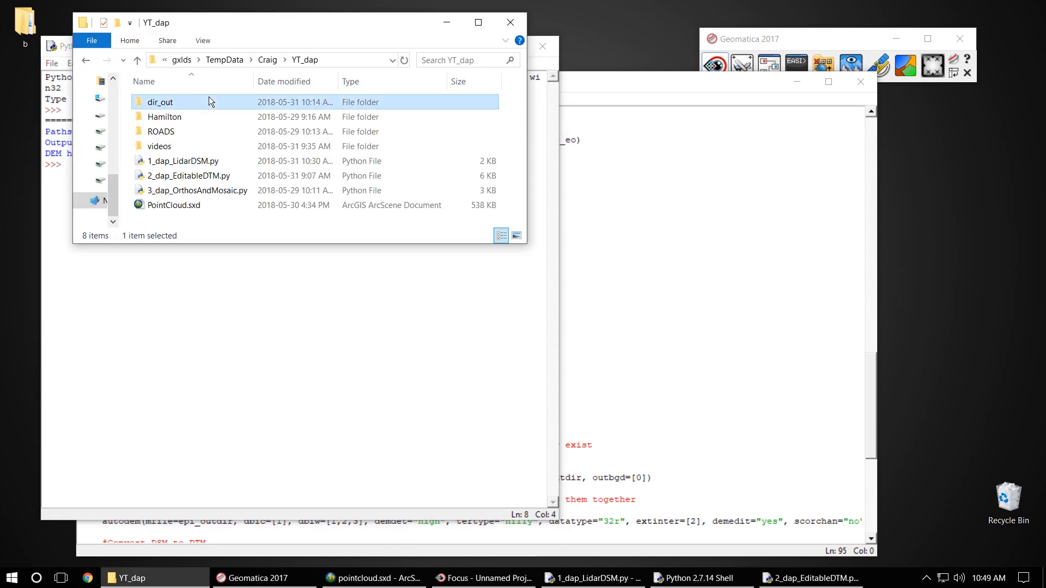
mouse_move(177, 103)
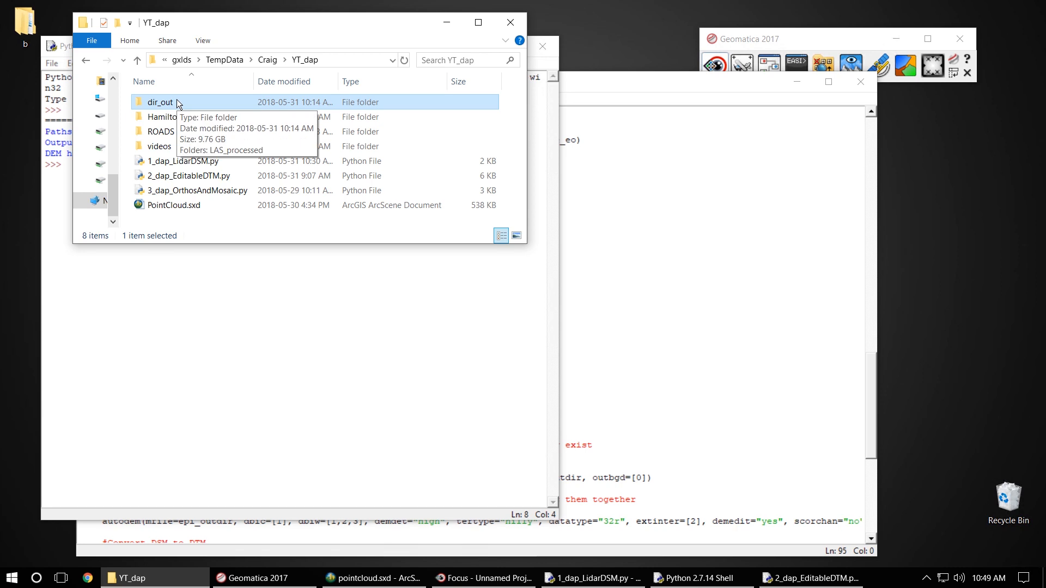
double_click(159, 102)
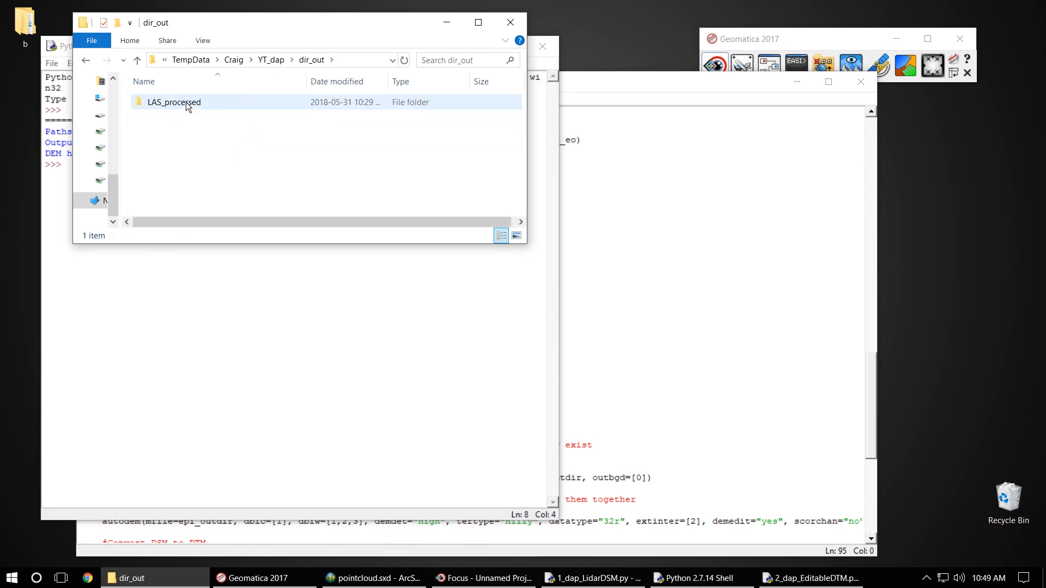
double_click(173, 102)
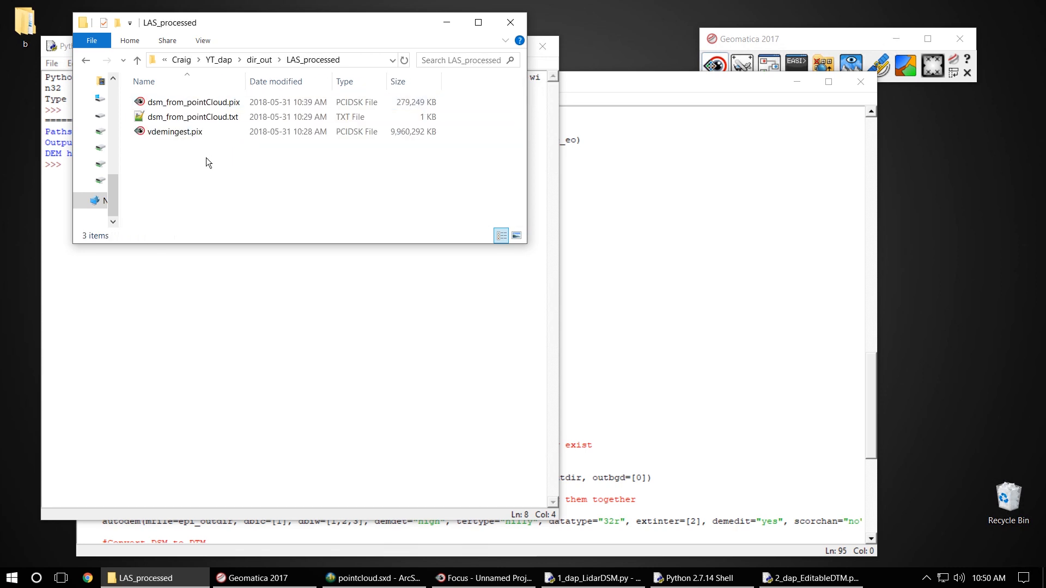
key("ctrl+a")
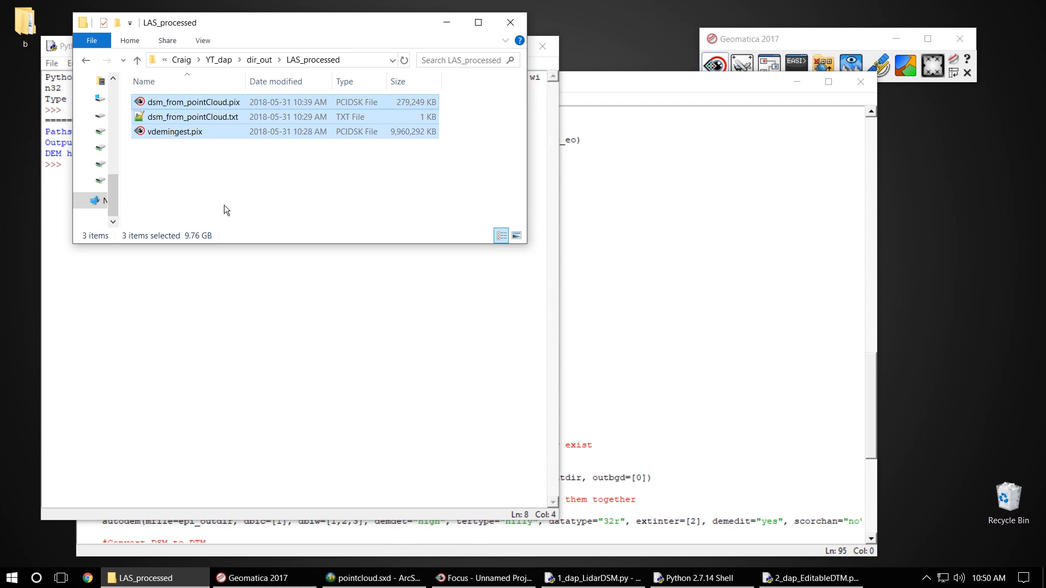
left_click(194, 102)
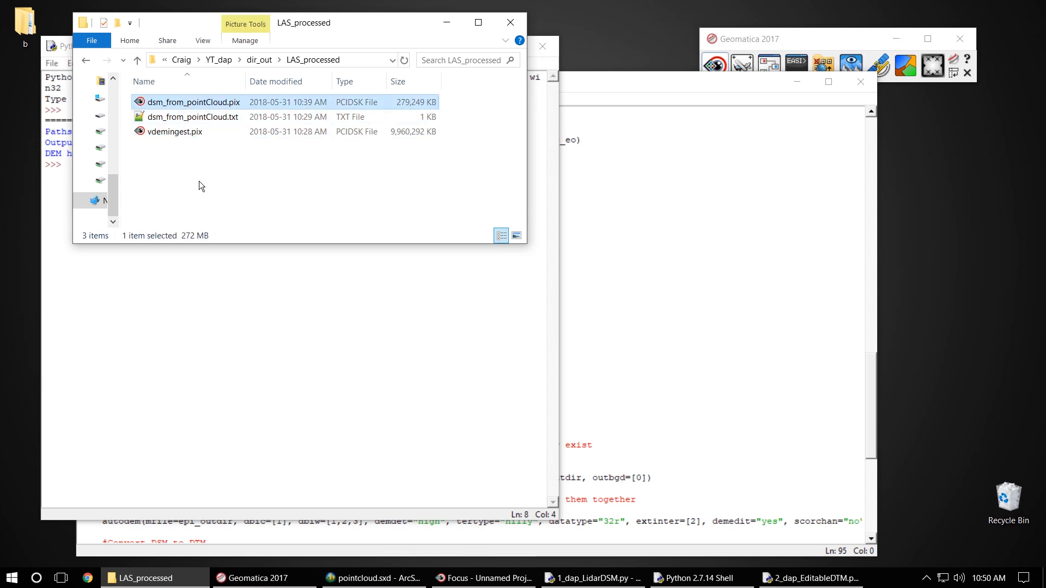
mouse_move(207, 199)
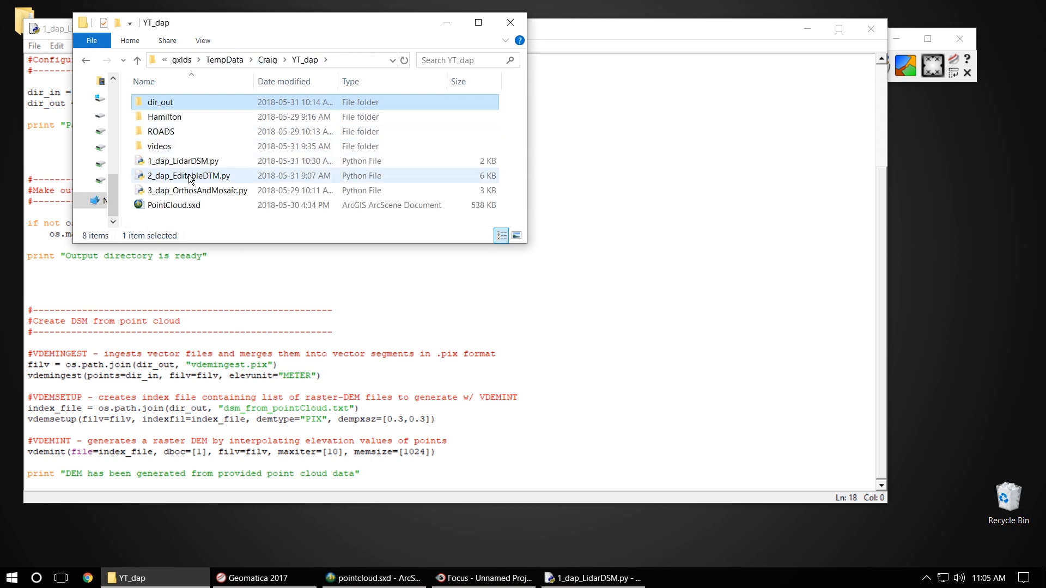
- Select 2_dap_EditableDTM.py in YT_dap to open it for editing in IDLE
left_click(188, 175)
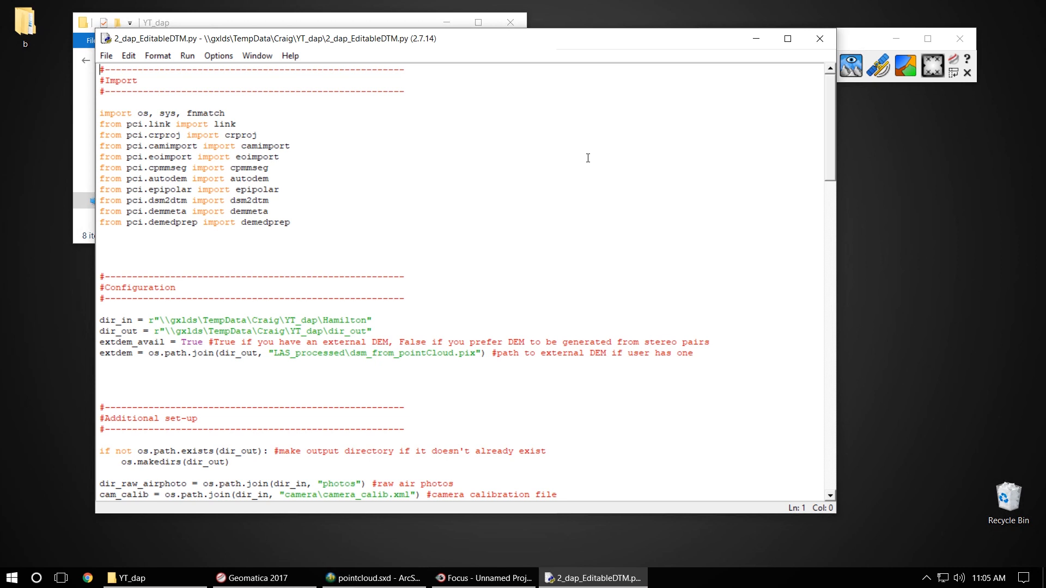
left_click_drag(100, 69, 290, 222)
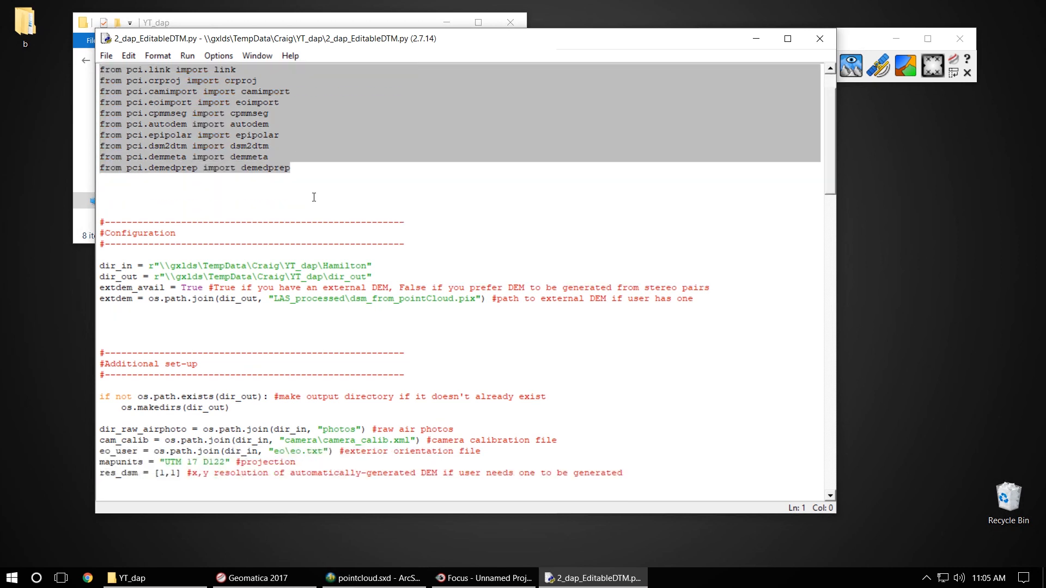
scroll("down", 3)
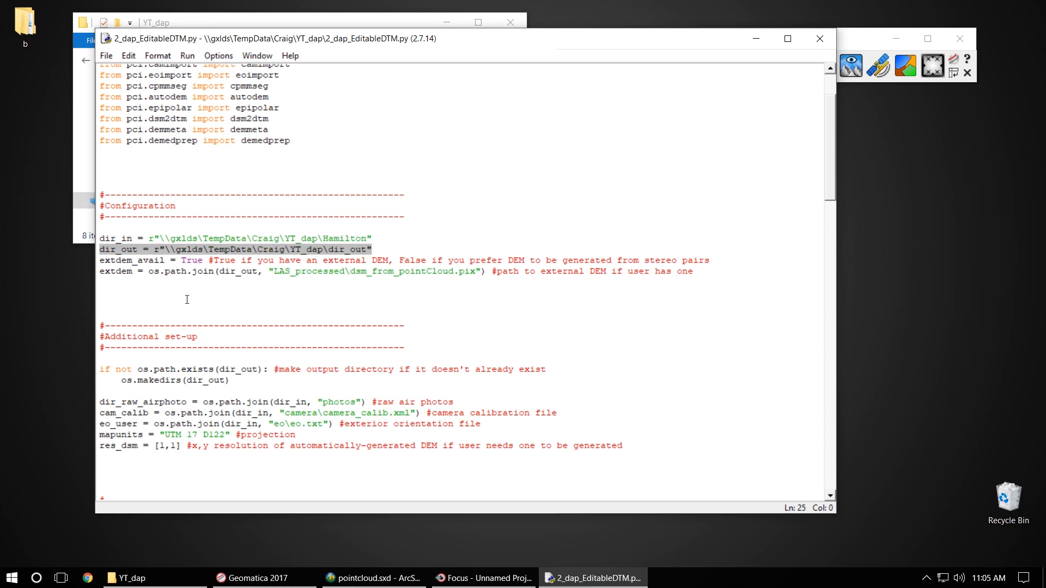
mouse_move(198, 263)
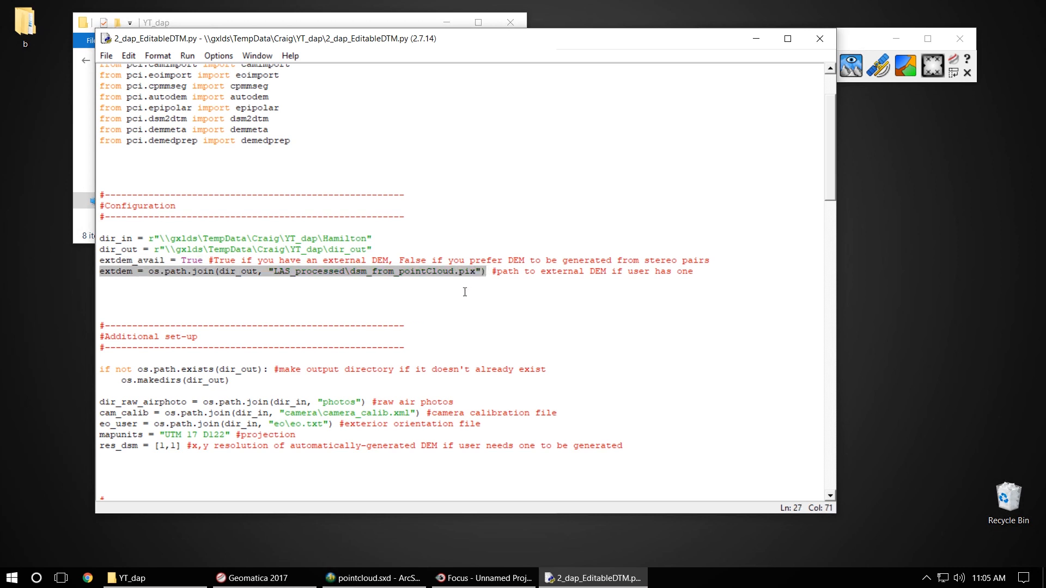
scroll("down", 3)
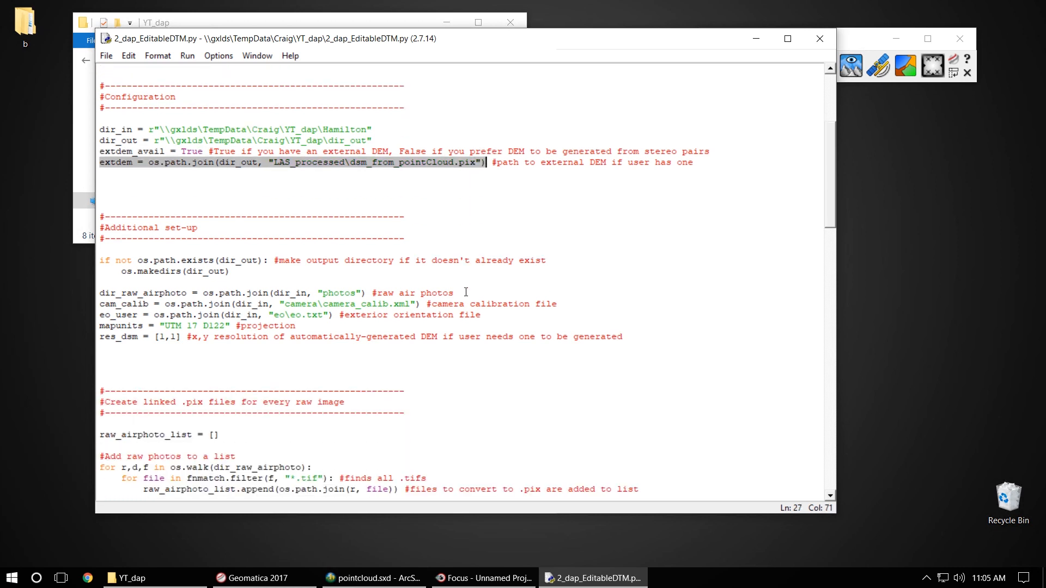
left_click_drag(100, 248, 622, 337)
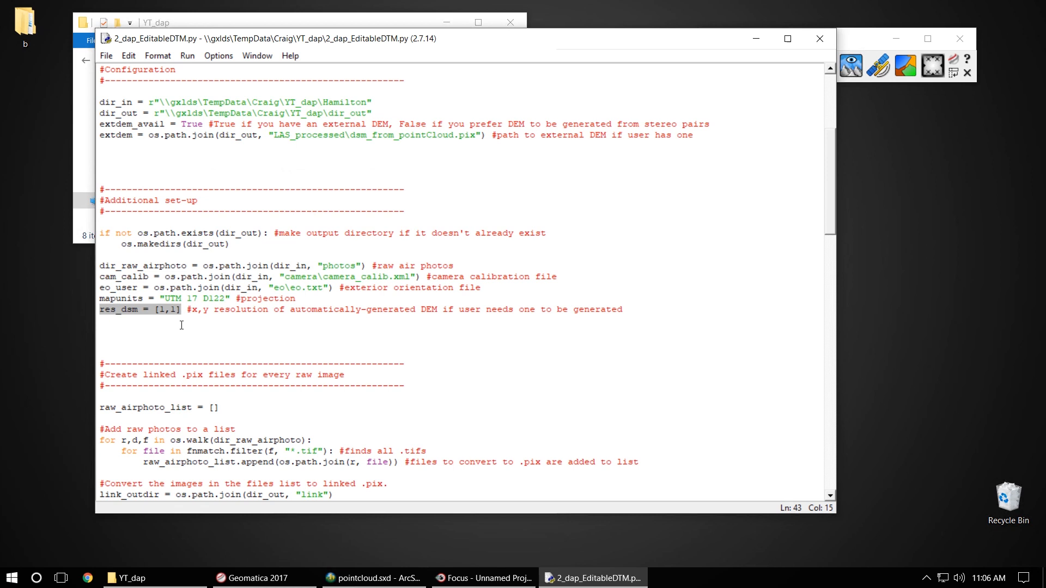
scroll("down", 3)
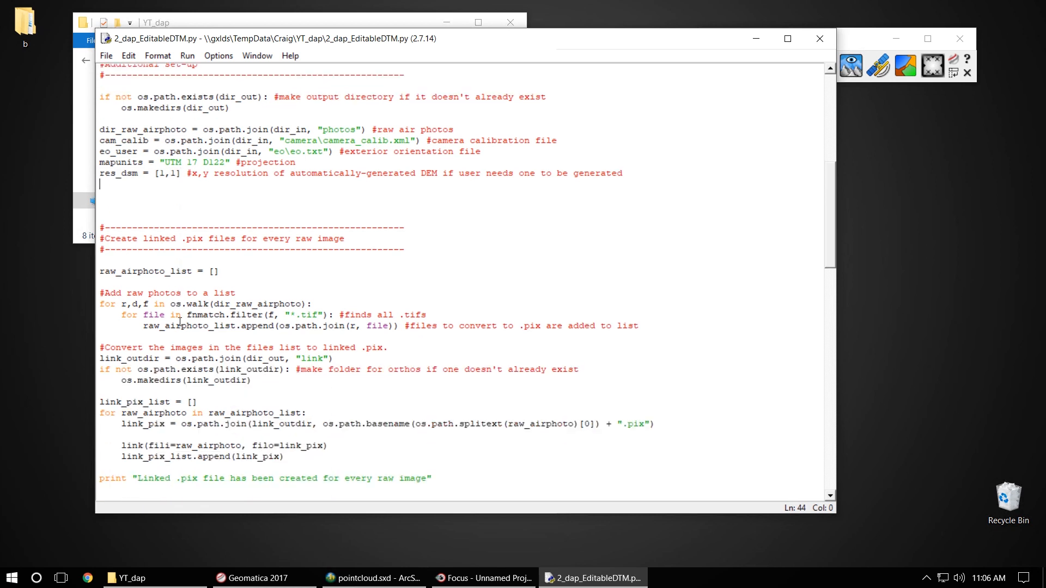
scroll("down", 3)
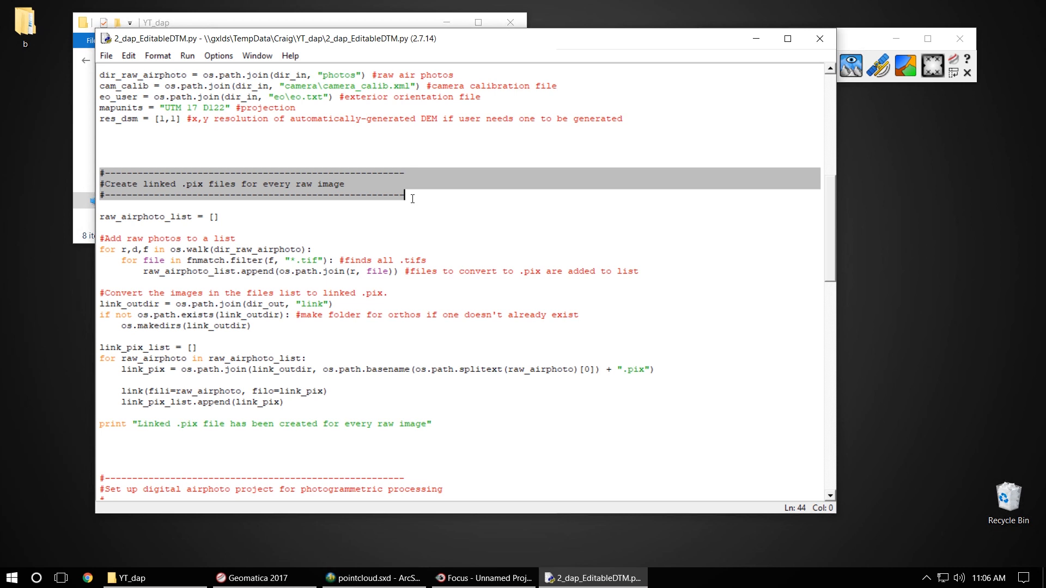
left_click(414, 198)
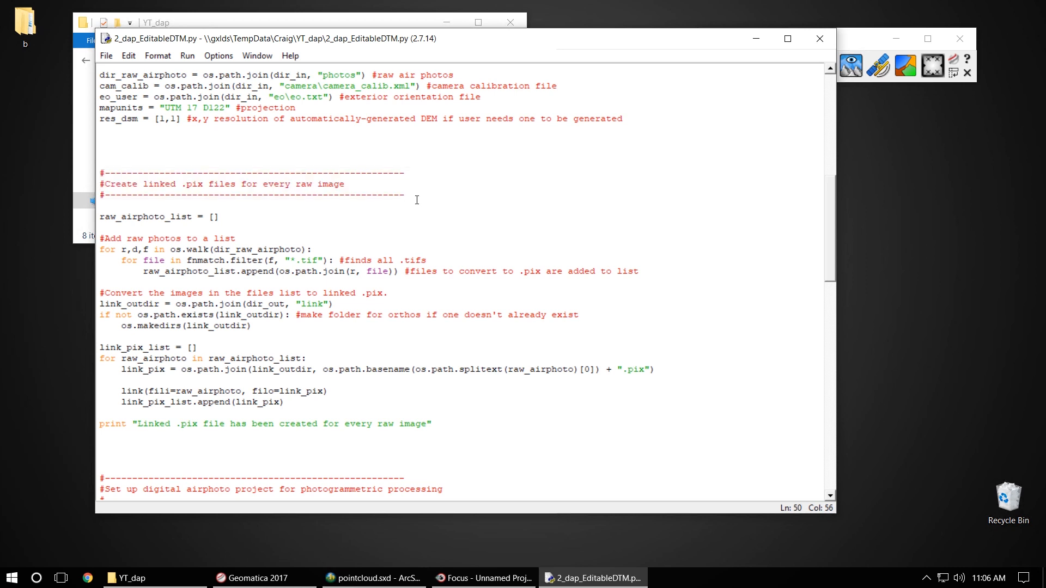
scroll("down", 3)
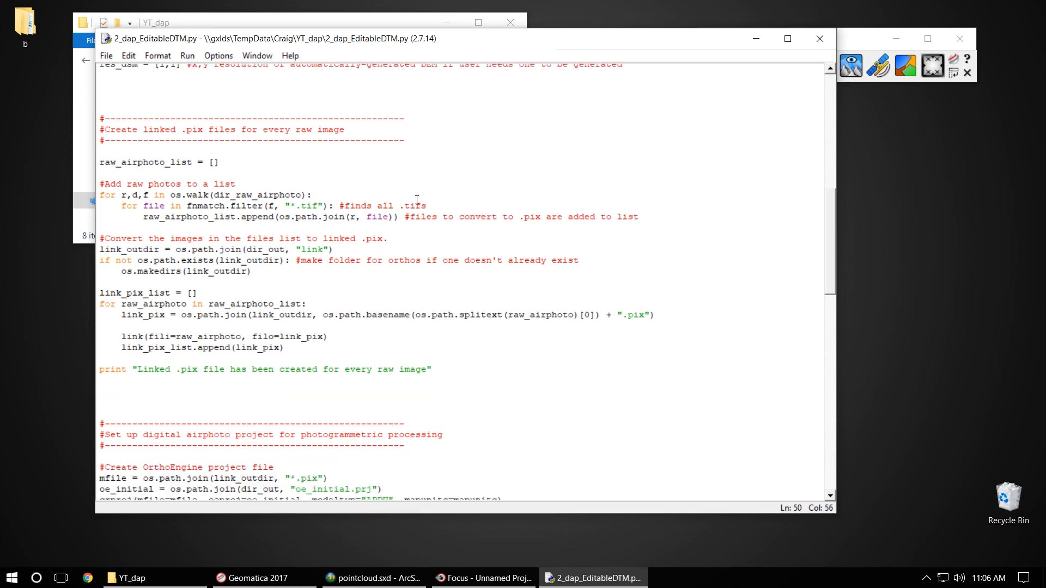
scroll("down", 3)
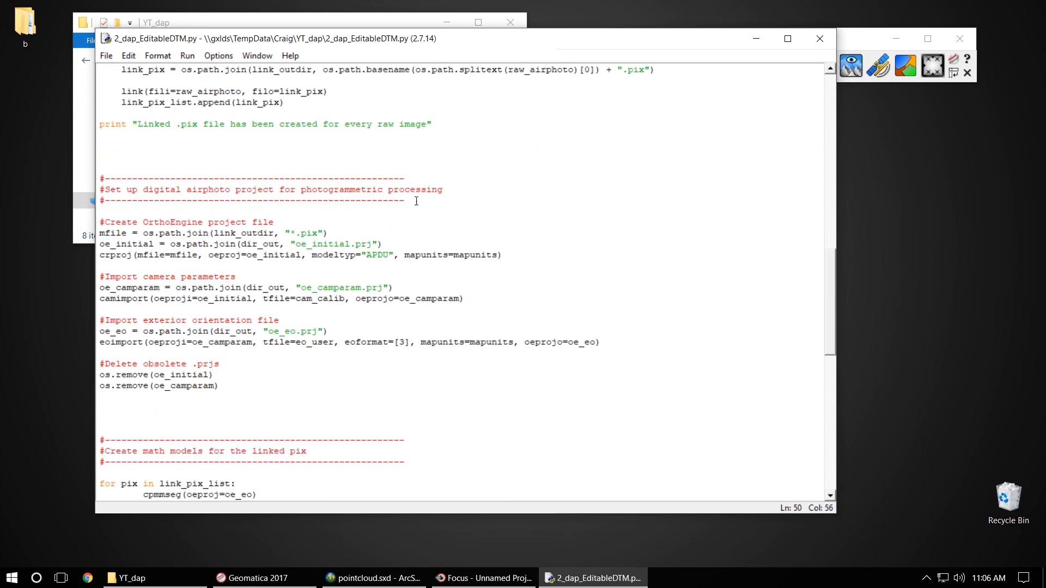
left_click_drag(99, 188, 220, 386)
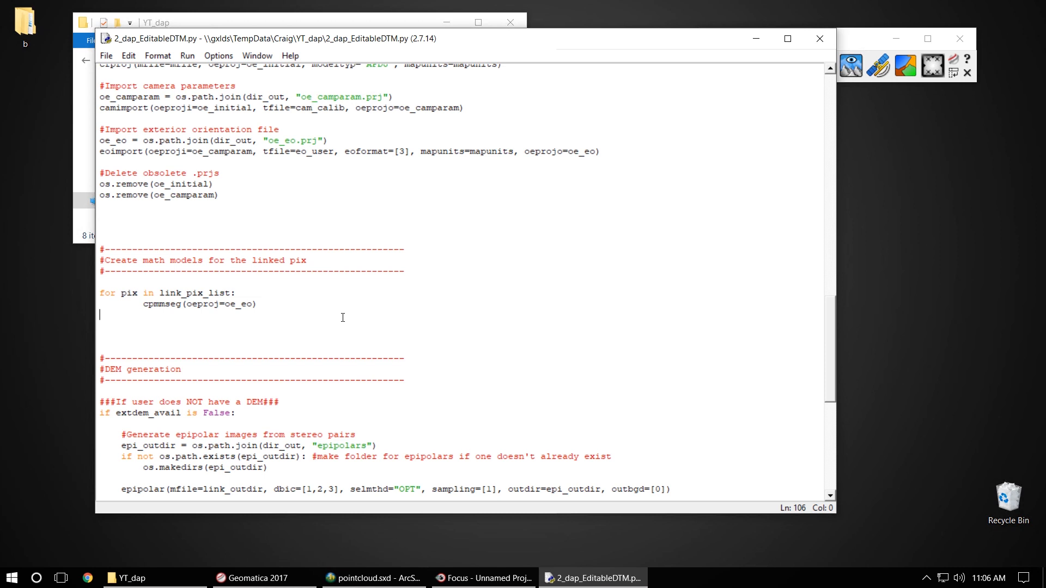
scroll("down", 3)
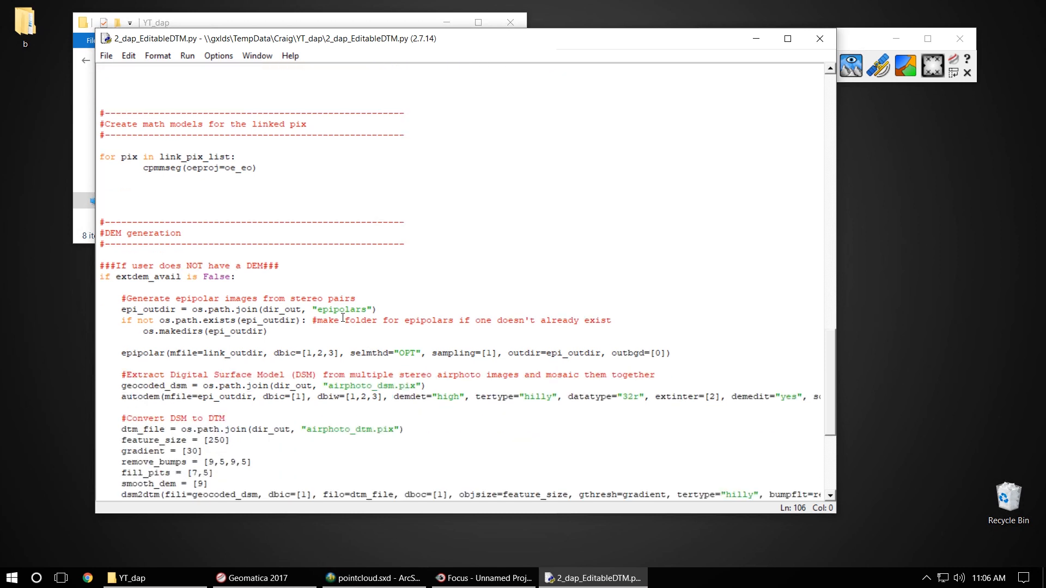
scroll("down", 3)
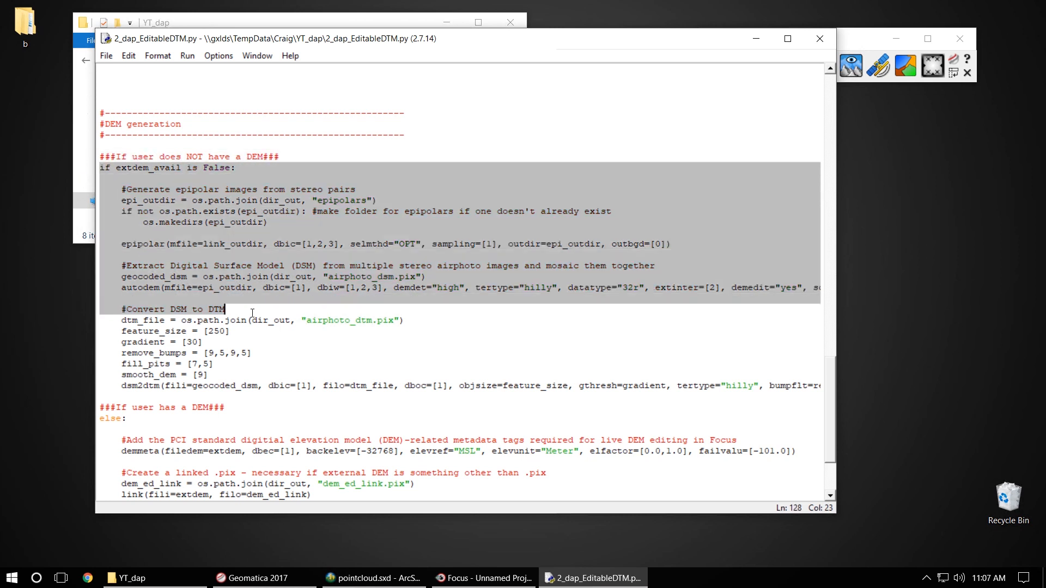
scroll("down", 3)
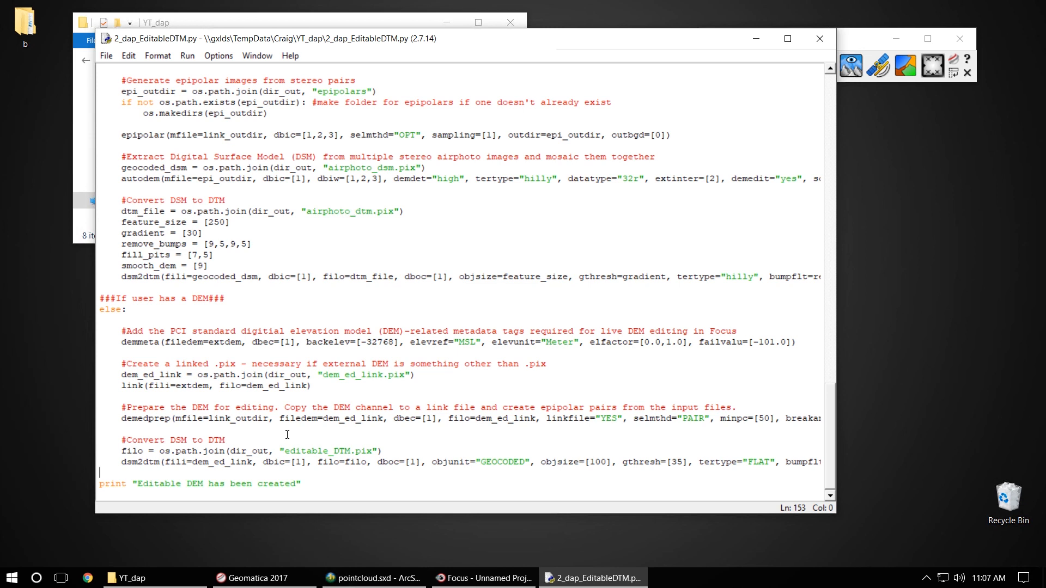
double_click(139, 342)
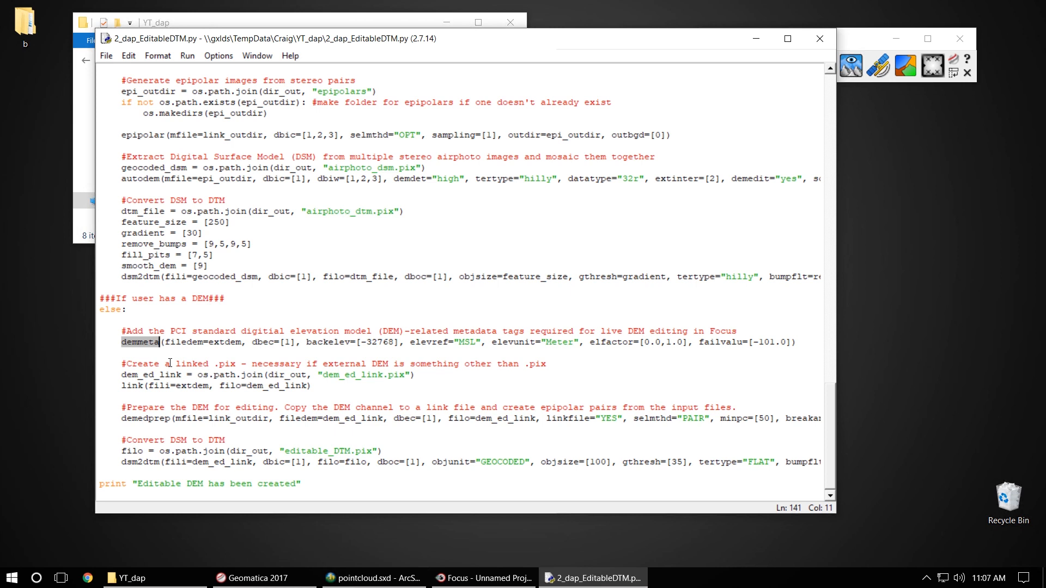
left_click(133, 418)
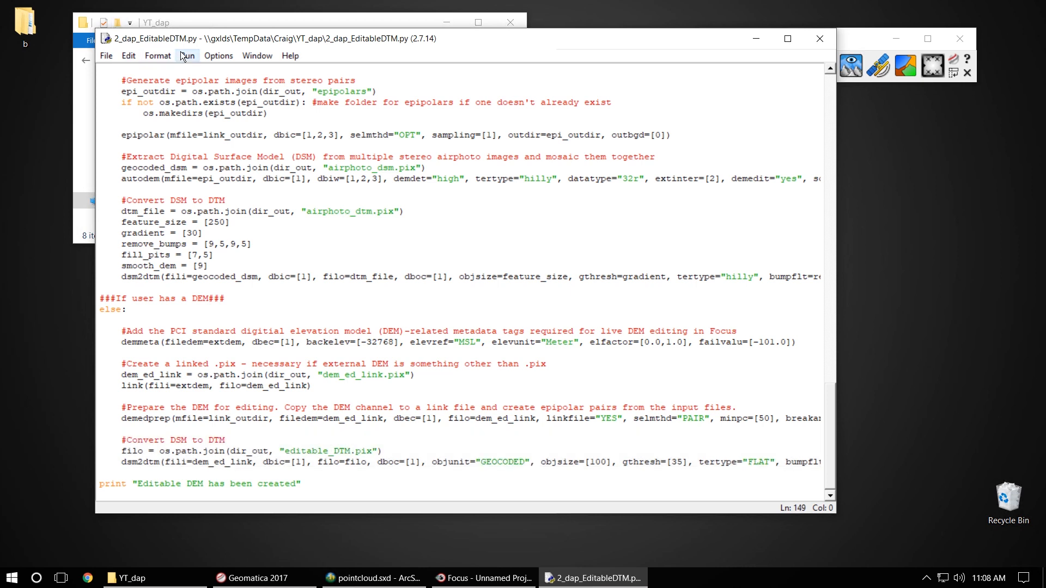
- Run the EditableDTM script, then inspect editable_DTM.pix and dem_ed_link.pix in dir_out
left_click(188, 56)
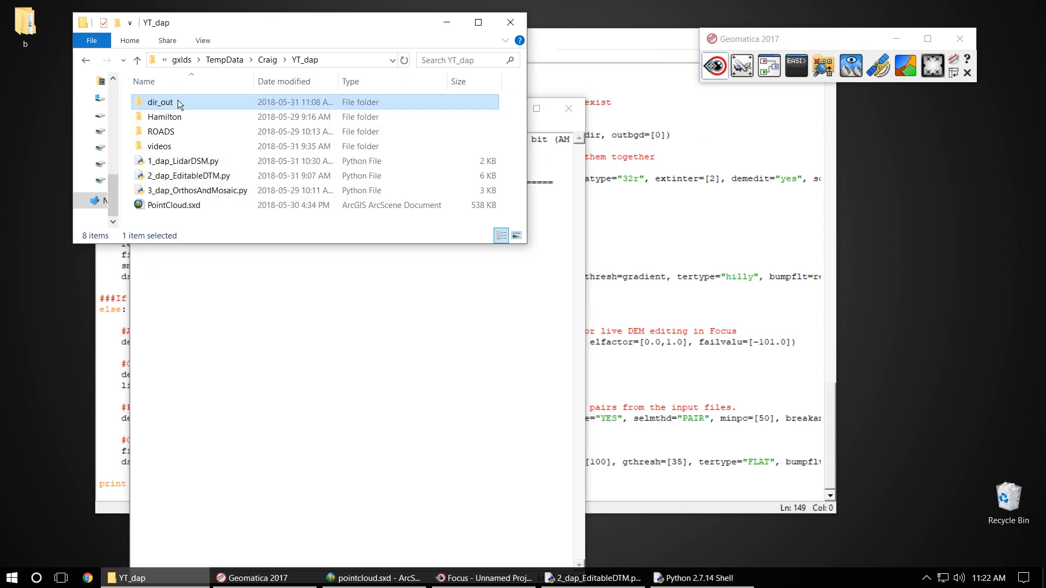
double_click(160, 102)
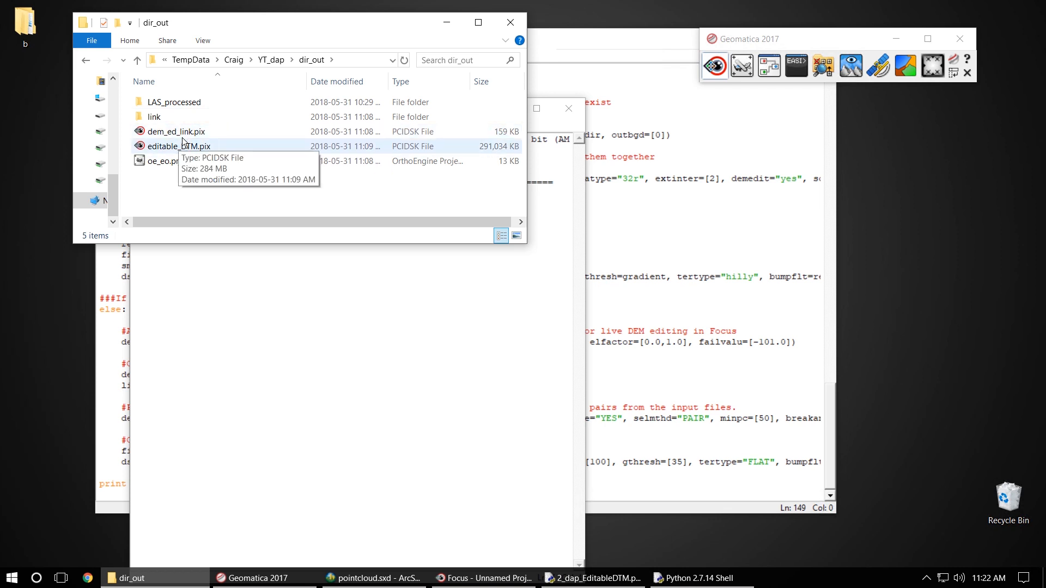
mouse_move(173, 131)
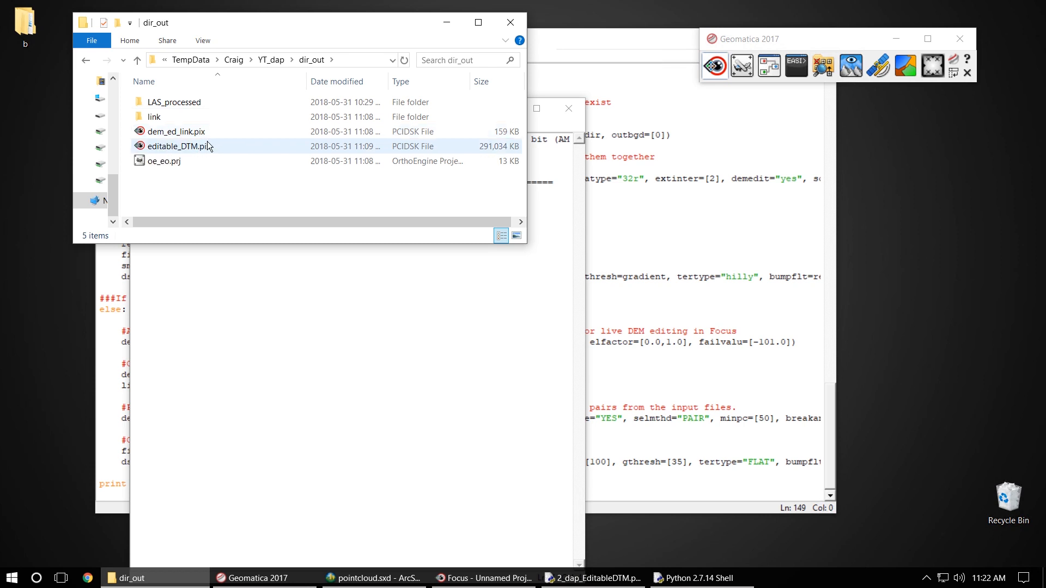
left_click(183, 146)
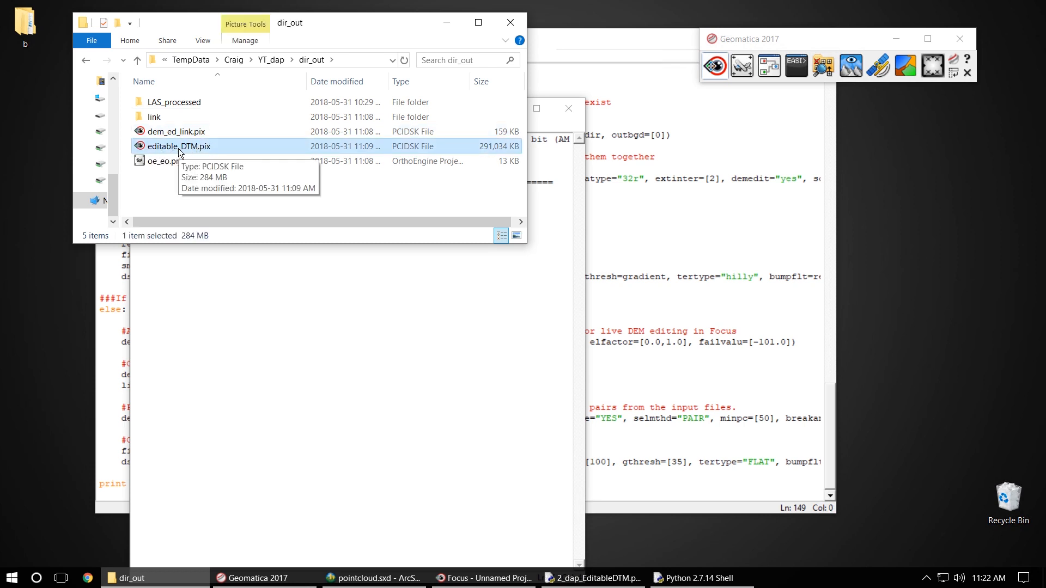
mouse_move(224, 206)
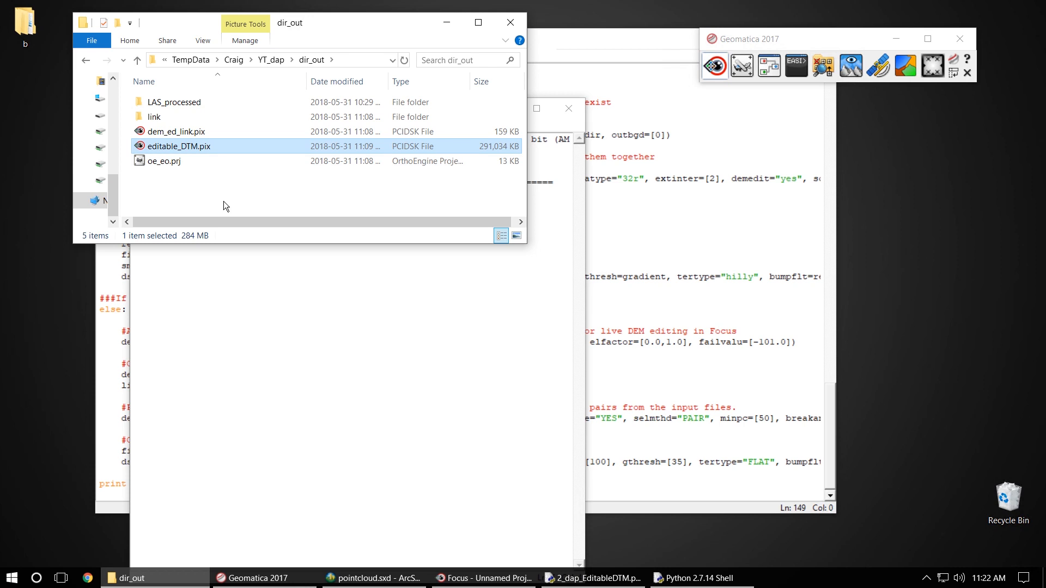
left_click(177, 132)
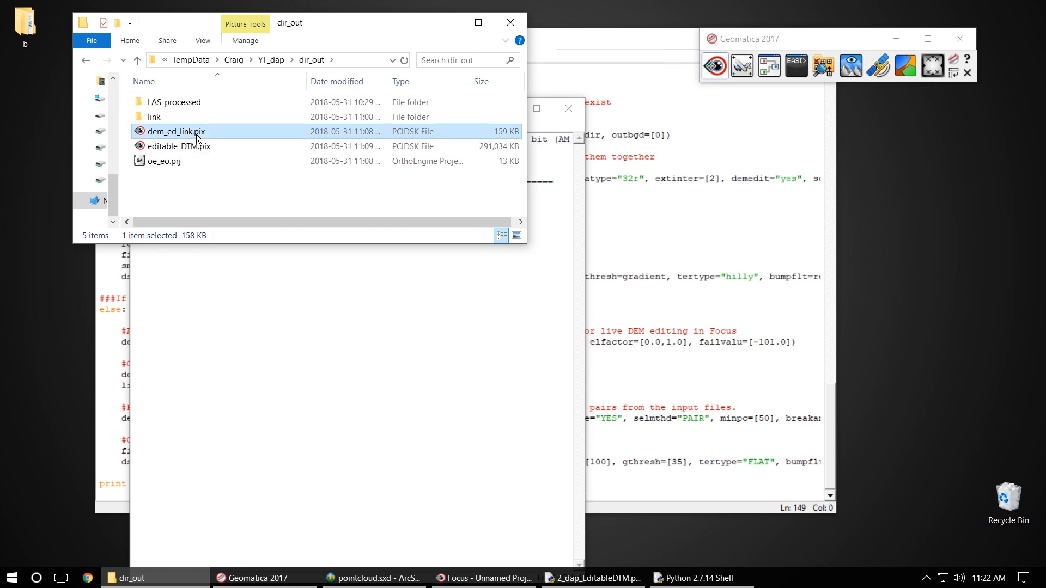
left_click(178, 146)
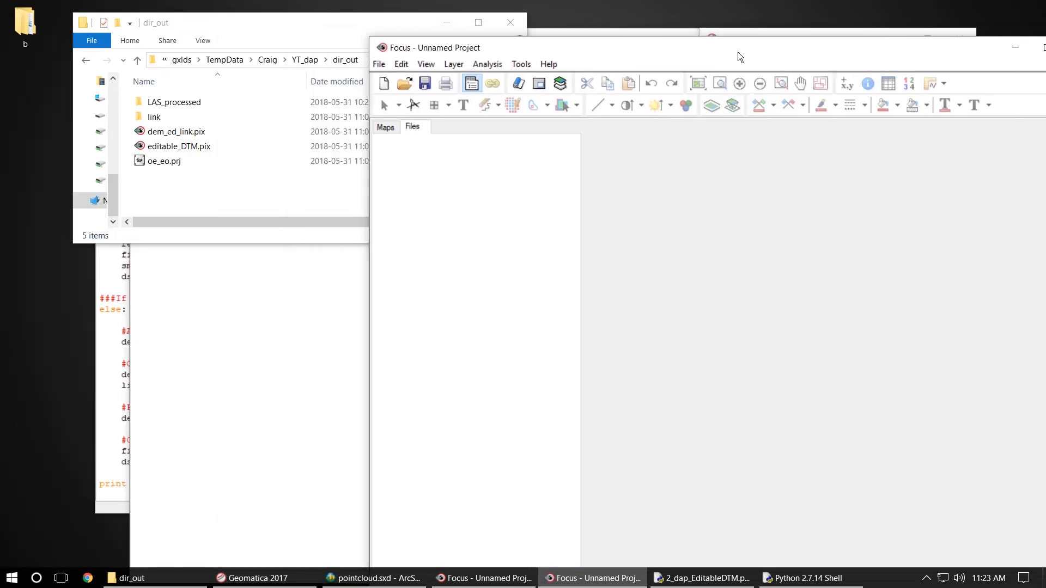
- Start Layer > DEM Editing on dem_ed_link.pix to show it as colour-shaded relief
left_click(176, 132)
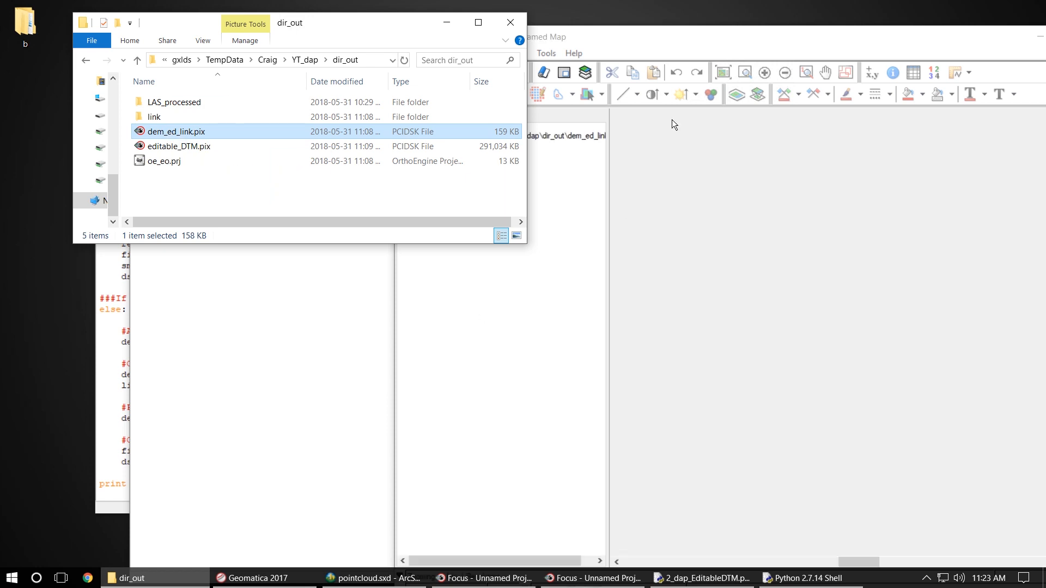
left_click(594, 578)
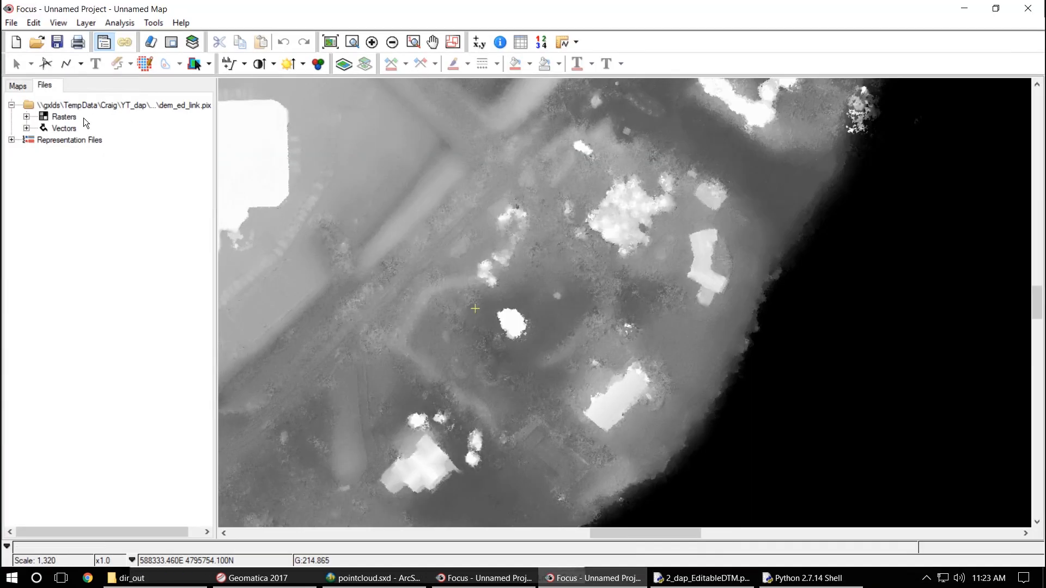
left_click(85, 21)
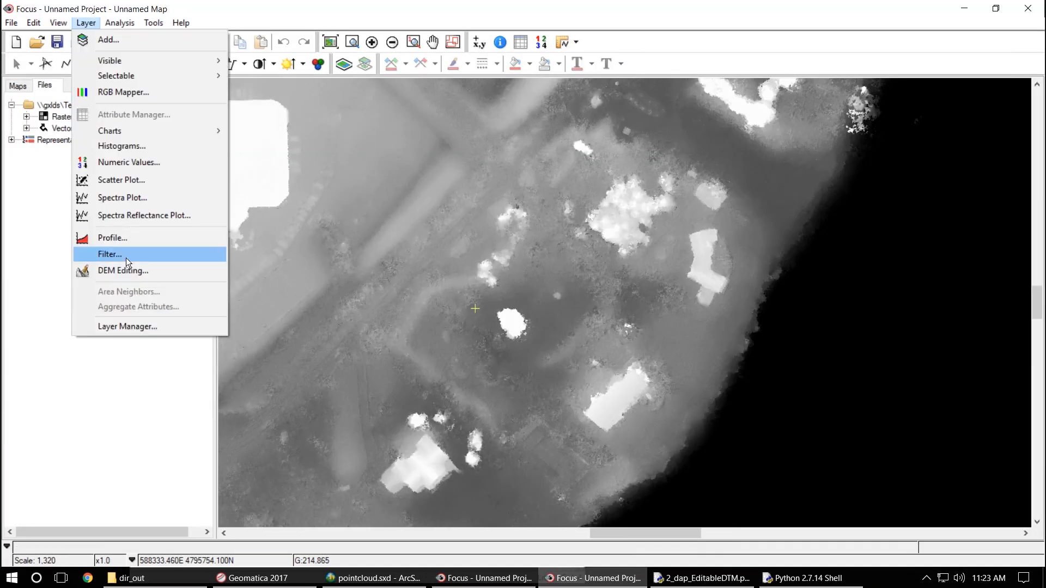
left_click(124, 270)
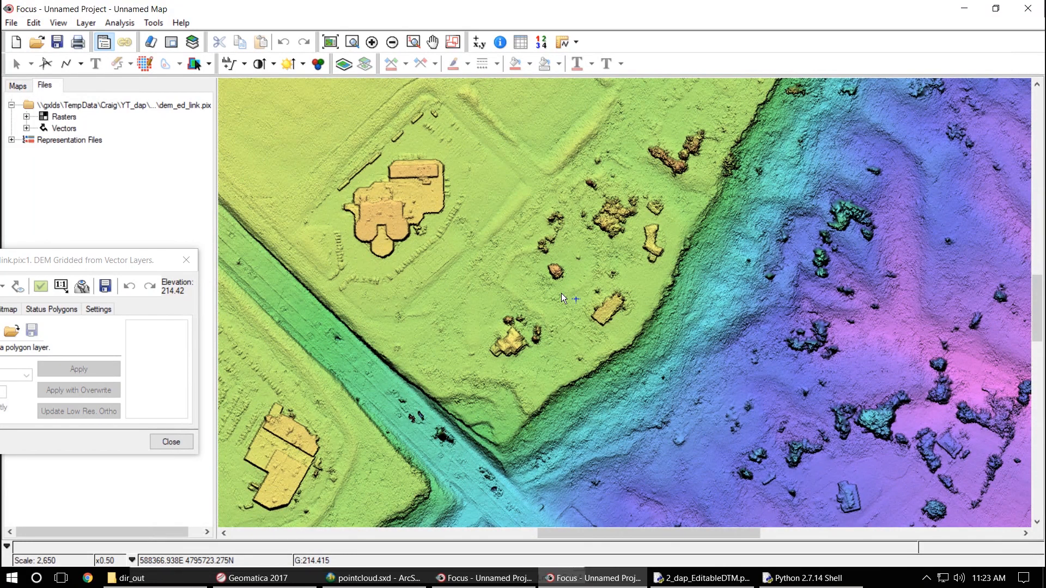
mouse_move(597, 314)
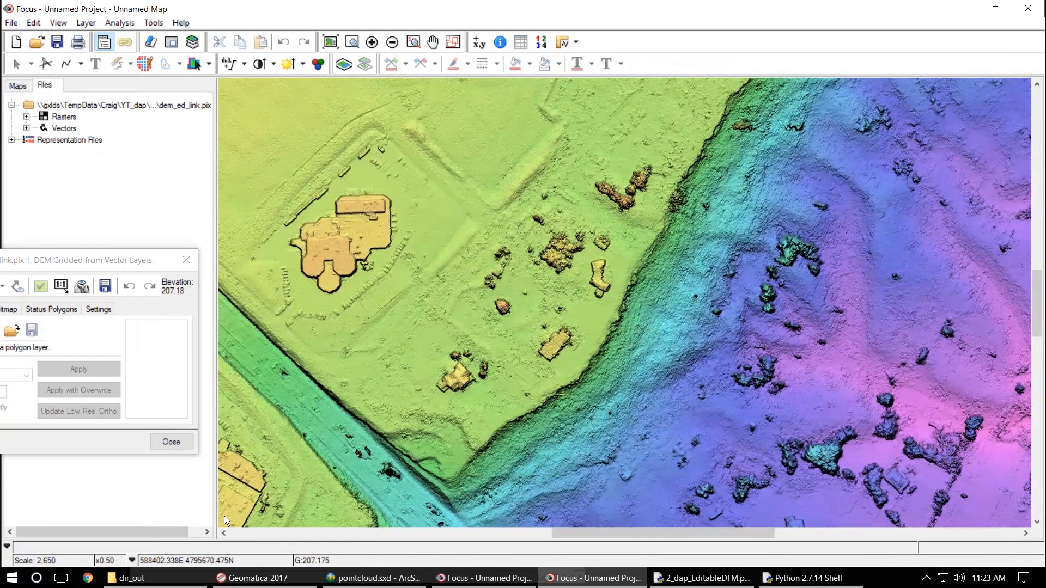
left_click(125, 577)
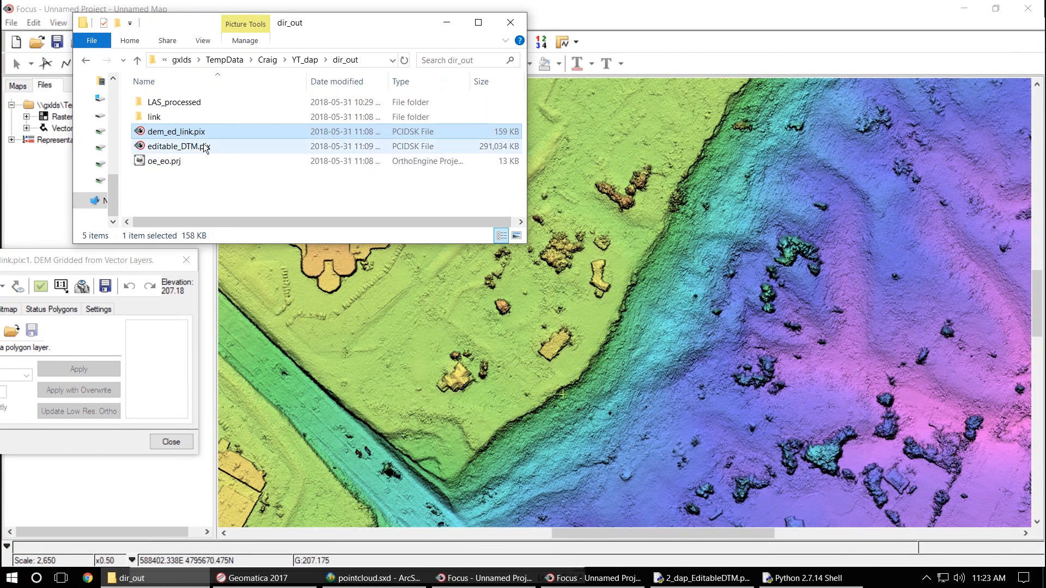
- Open editable_DTM.pix in Focus, start DEM Editing on it, and pan to the highway overpass
left_click(177, 132)
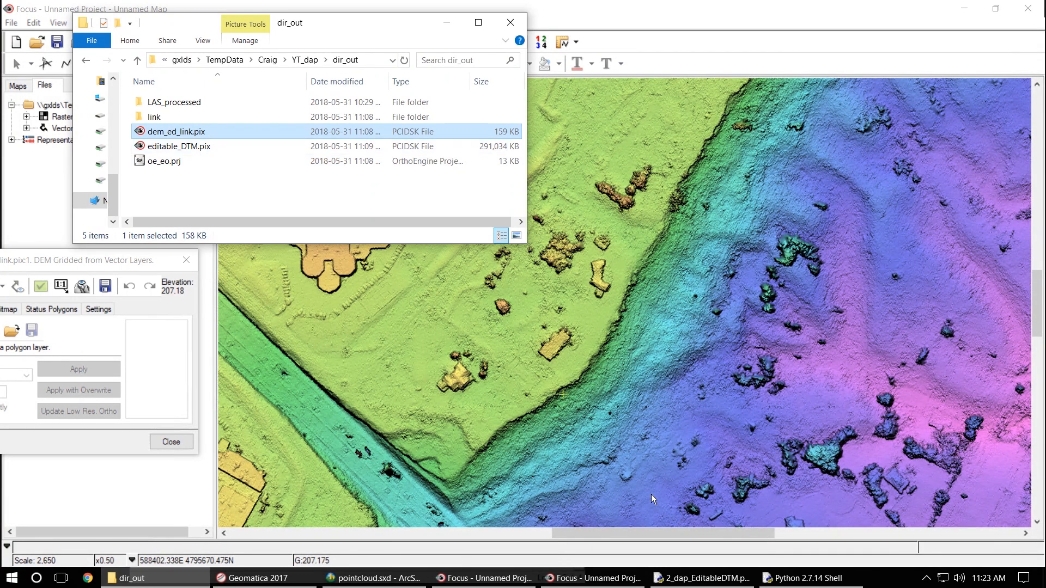
left_click(179, 146)
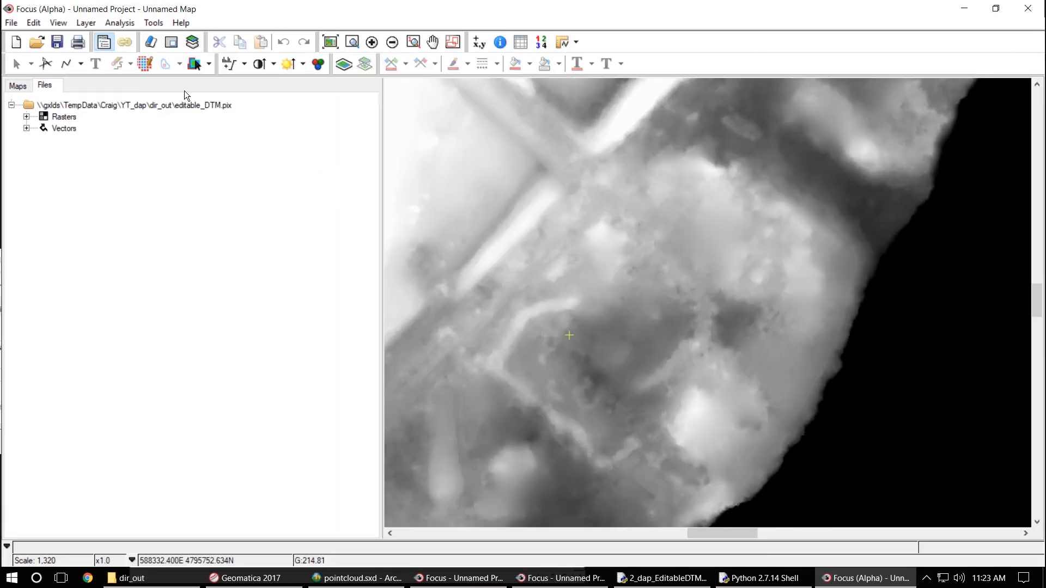
left_click(85, 22)
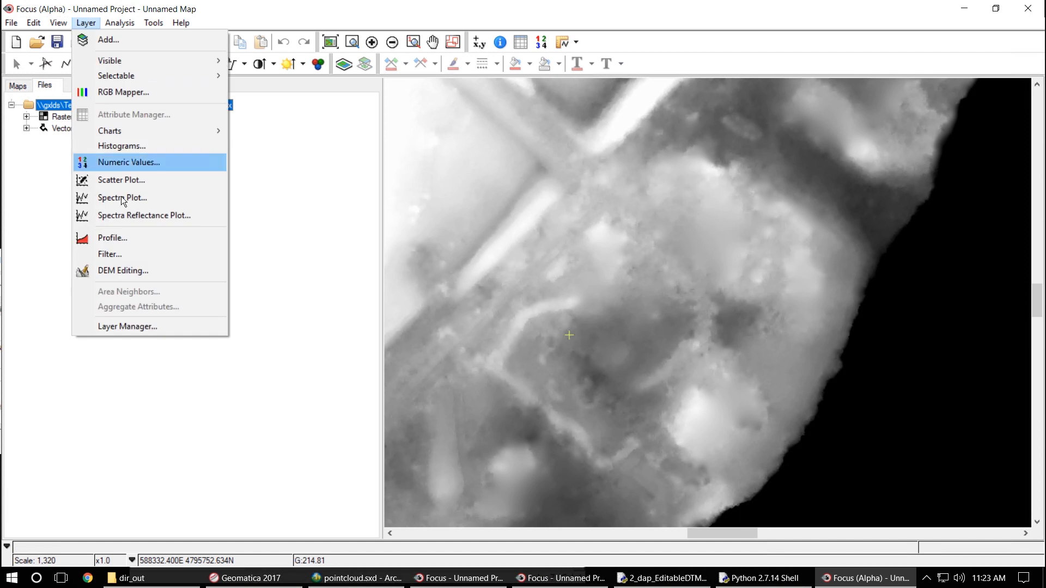
left_click(123, 270)
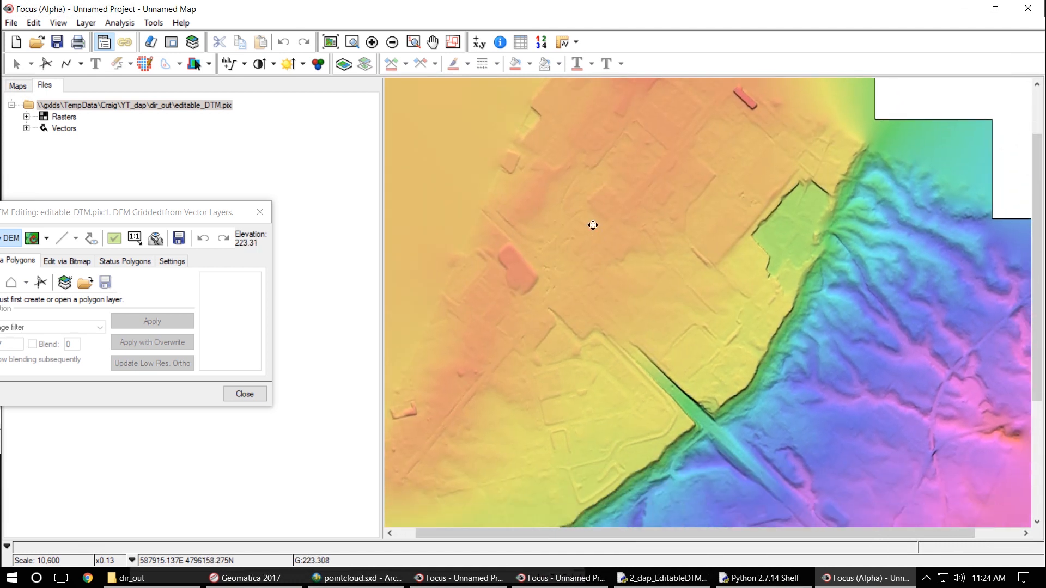
left_click_drag(593, 225, 708, 249)
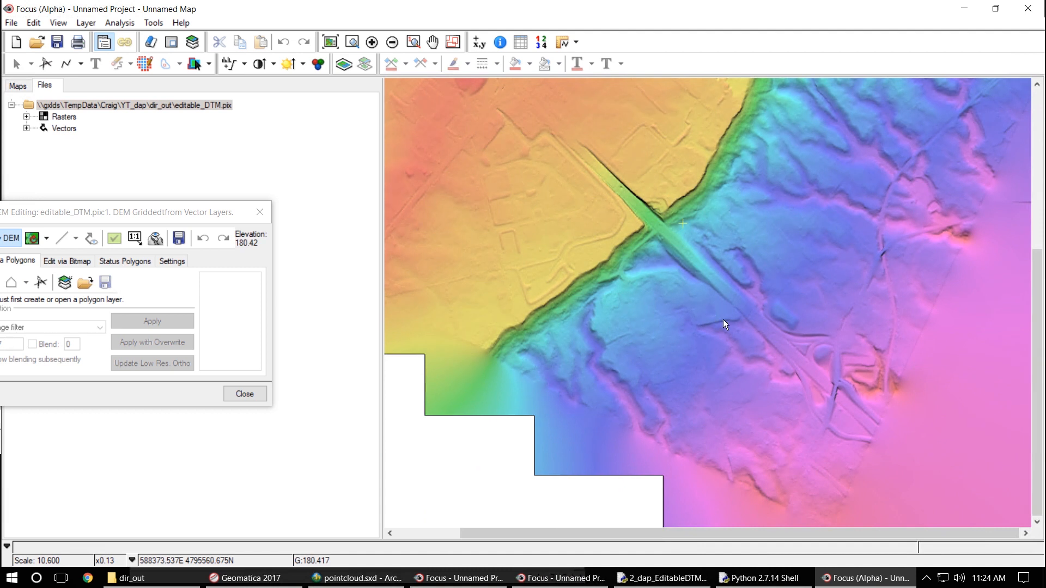
mouse_move(547, 577)
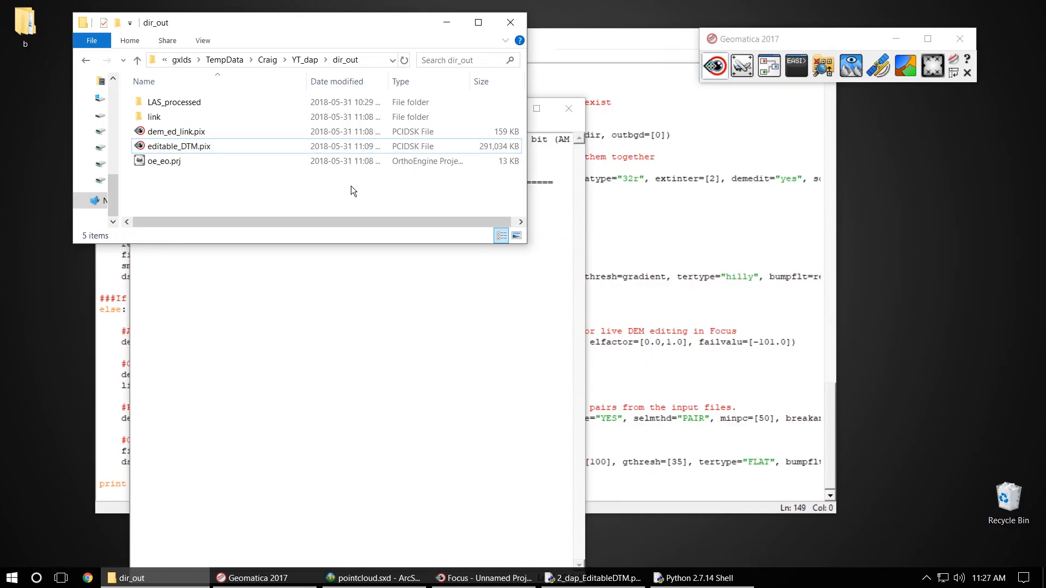
- Return to the dir_out folder listing after closing the second Focus window
left_click(177, 146)
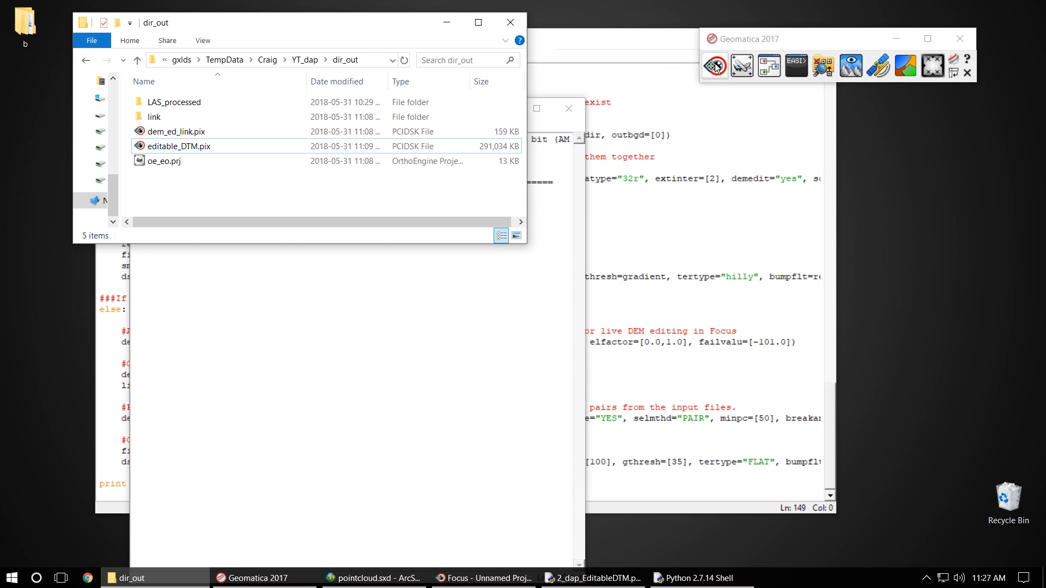
- Start Focus from the Geomatica 2017 toolbar, confirming Yes, so editable_DTM.pix loads
left_click(715, 67)
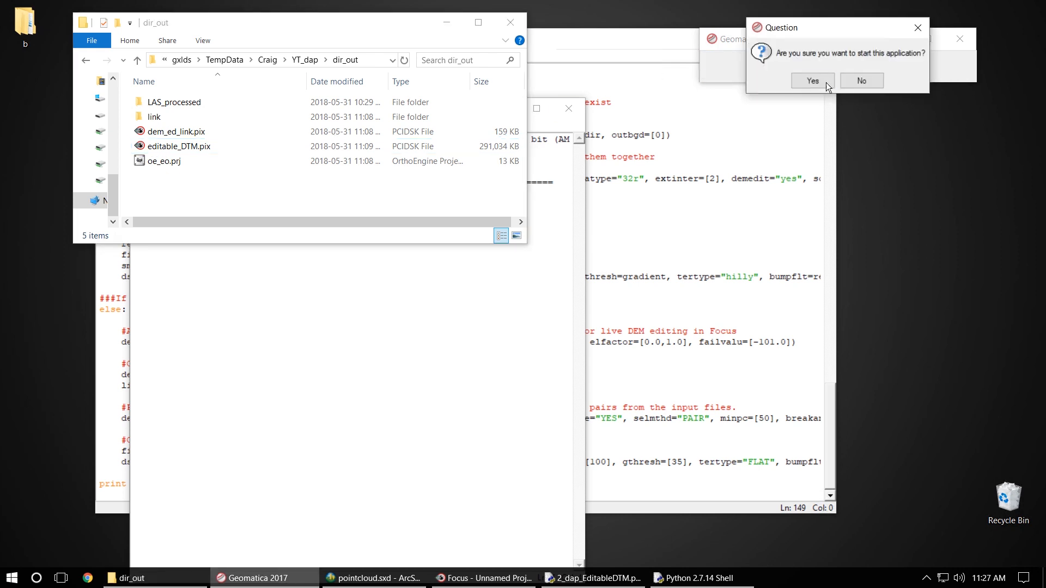
left_click(811, 79)
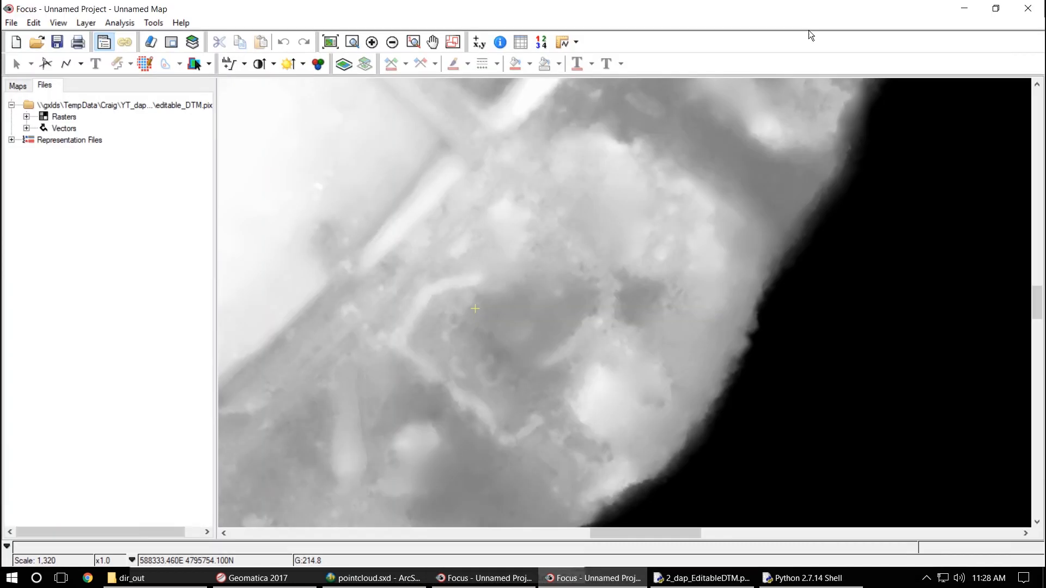
- Start DEM Editing on editable_DTM.pix and zoom a box onto the overpass interchange
left_click(85, 22)
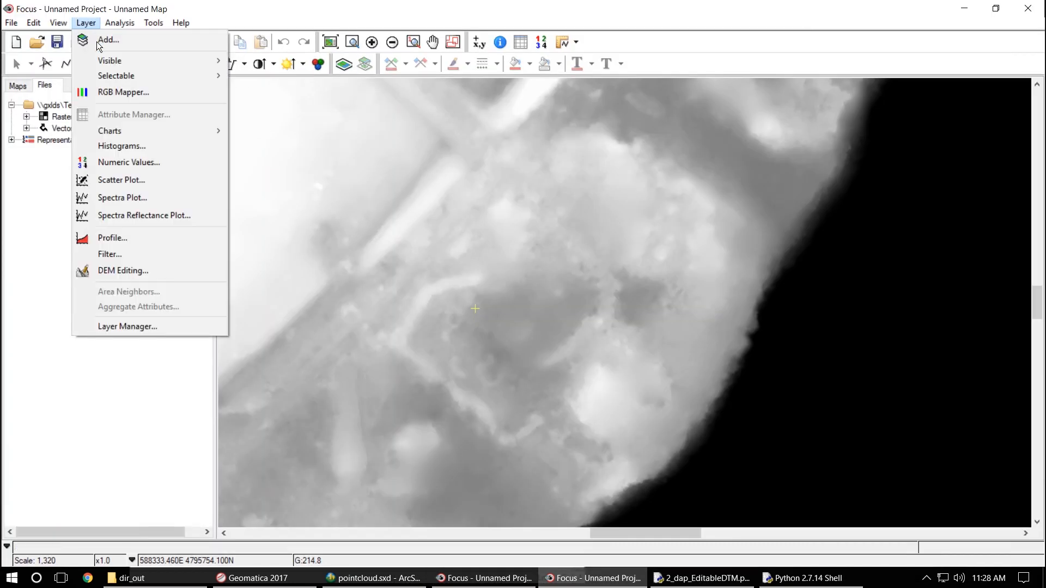
left_click(123, 270)
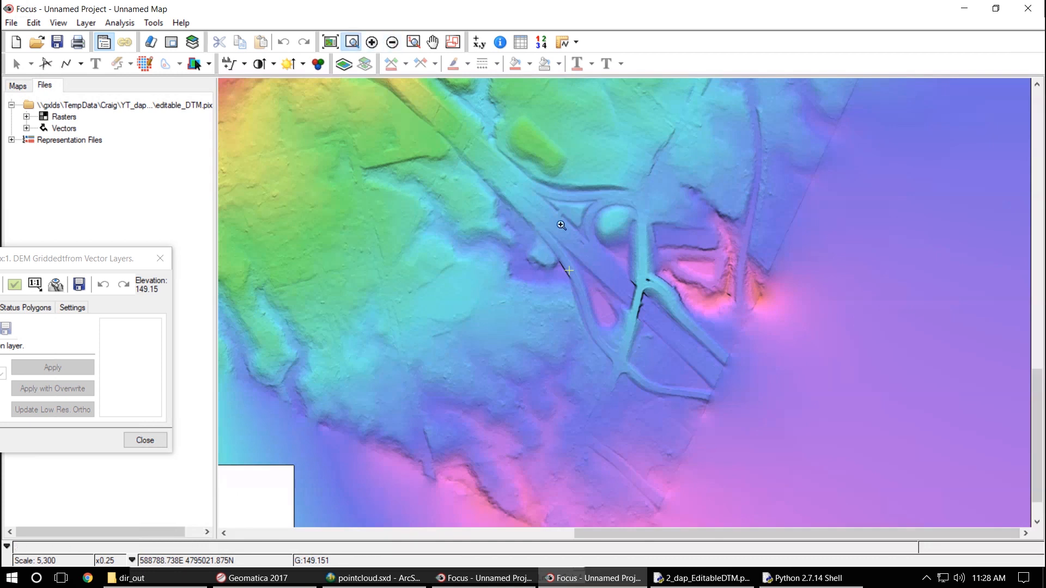
left_click_drag(562, 223, 757, 440)
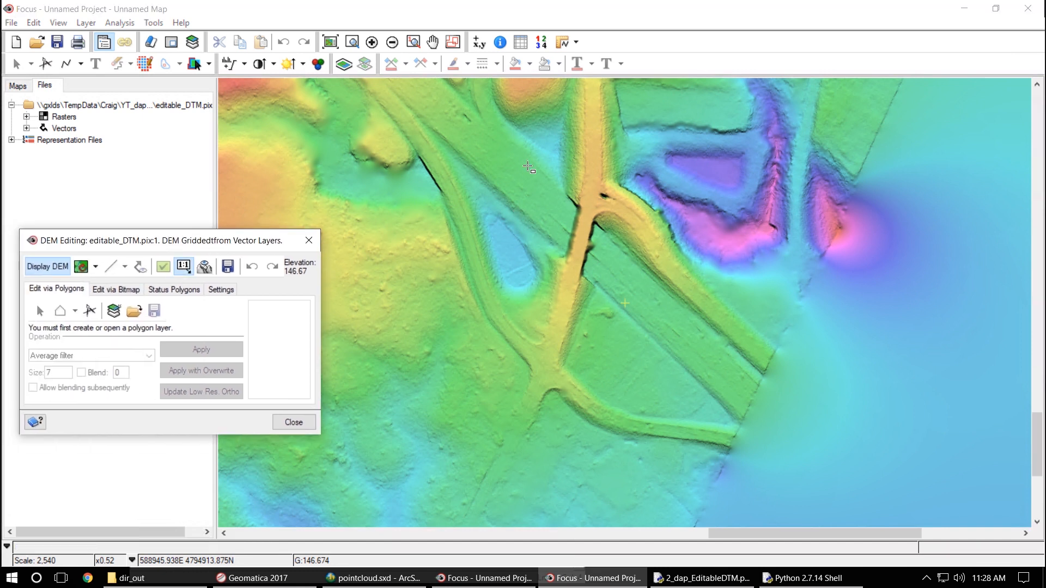
- Bring up the Full Res. Ortho Preview of the overpass, then minimize it aside
left_click(183, 266)
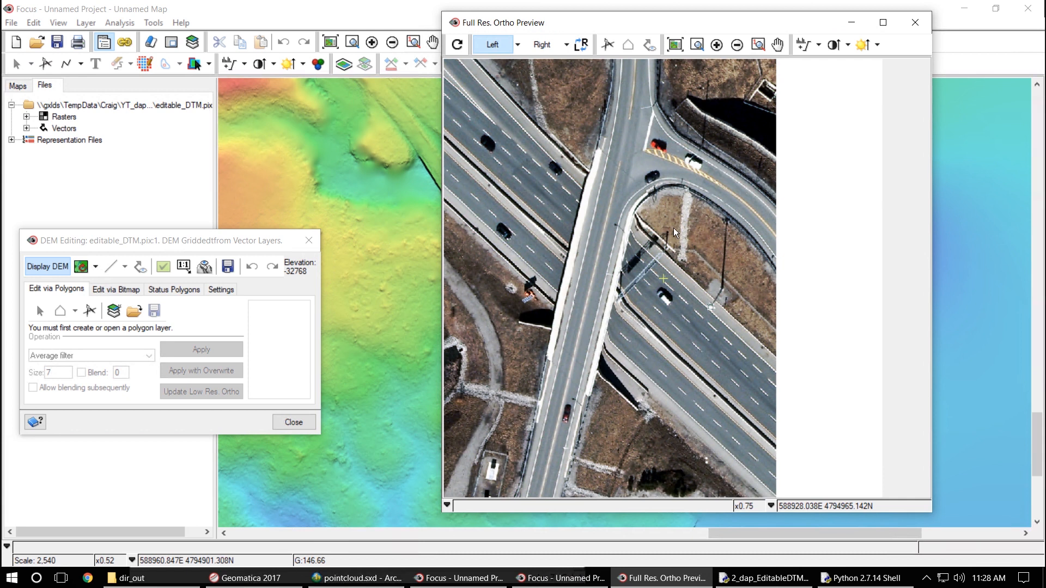
mouse_move(607, 347)
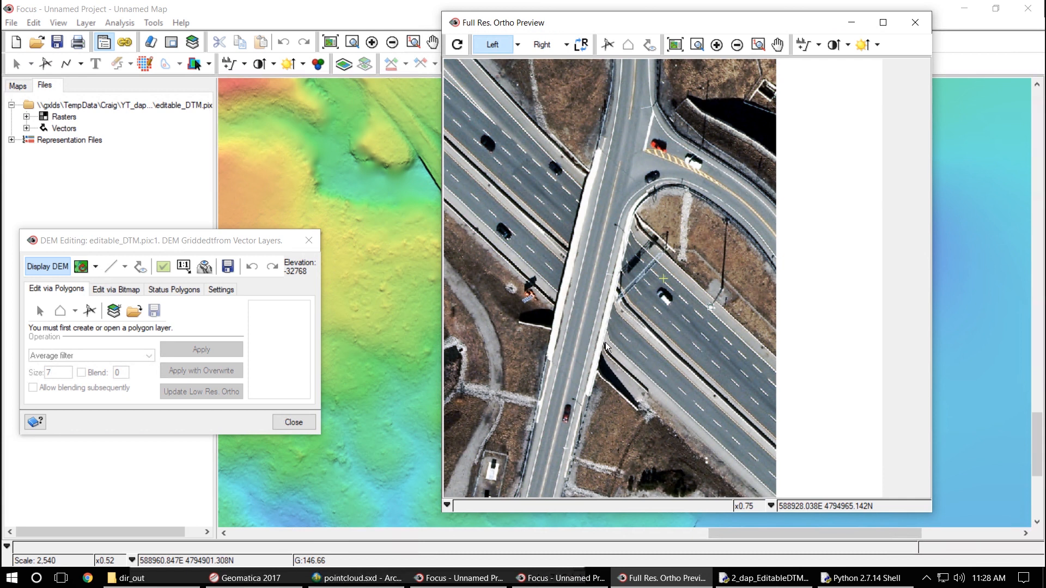
mouse_move(608, 342)
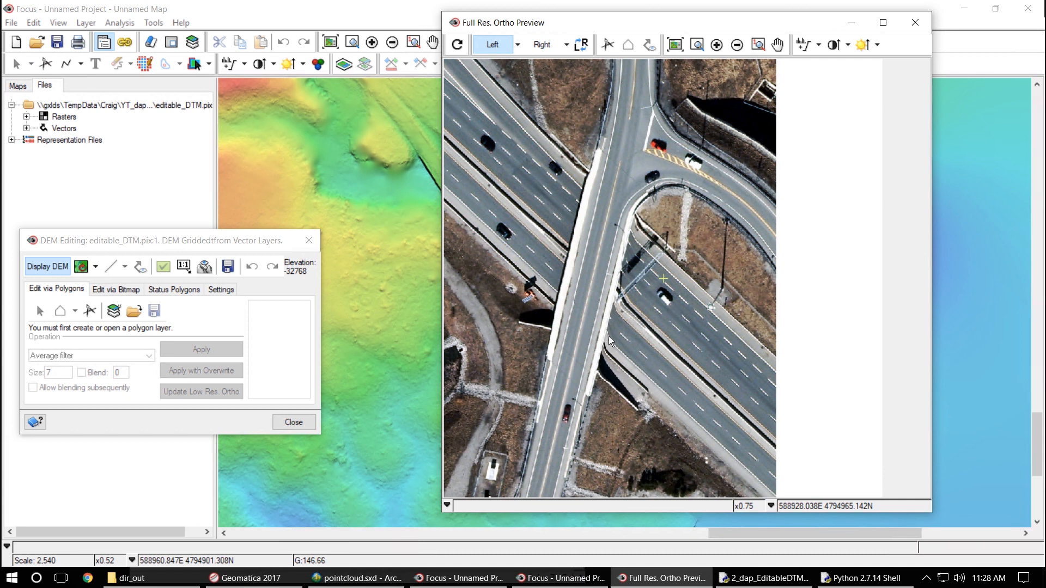
mouse_move(614, 322)
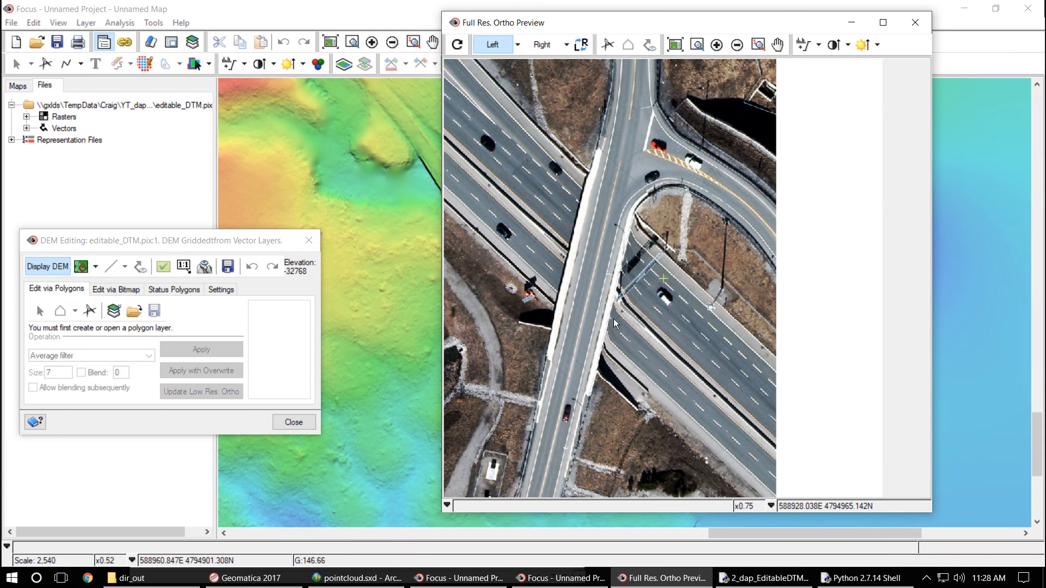
mouse_move(625, 269)
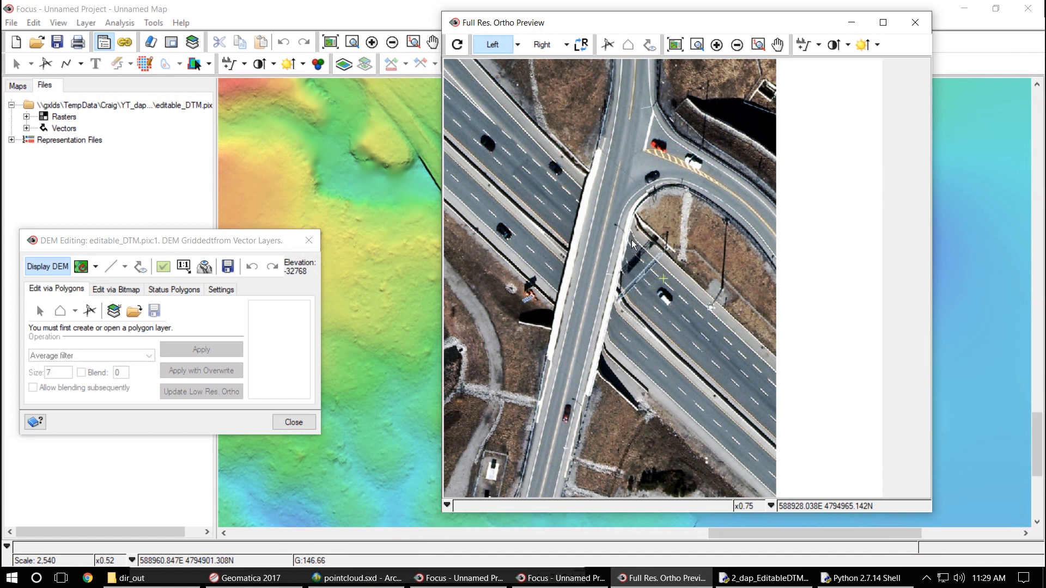
mouse_move(627, 278)
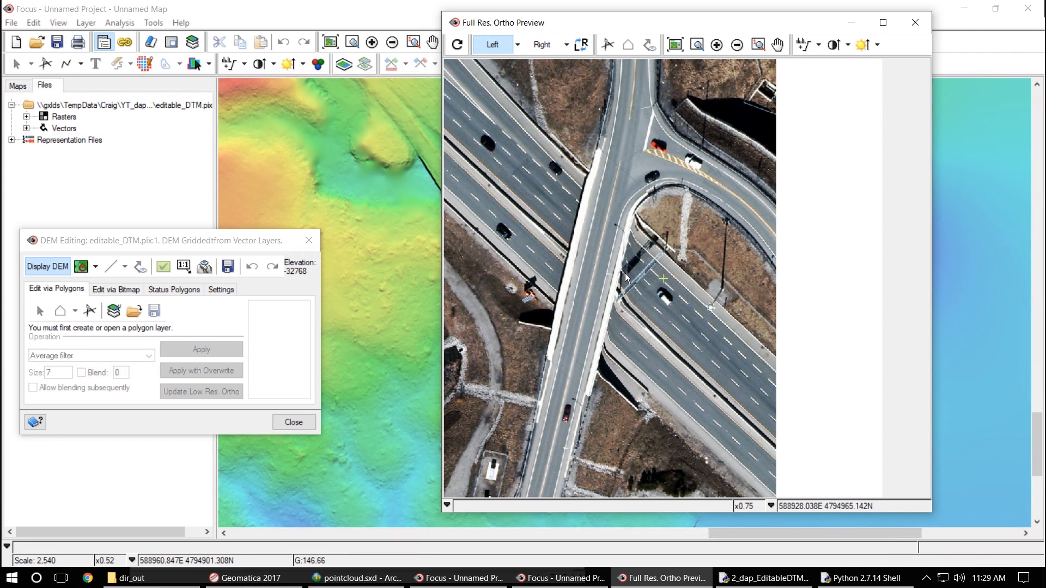
mouse_move(852, 21)
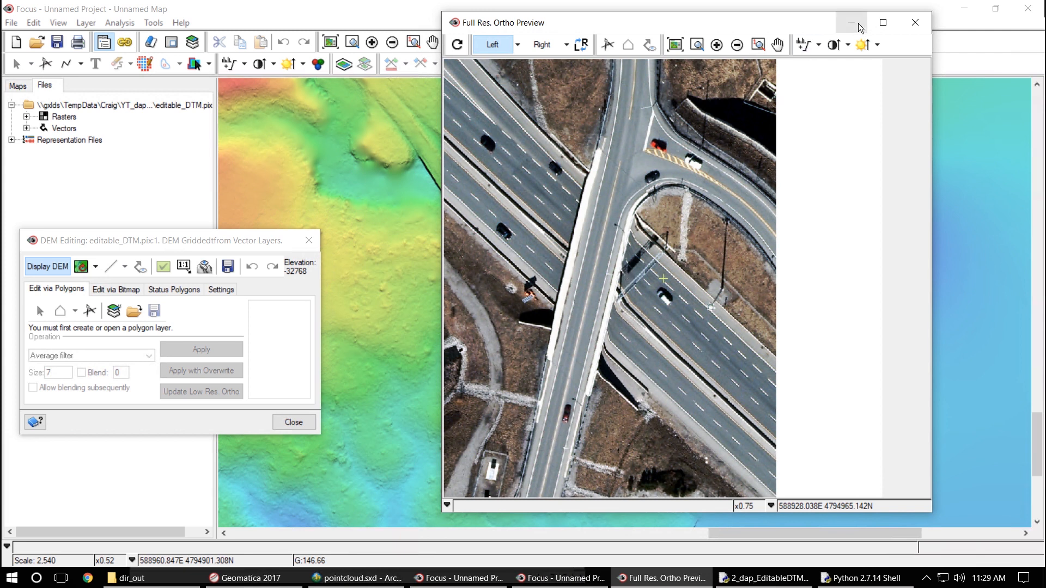
left_click(851, 22)
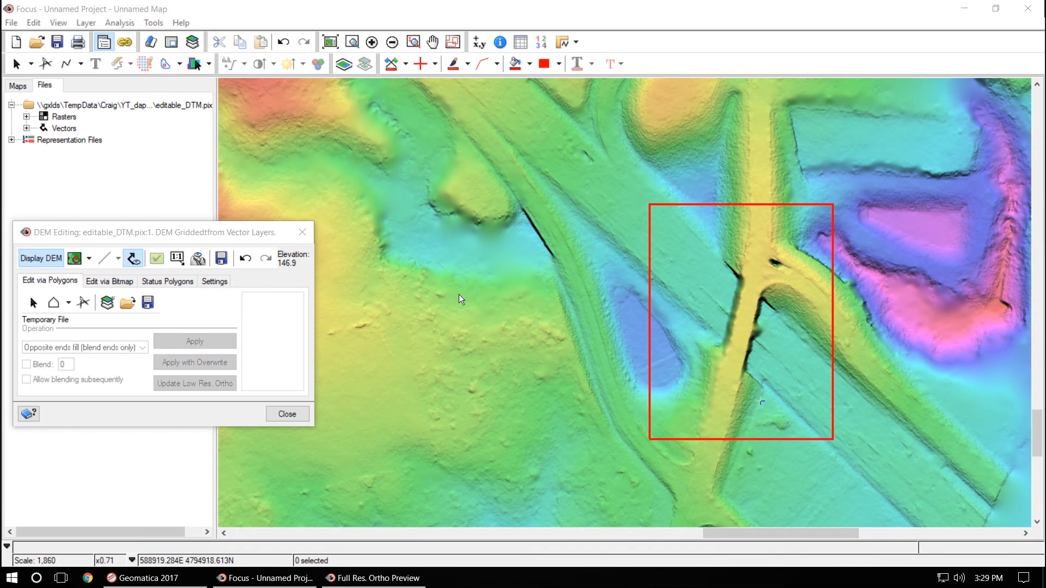
mouse_move(407, 295)
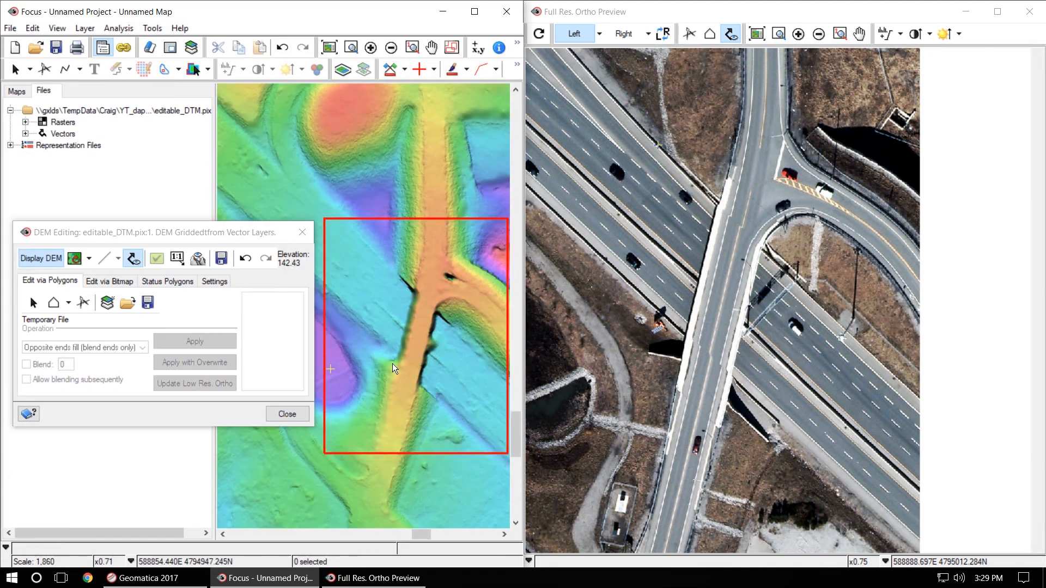
- Select the rectangular edit area drawn across the highway under the bridge
left_click(709, 34)
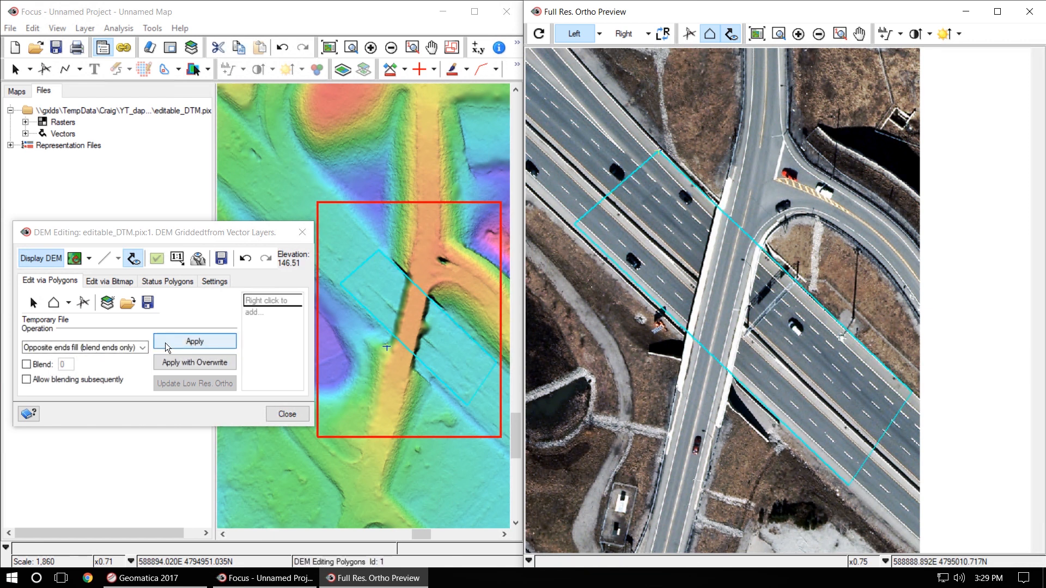
- Apply Opposite ends fill to flatten the highway rectangle under the bridge
left_click(194, 341)
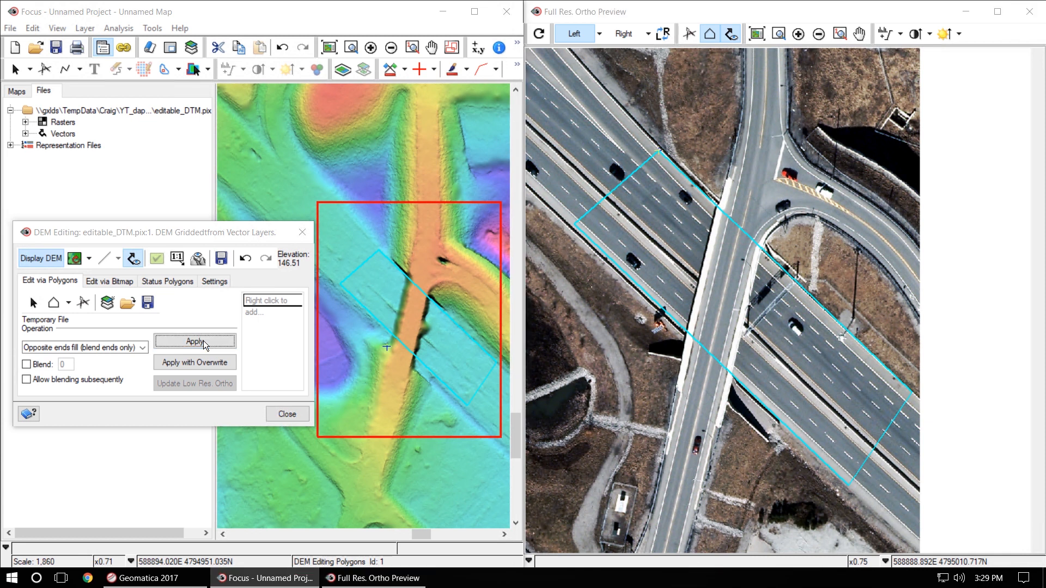
left_click(194, 341)
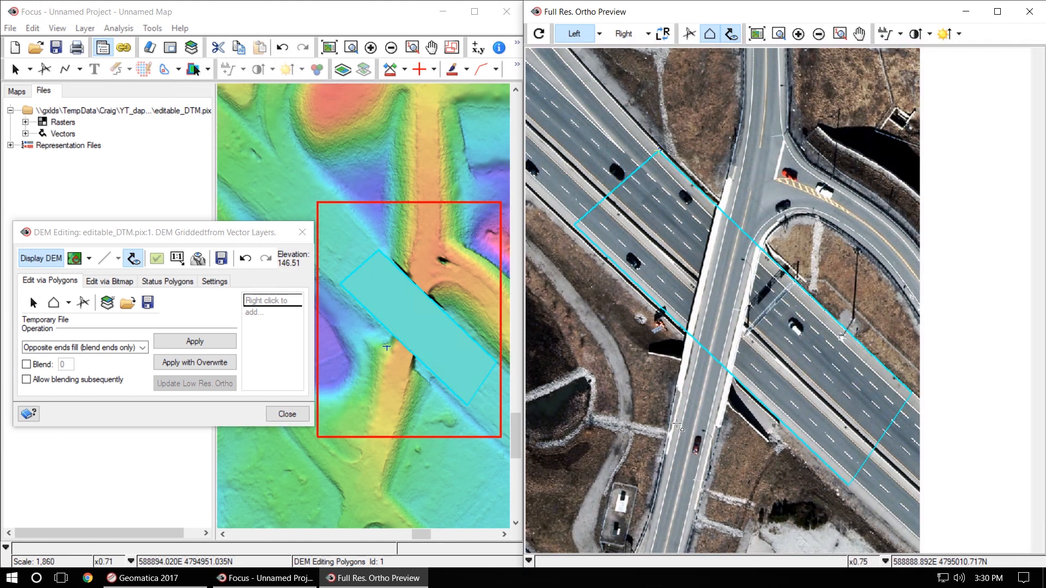
mouse_move(667, 456)
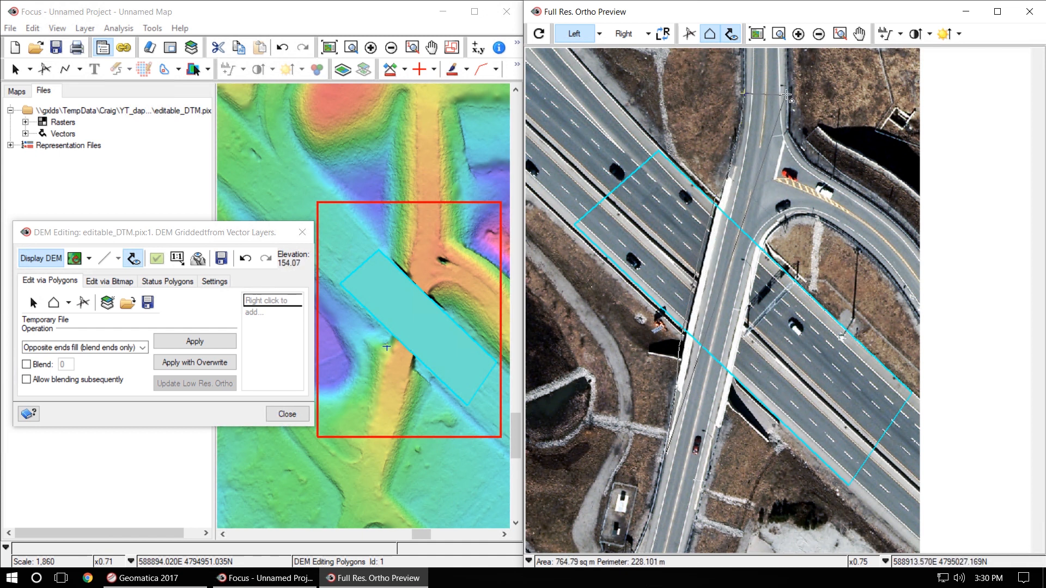
- Outline the overpass deck as a polygon and fill it with Overwrite to restore deck elevation
left_click_drag(786, 97, 783, 186)
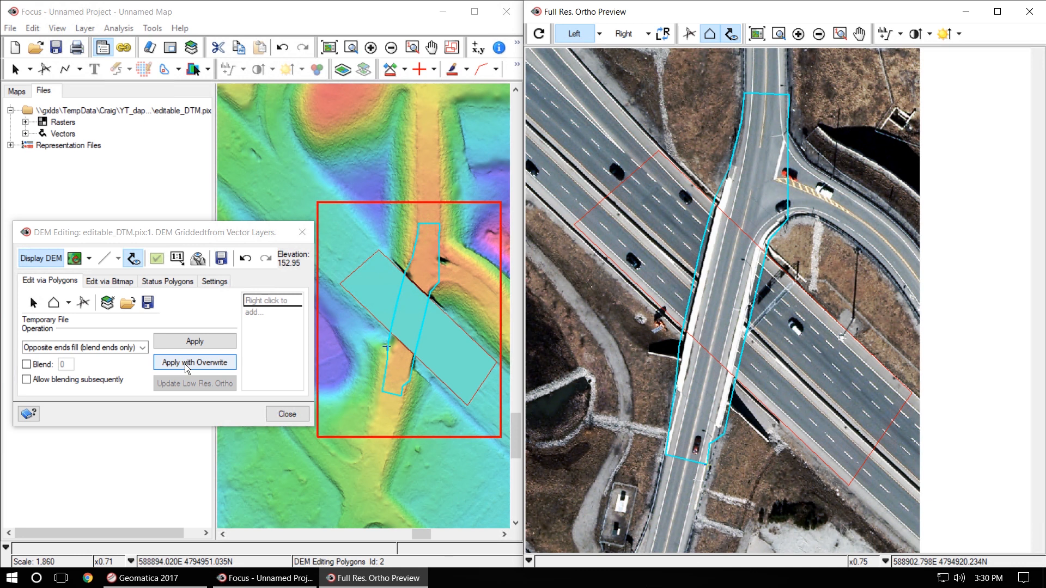
left_click(194, 362)
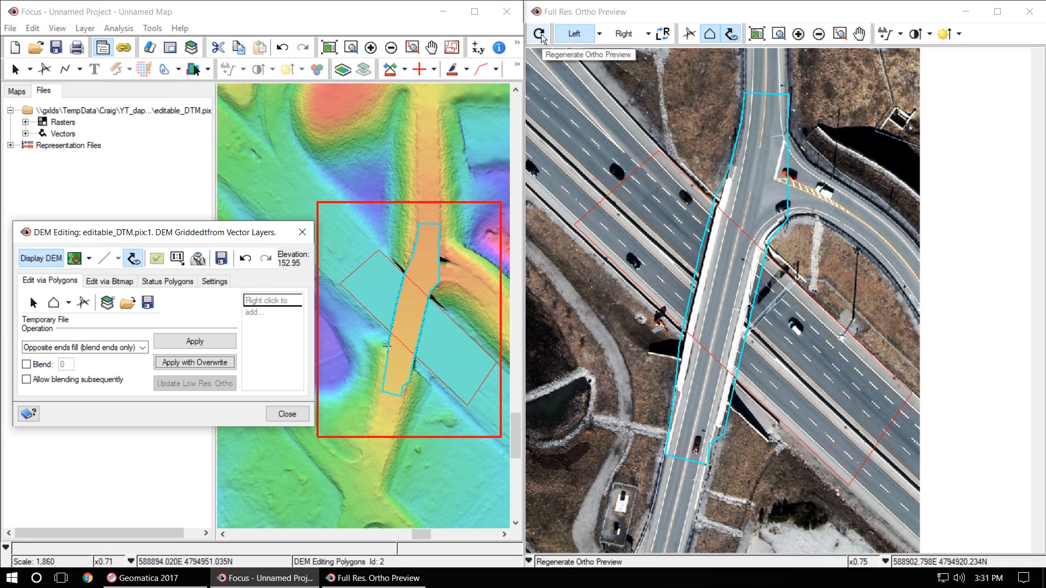
- Regenerate the ortho preview from the edited DTM and view it from the left image
left_click(539, 34)
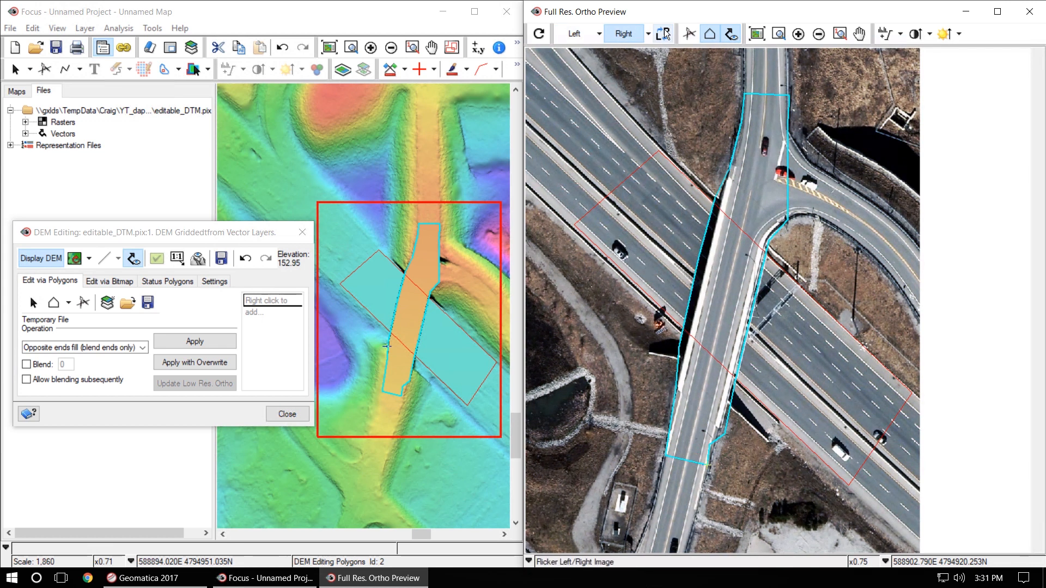
left_click(574, 33)
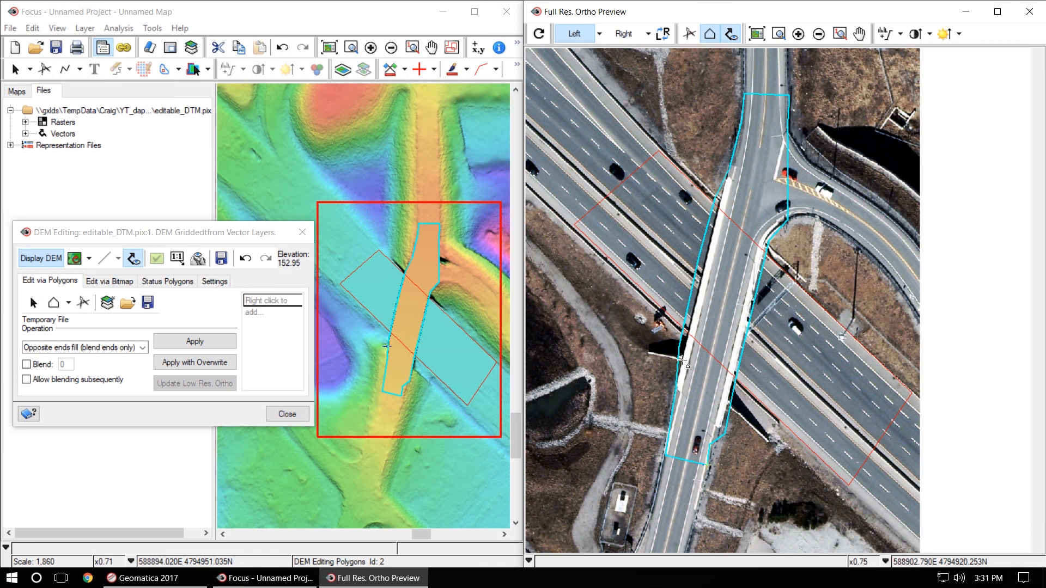
mouse_move(684, 453)
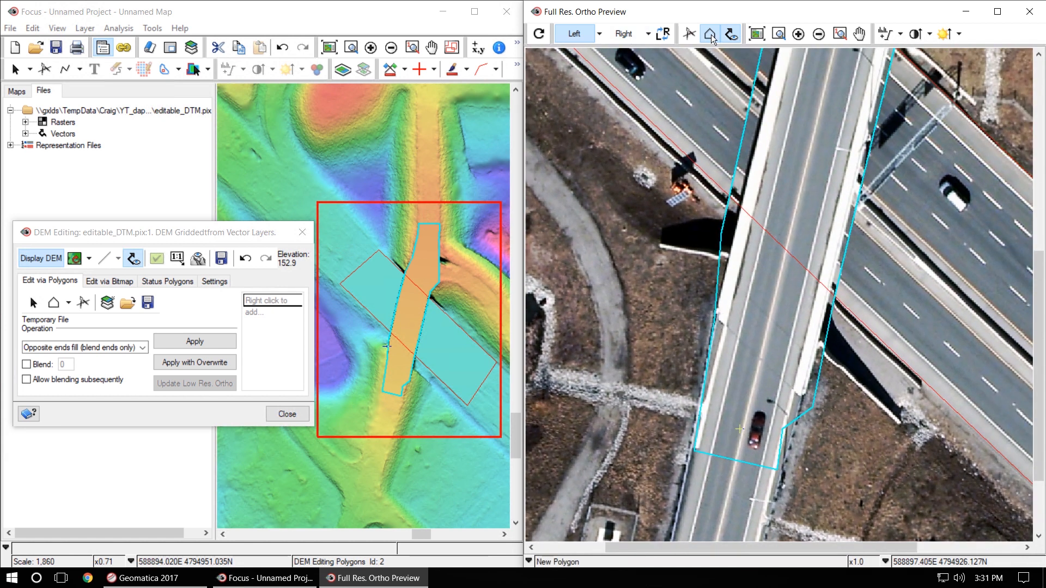
mouse_move(405, 267)
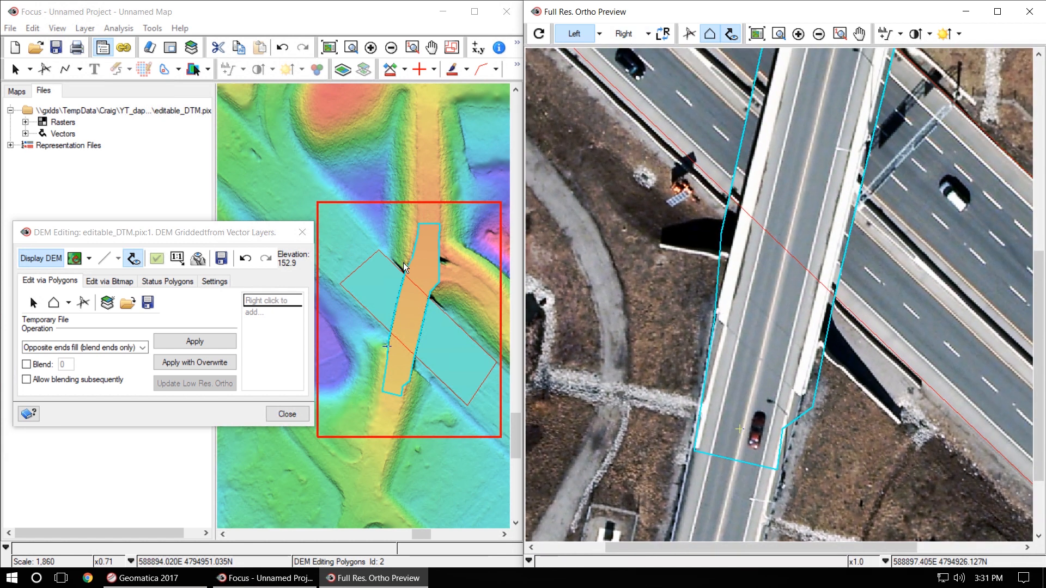
- Drag the deck polygon's vertices to the overpass edges, checking Left/Right images, to about 1,675 sq m
left_click(245, 258)
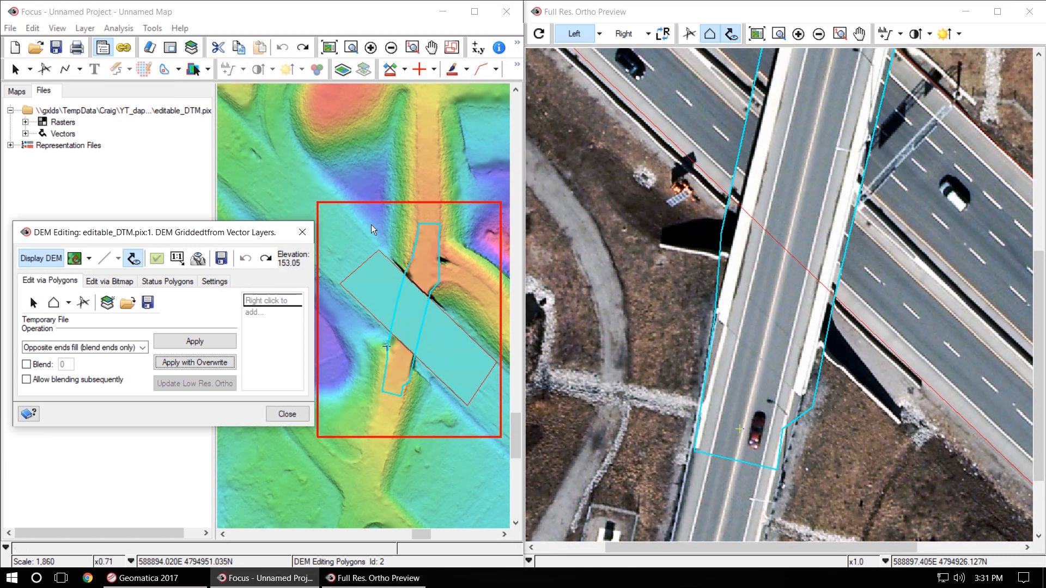
mouse_move(701, 421)
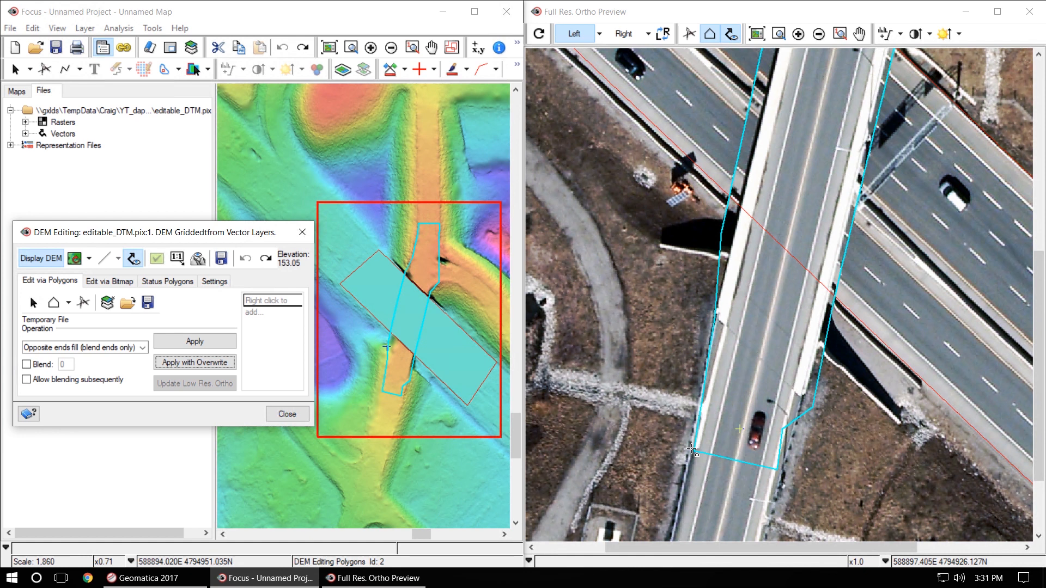
mouse_move(727, 11)
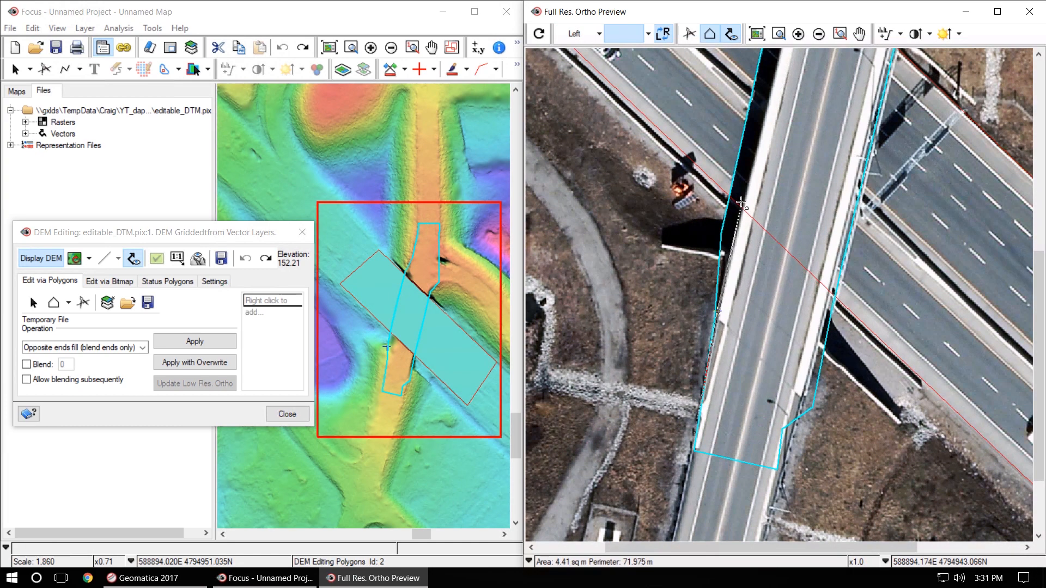
left_click(623, 33)
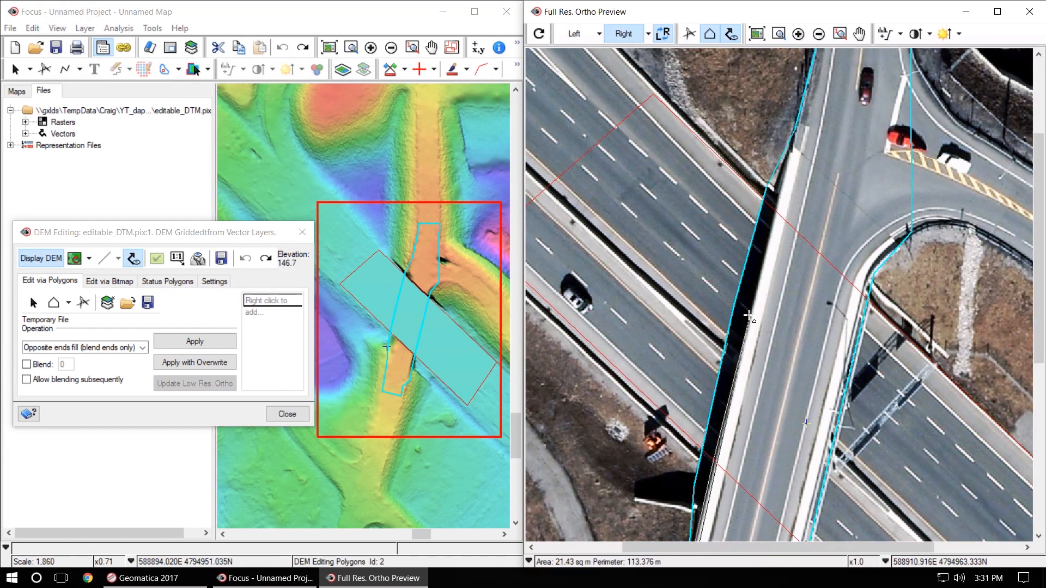
left_click(575, 34)
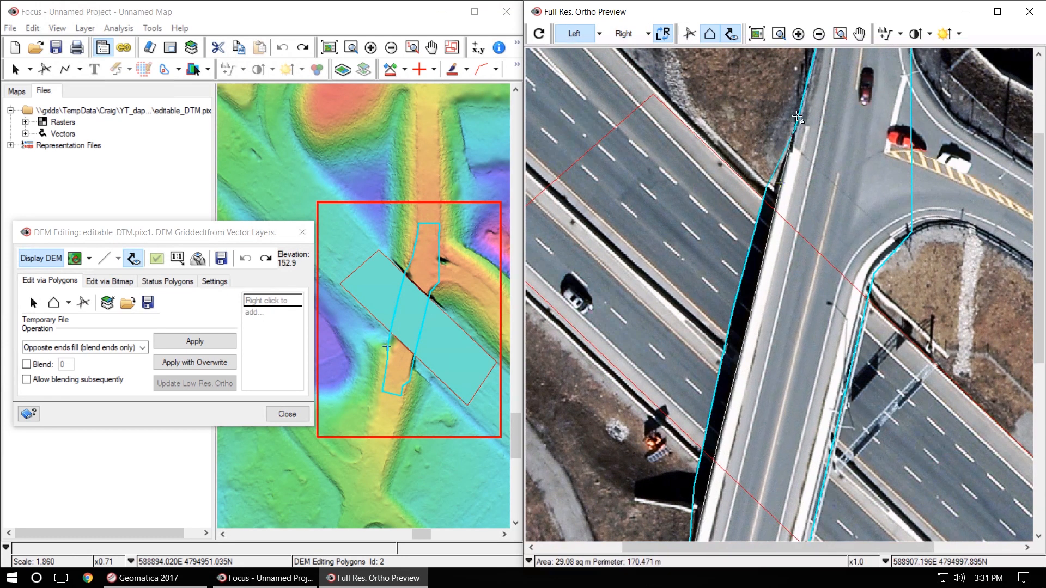
left_click(623, 34)
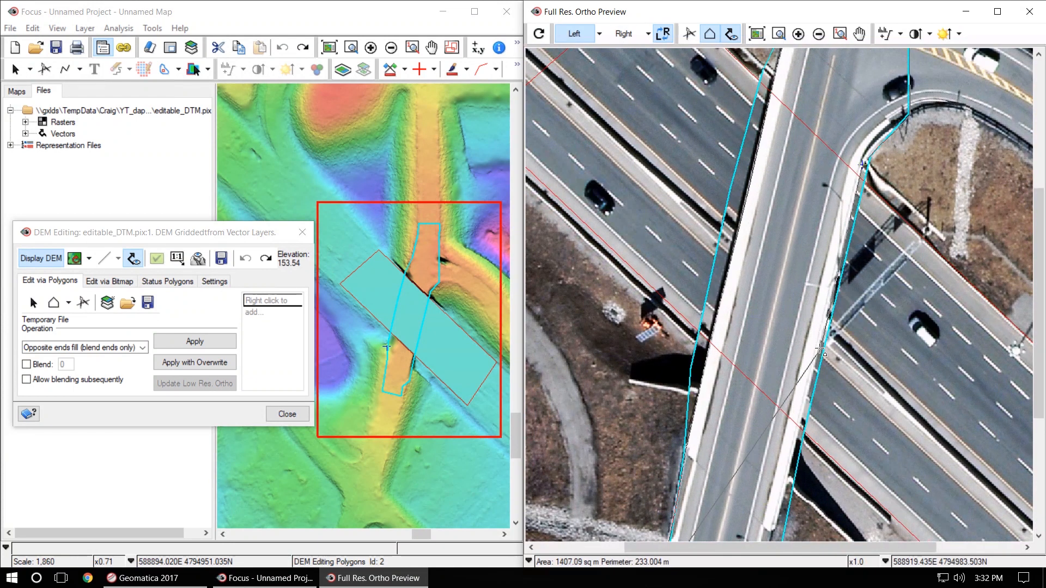
left_click(623, 34)
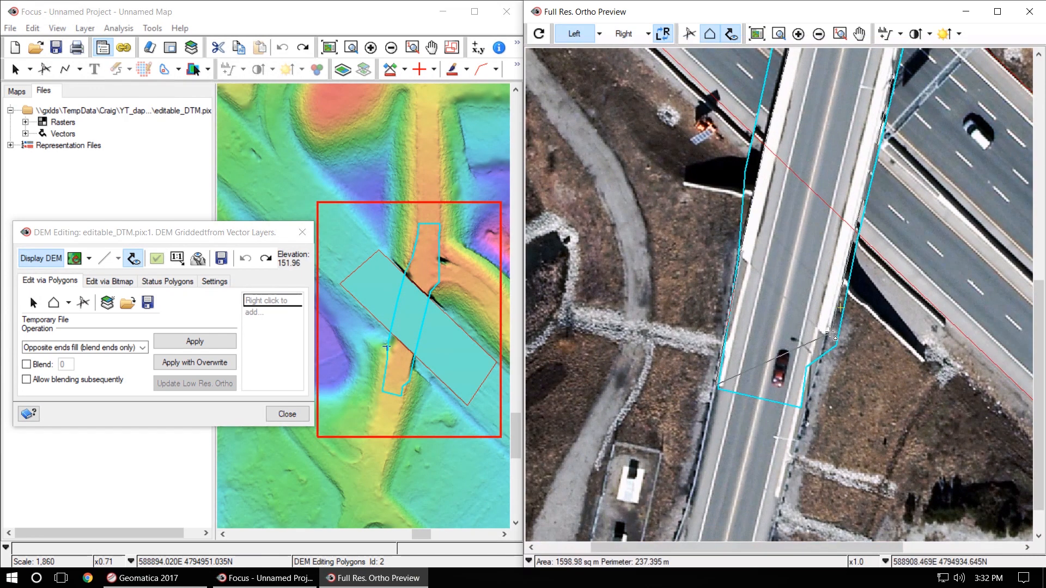
left_click(624, 34)
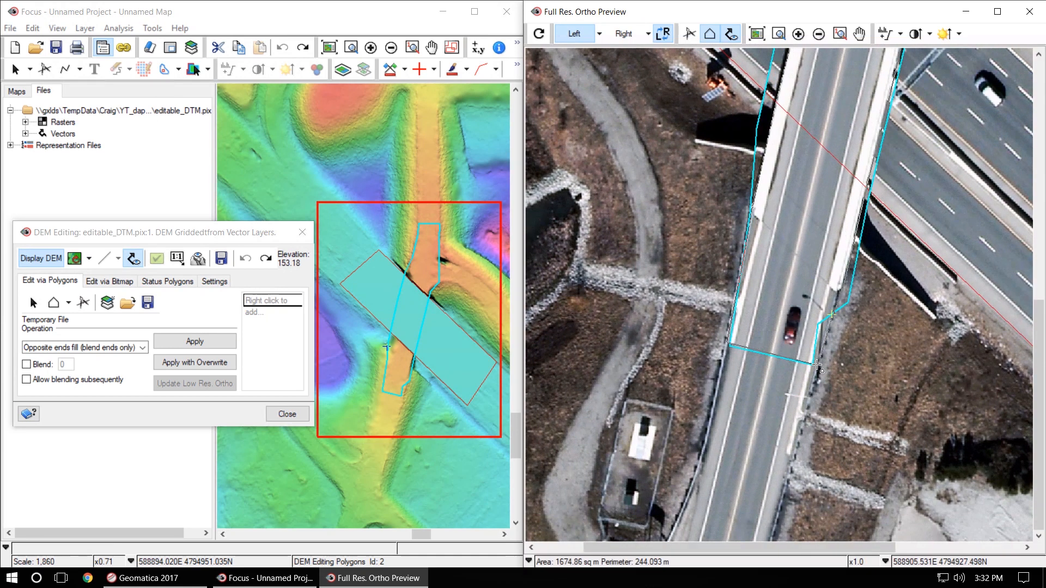
- Apply Overwrite fill to the reshaped deck polygon and verify bridge alignment in the preview
left_click(623, 33)
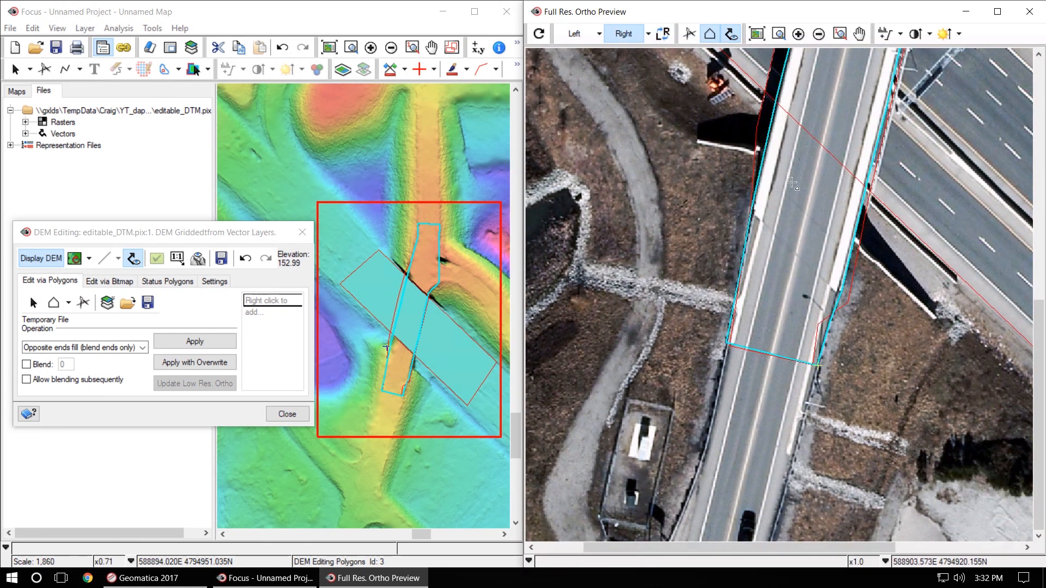
left_click(194, 361)
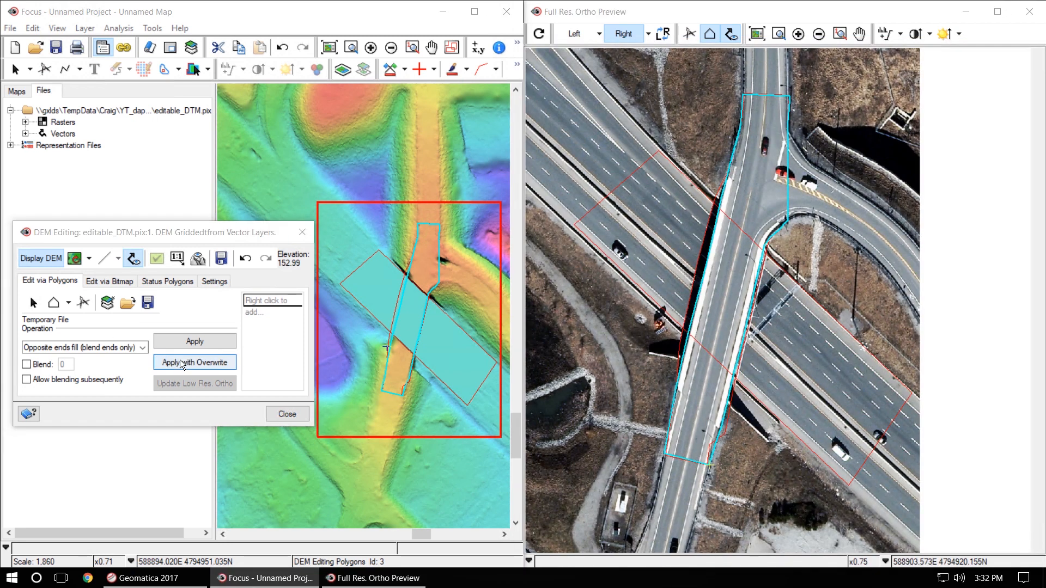
left_click(194, 361)
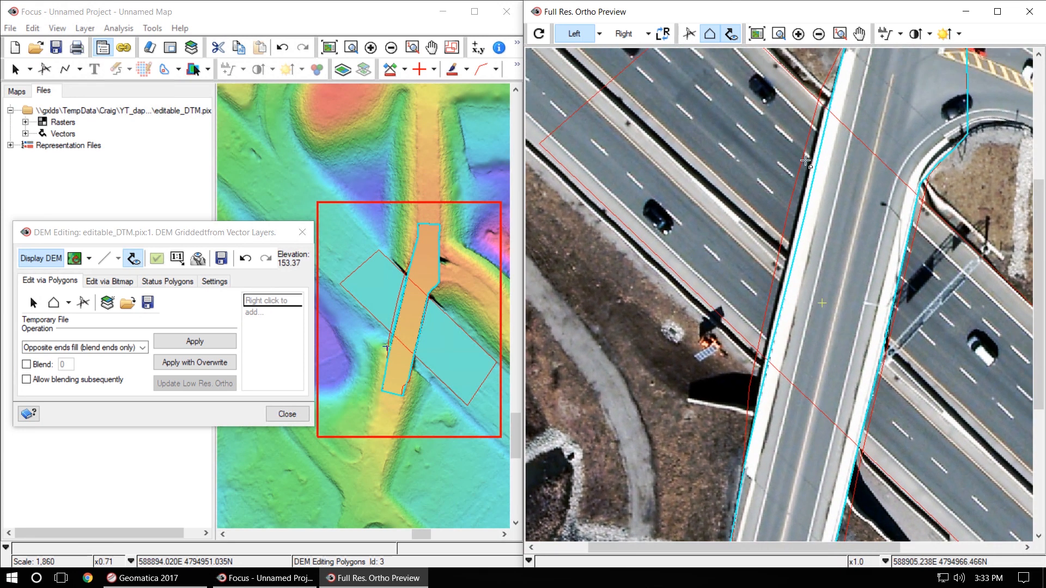
mouse_move(815, 293)
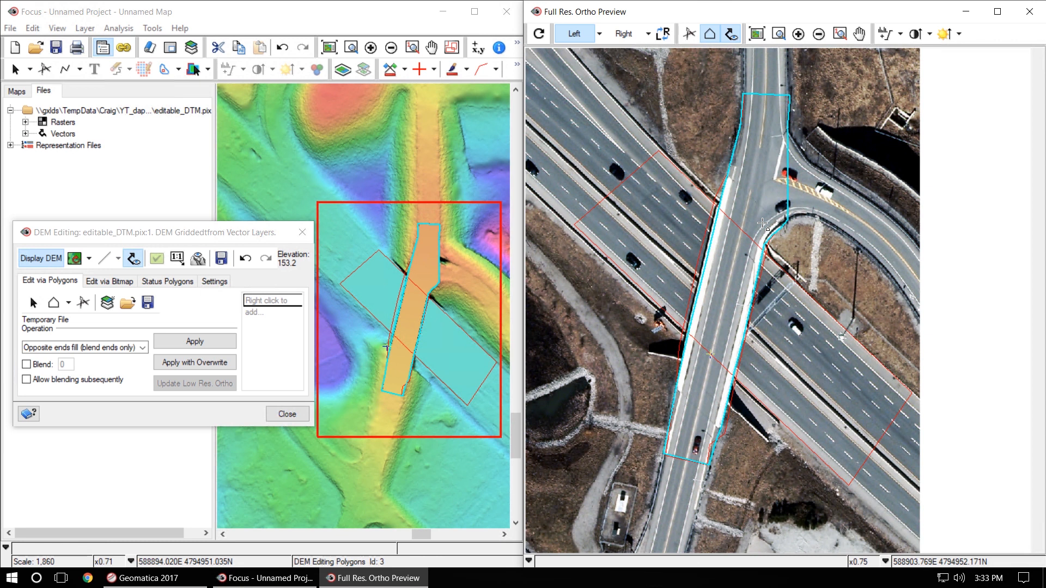
mouse_move(700, 130)
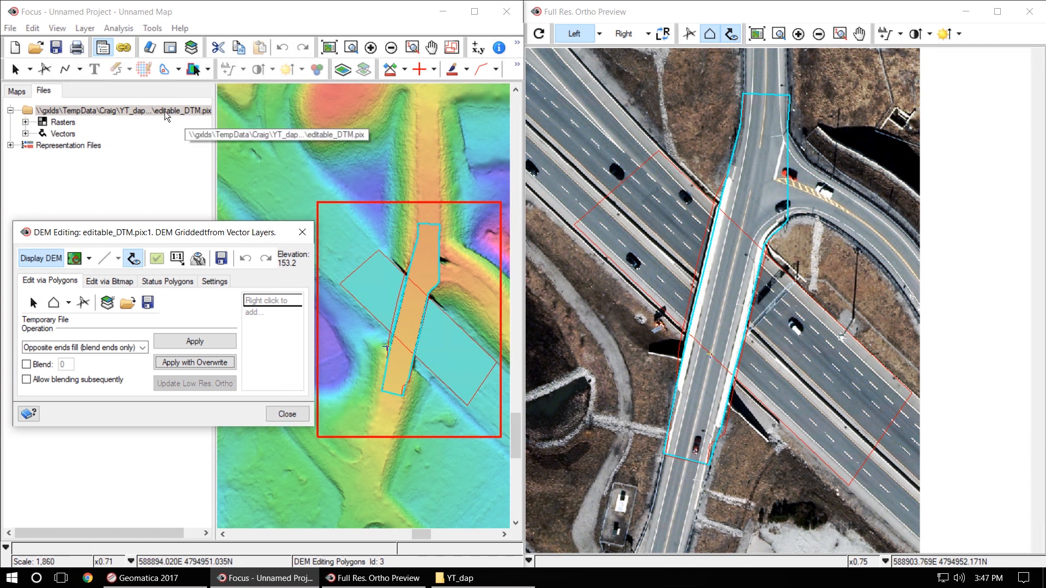
- Bring up the context actions for 3_dap_OrthosAndMosaic.py in the YT_dap folder
right_click(120, 111)
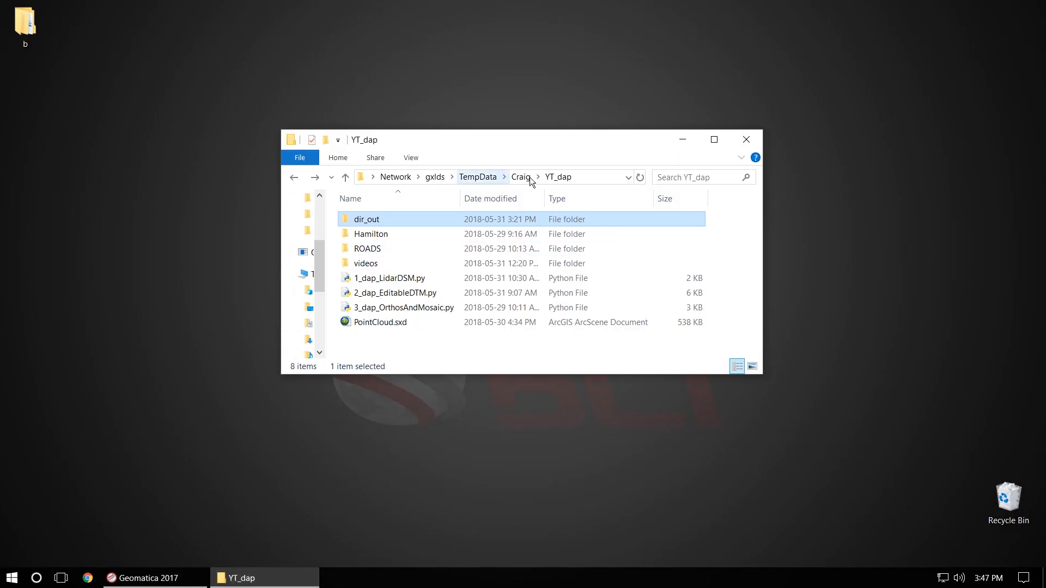
right_click(401, 308)
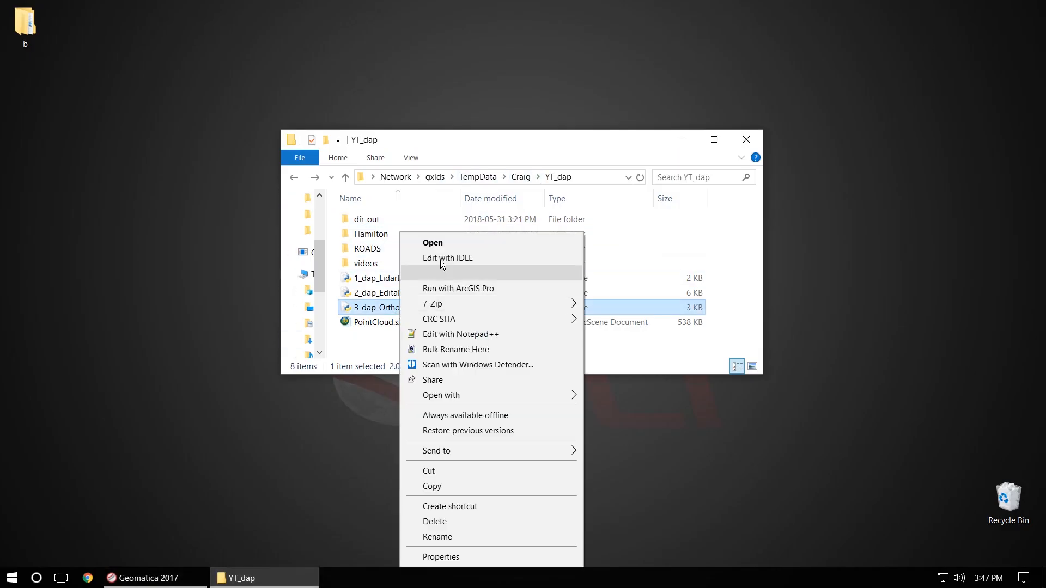
- Bring 3_dap_OrthosAndMosaic.py into the editor and select the res_ortho resolution line
left_click(448, 258)
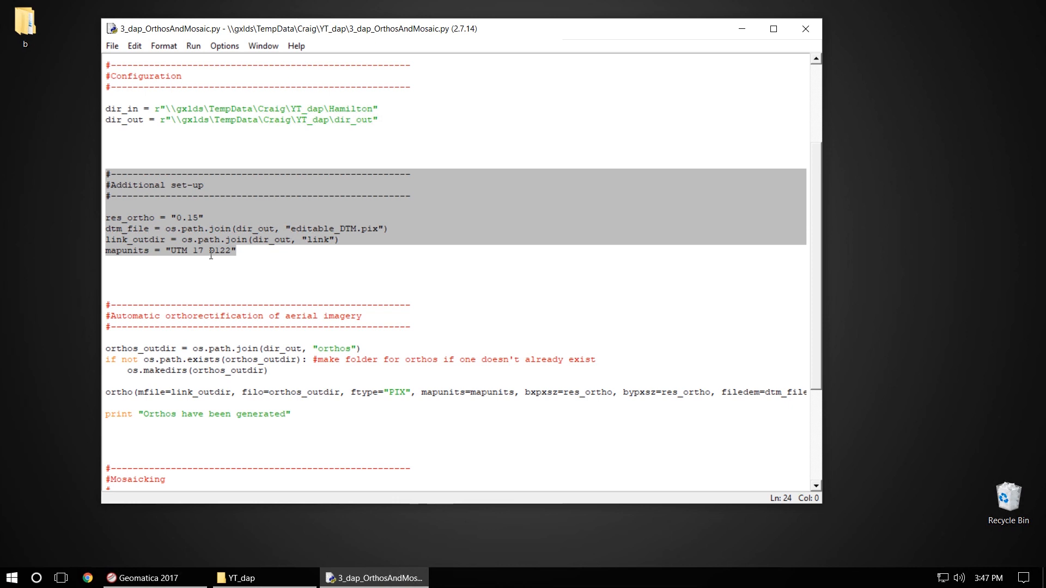
left_click(207, 218)
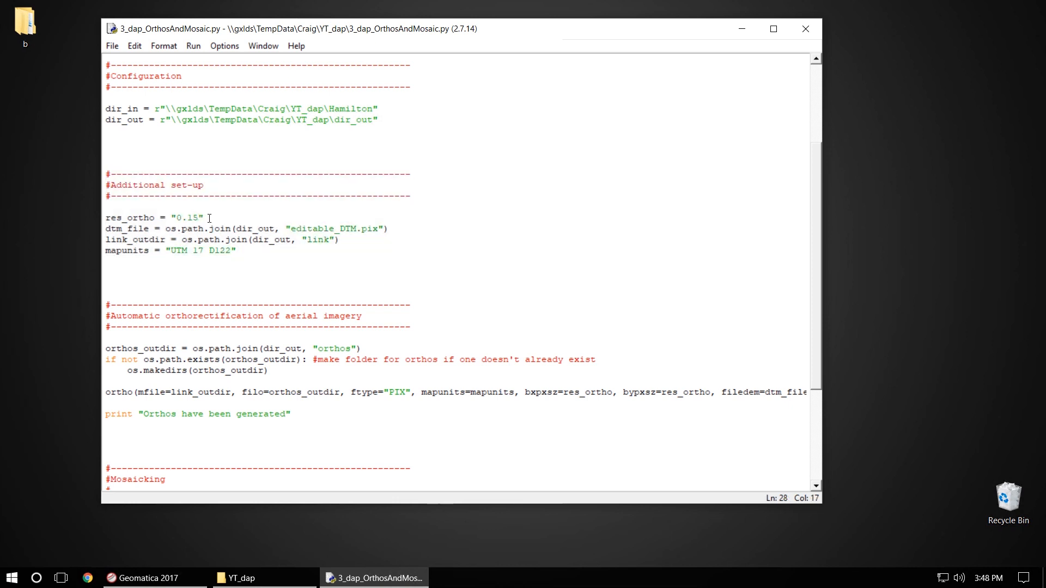
triple_click(153, 218)
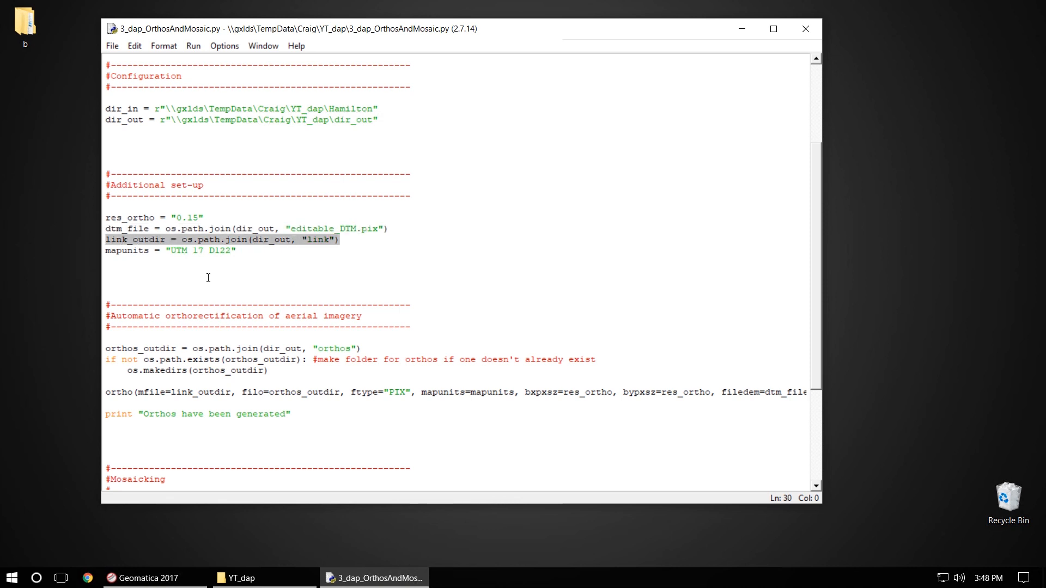
- Review the mosaicking section to the script's end and bring up the Run menu
scroll("down", 3)
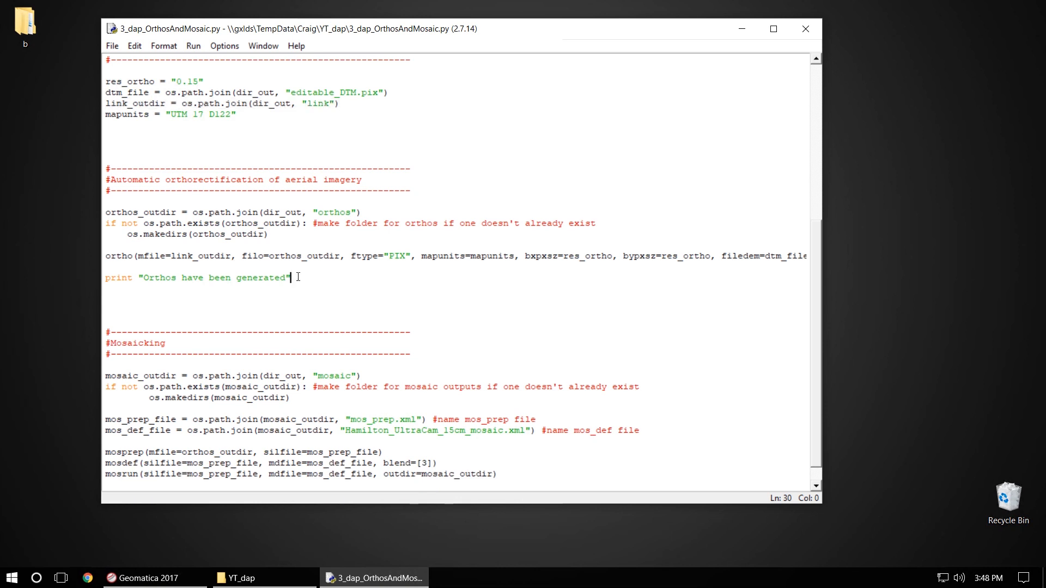
left_click_drag(107, 172, 290, 278)
type("print \"Mosaic has been created\"")
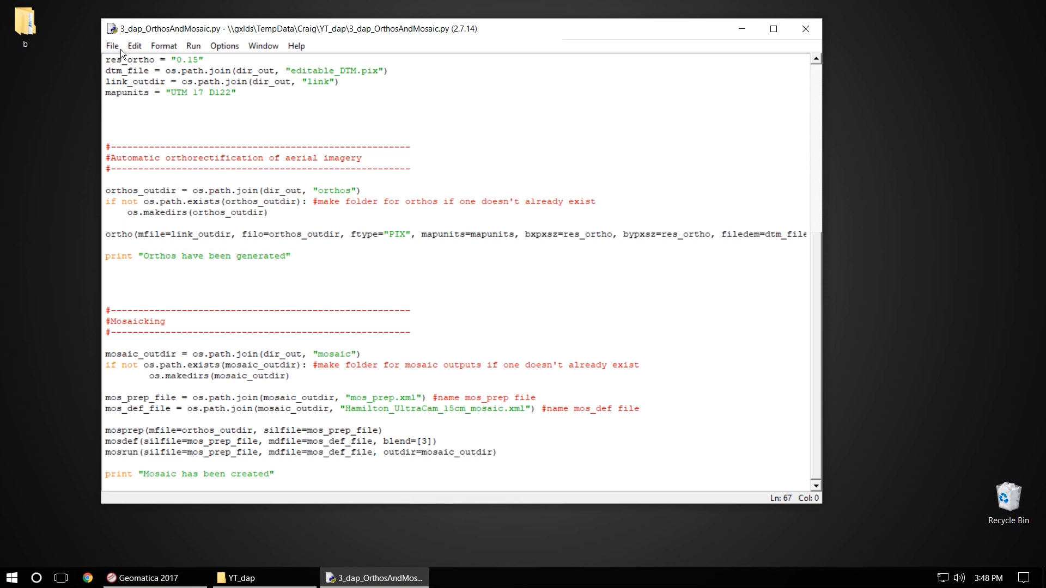
left_click(193, 45)
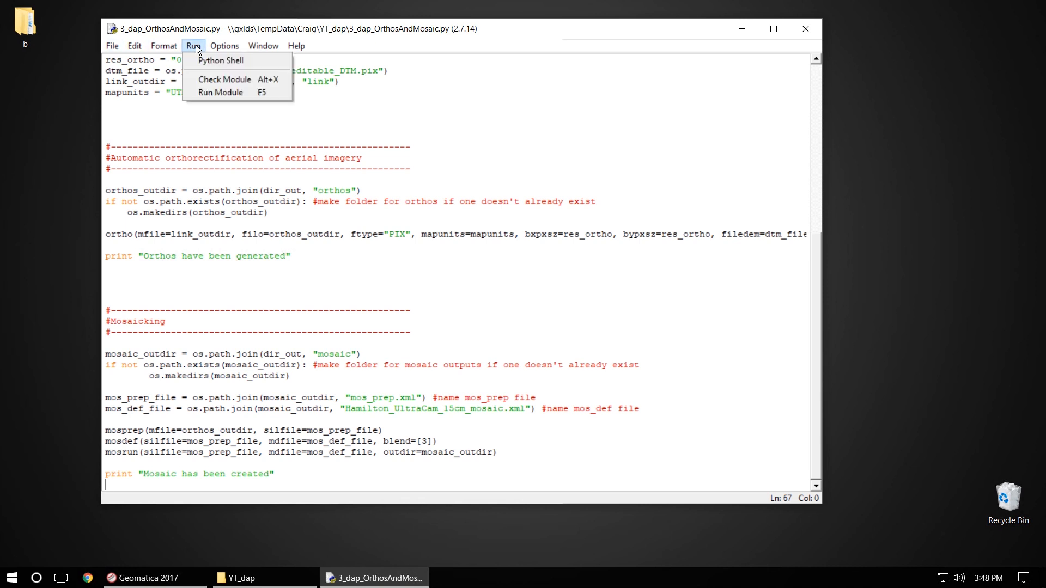
- Run the module to generate the orthos and mosaic, then bring the dir_out folder forward
left_click(220, 92)
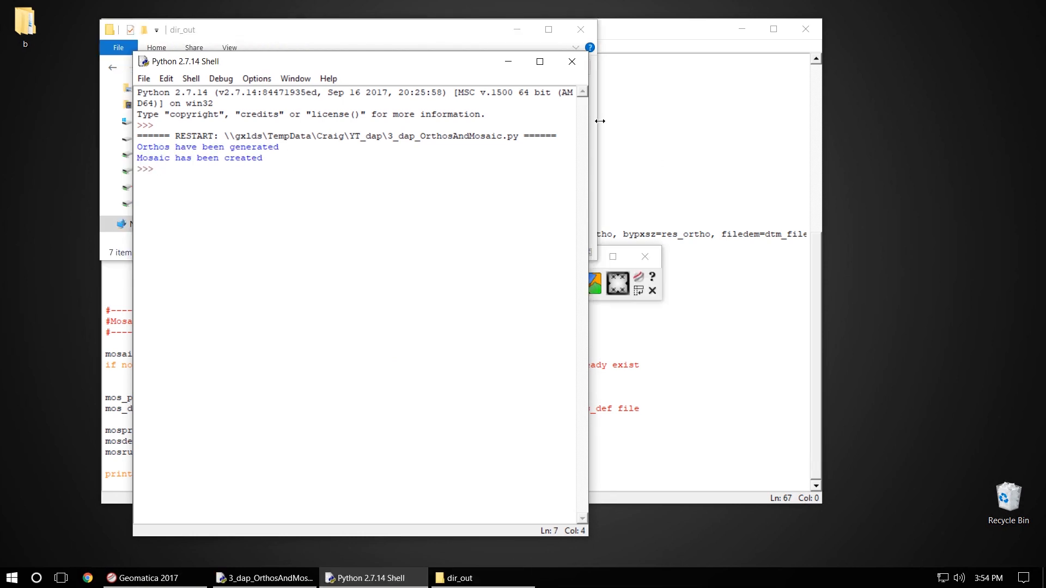
left_click(460, 578)
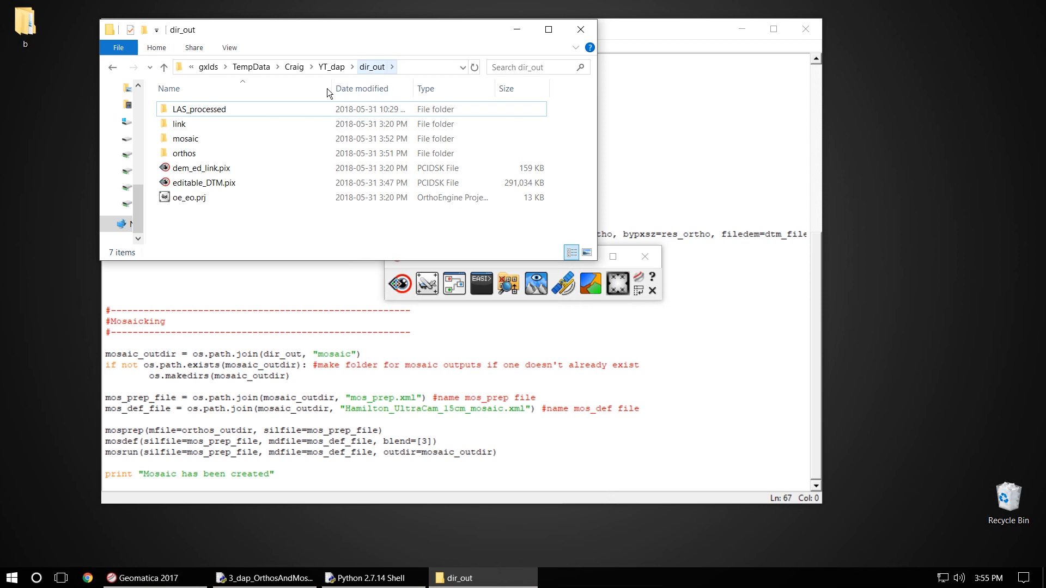
- Enter the mosaic output folder to list the new Hamilton_UltraCam_15cm mosaic files
left_click(185, 138)
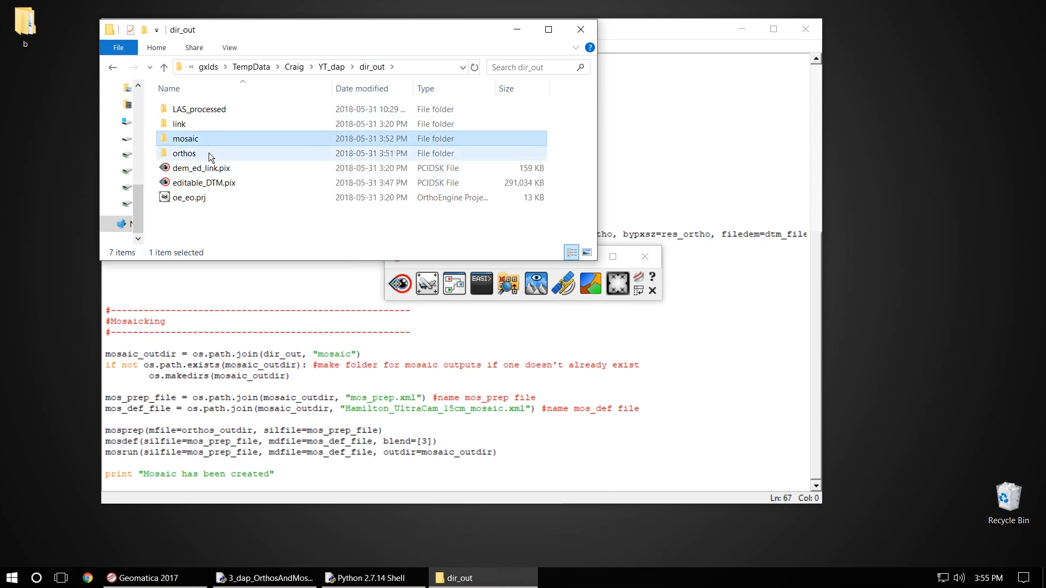
left_click(184, 153)
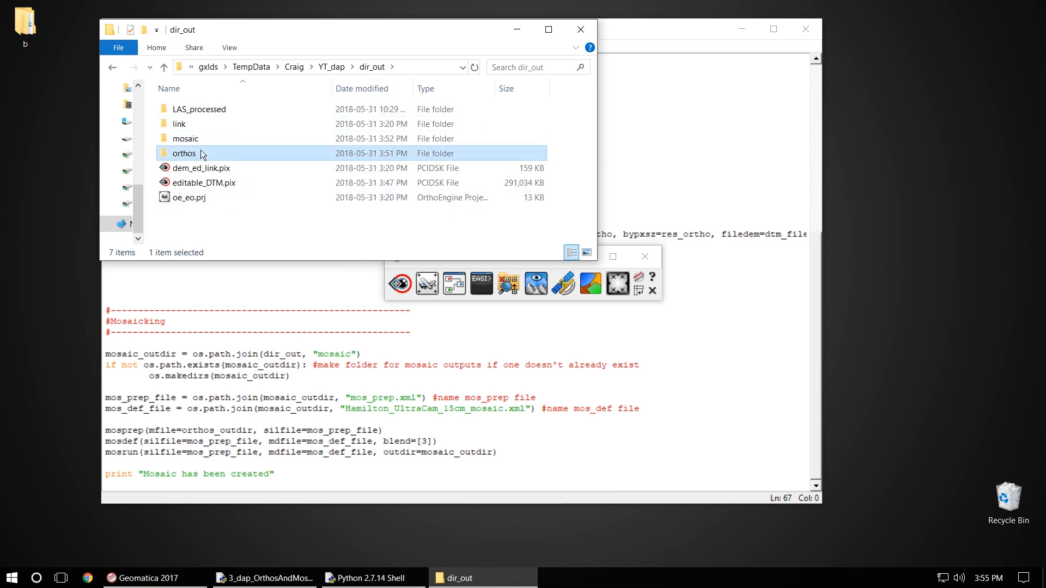
double_click(183, 152)
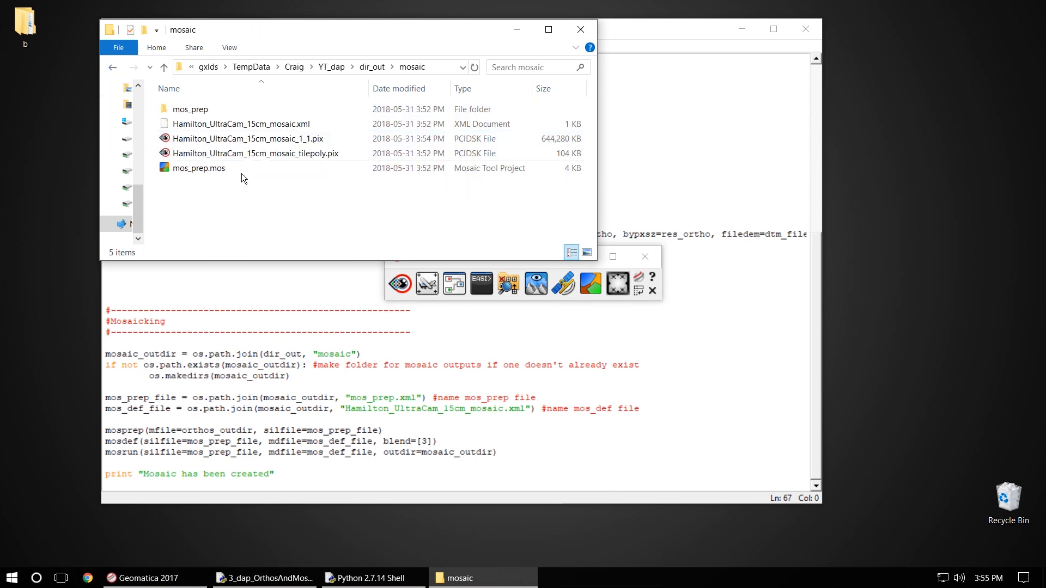
left_click(248, 139)
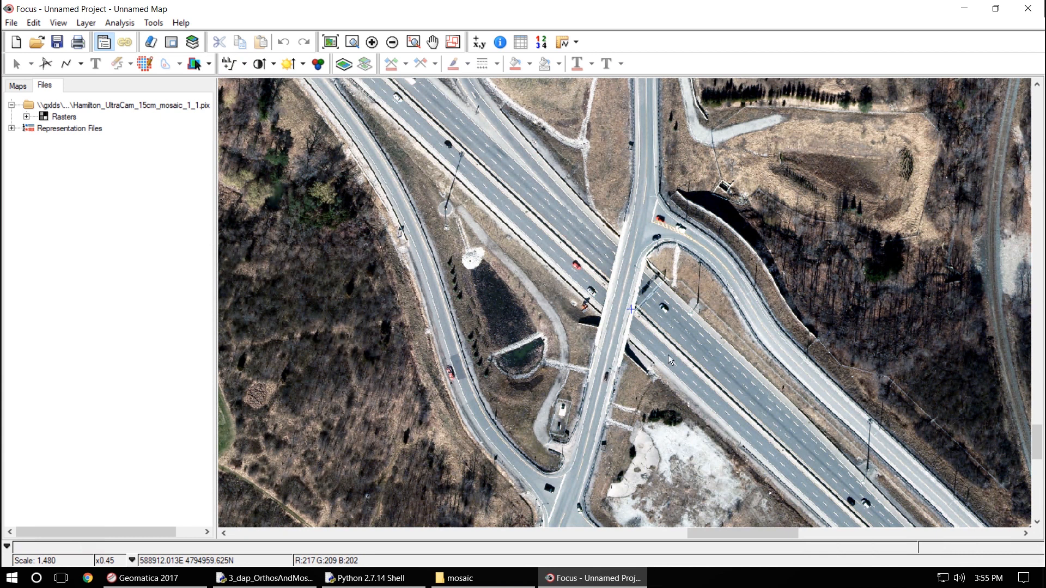
mouse_move(693, 332)
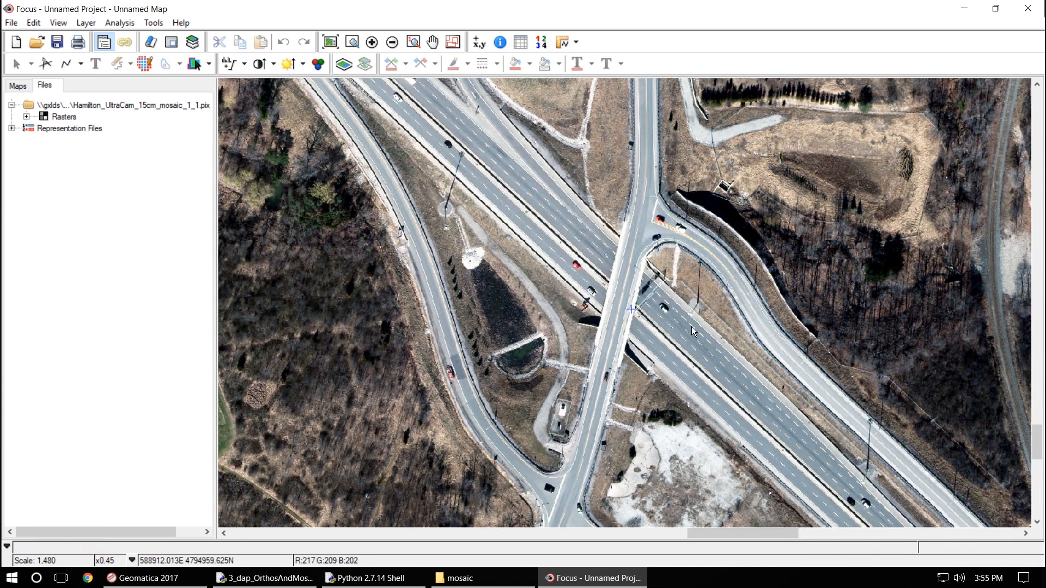
mouse_move(612, 378)
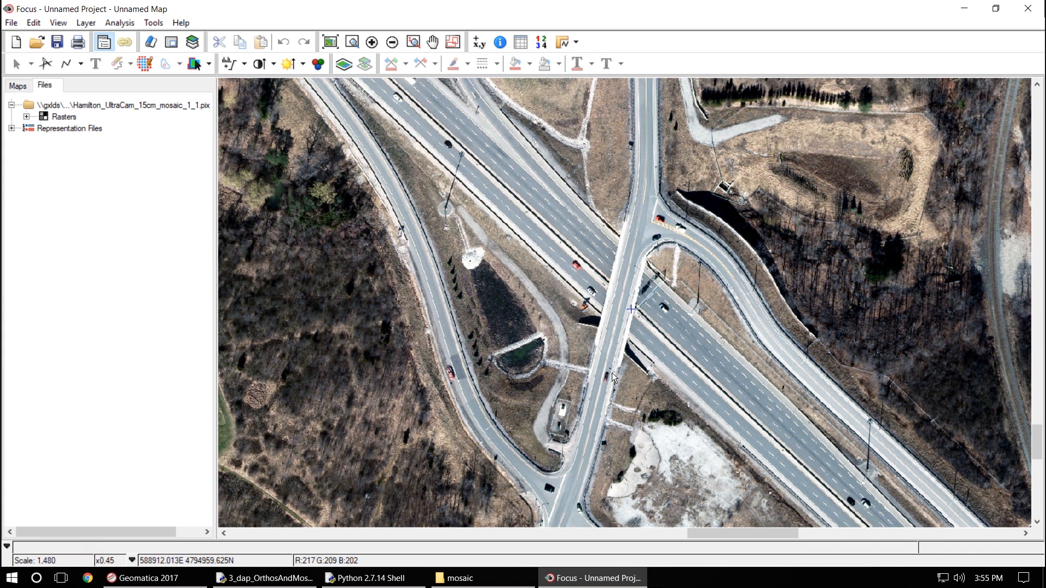
mouse_move(616, 325)
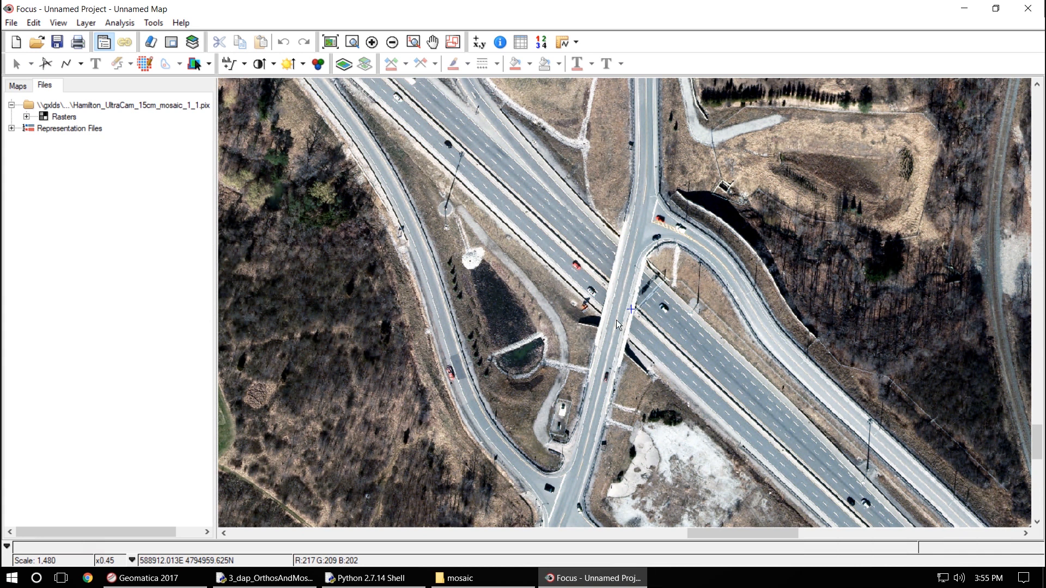
mouse_move(590, 328)
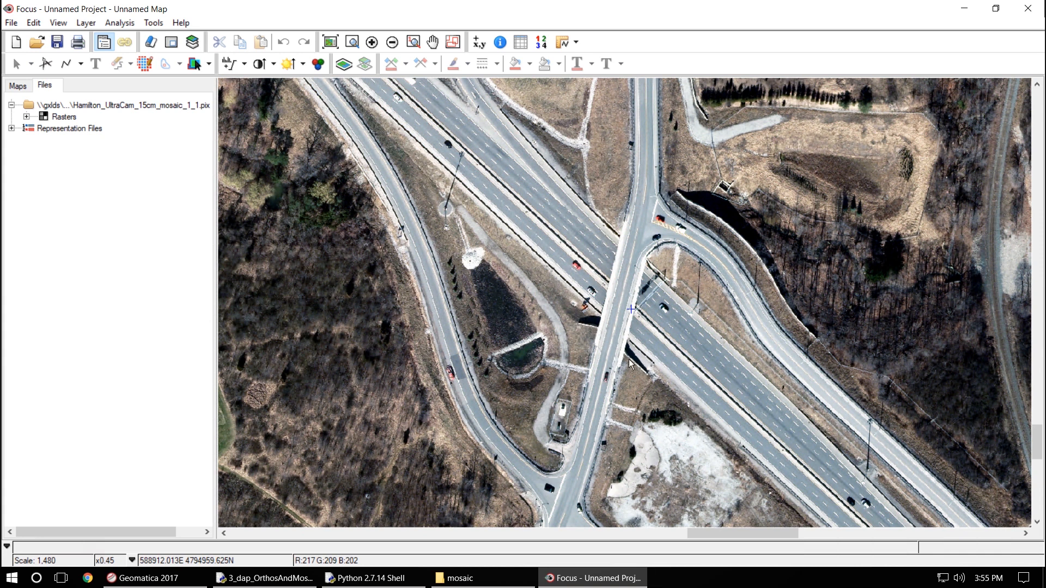
mouse_move(526, 294)
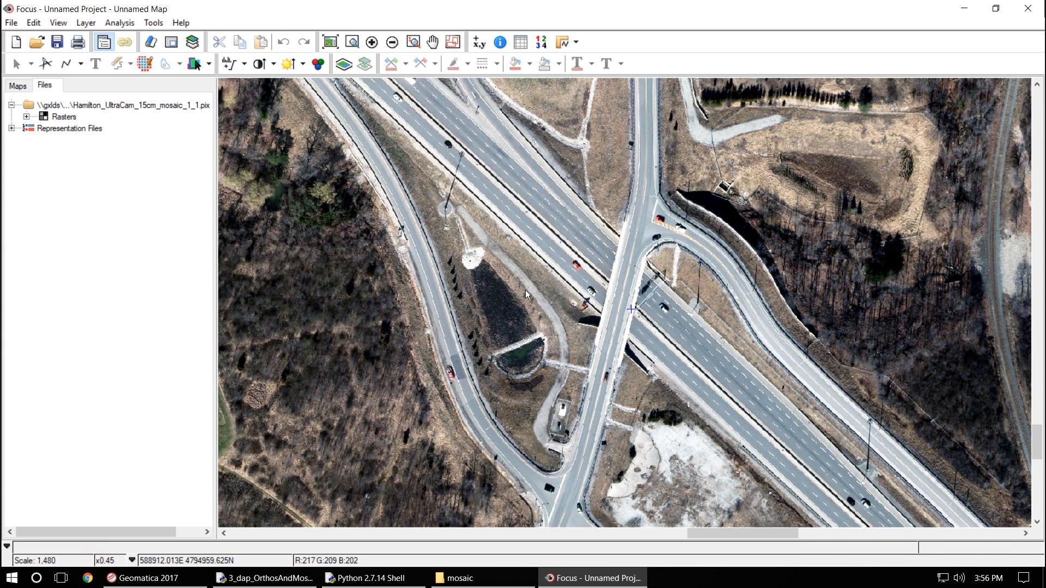
mouse_move(523, 299)
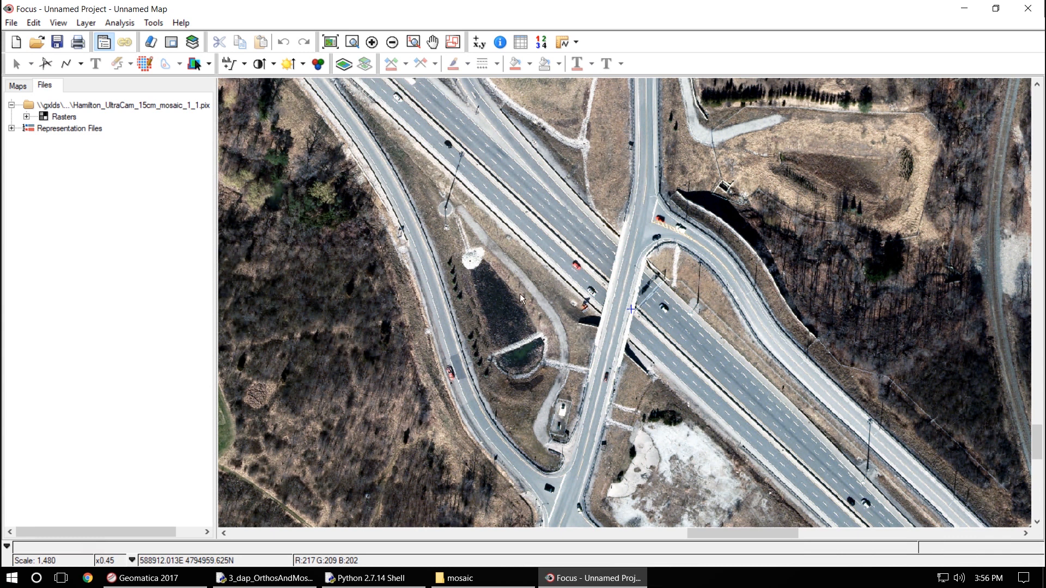
mouse_move(521, 298)
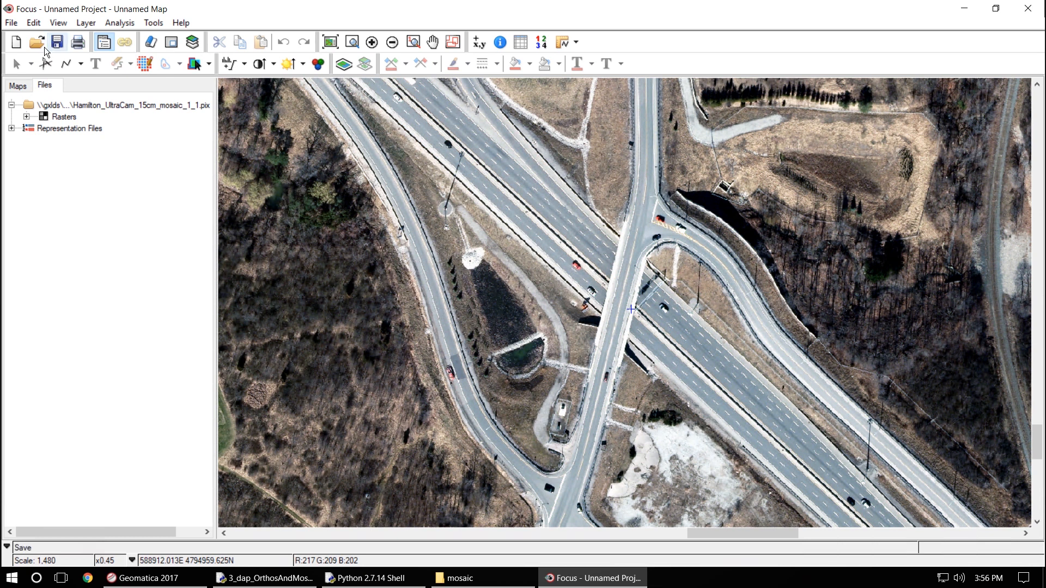
- Add the ROADS shapefile as a vector layer over the Hamilton mosaic
left_click(36, 41)
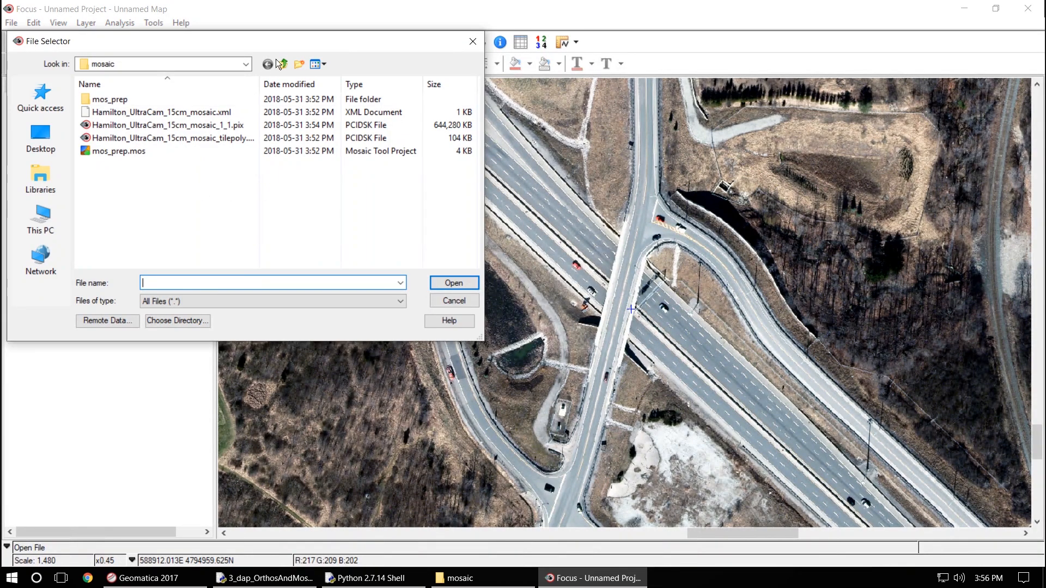
left_click(283, 64)
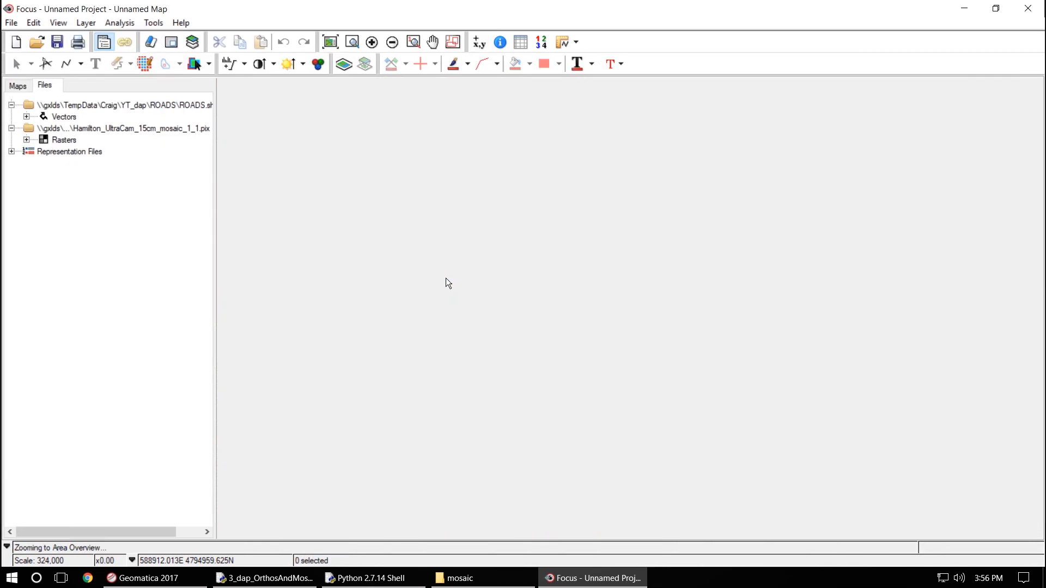
- Zoom from full extent in on the overpass to check the red road lines align
left_click(352, 43)
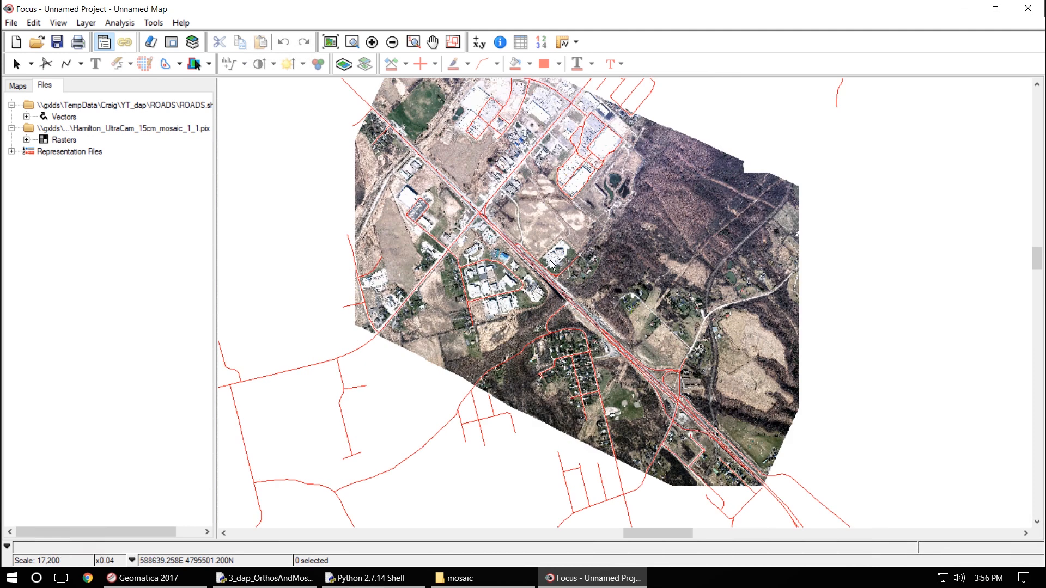
left_click(352, 42)
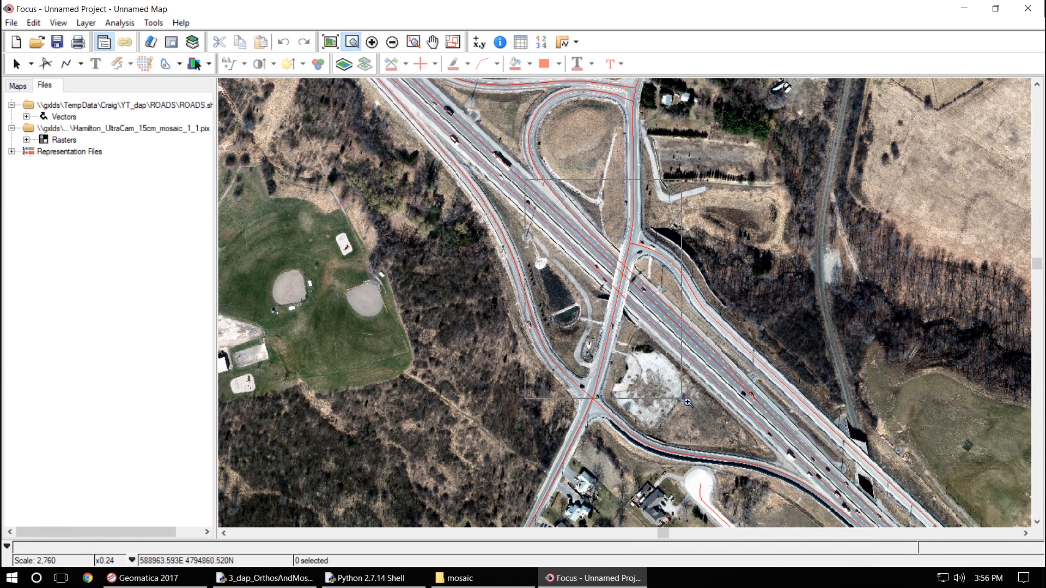
left_click(687, 403)
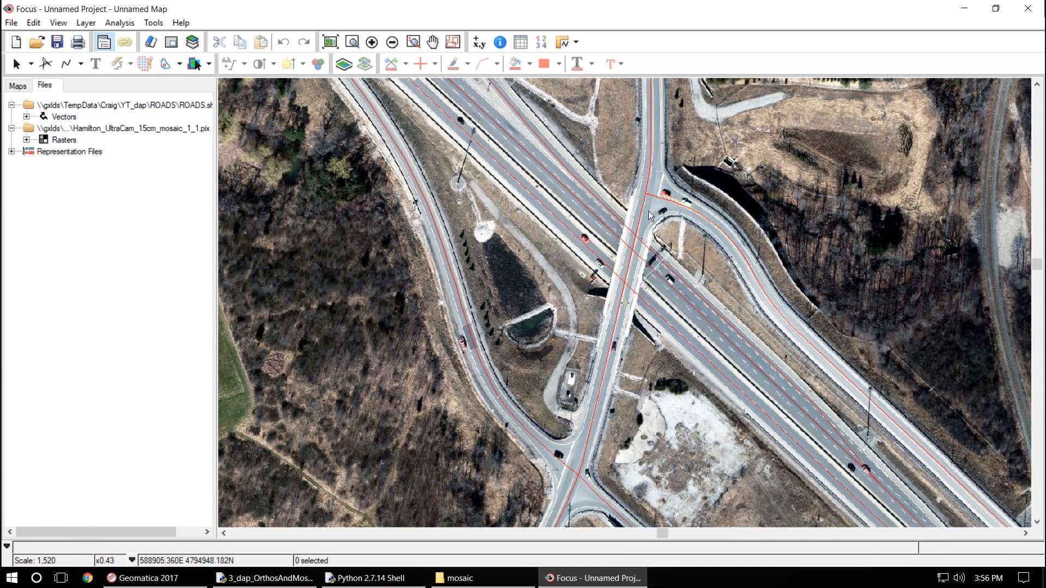
mouse_move(677, 370)
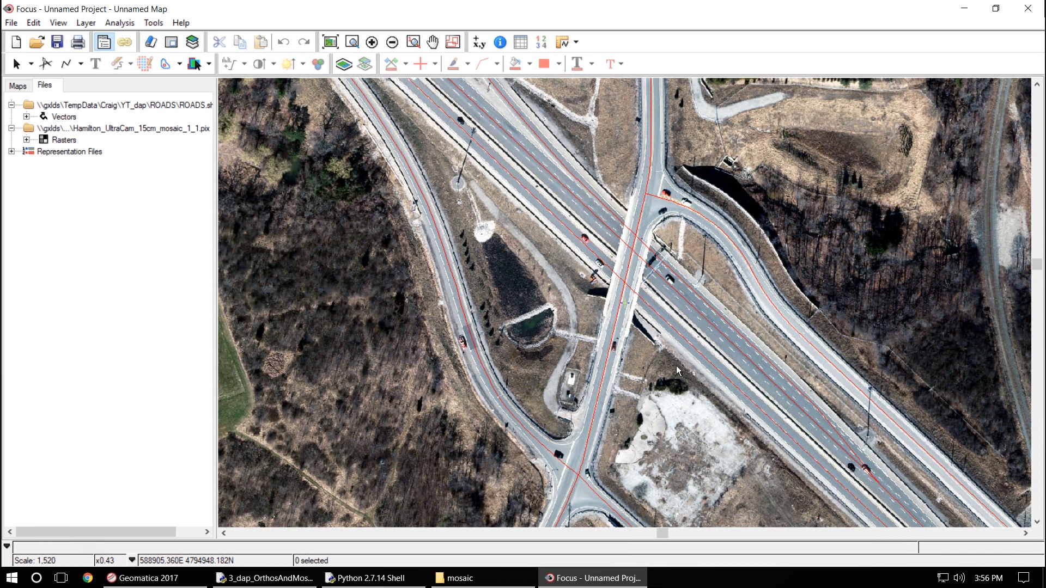
mouse_move(697, 428)
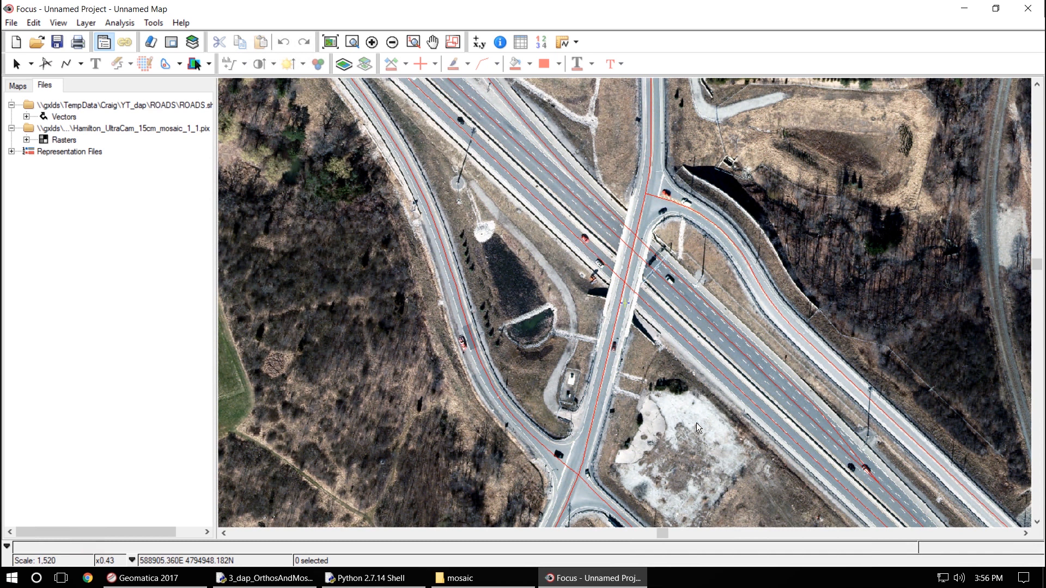